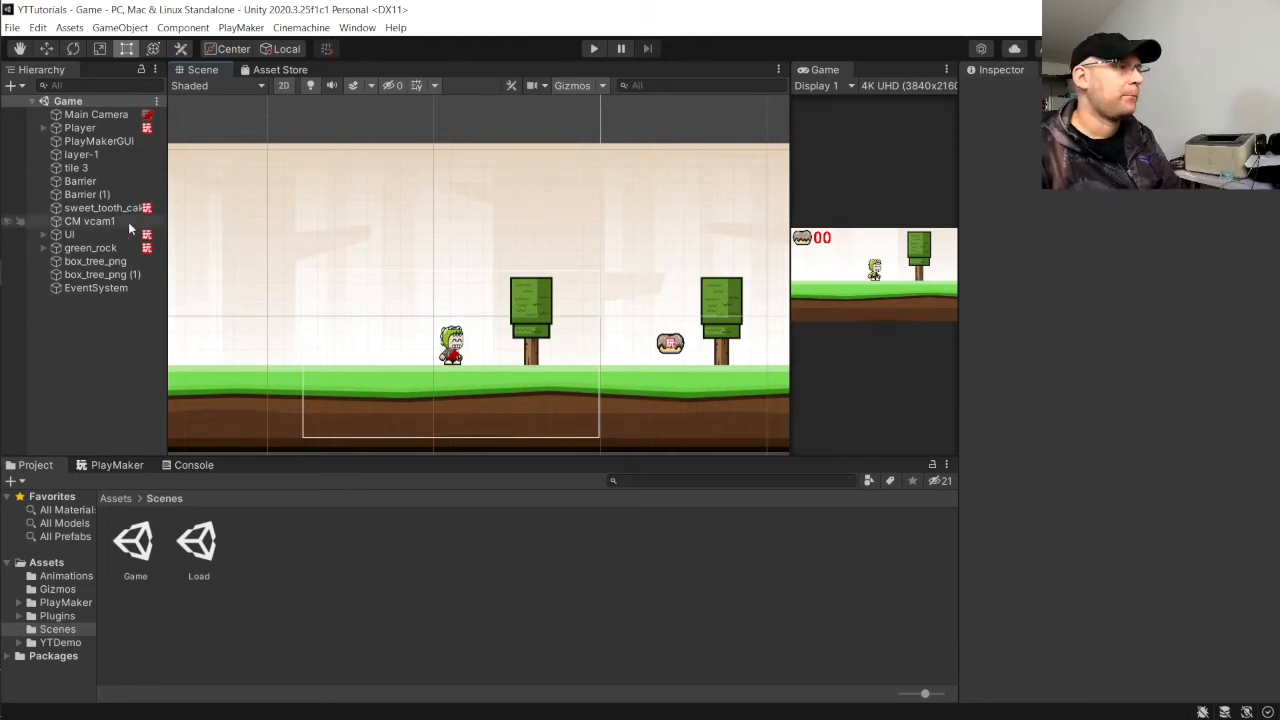
mouse_move(98, 317)
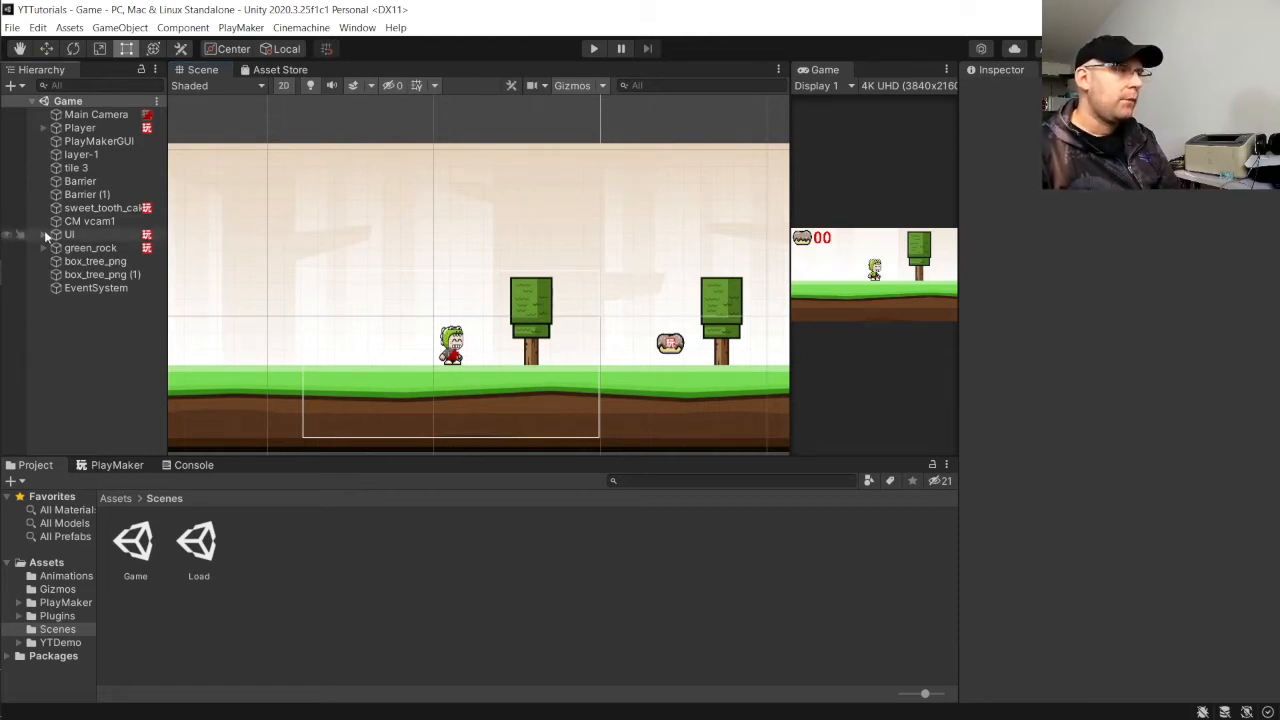
Step: Add a golden_trophy image under the UI canvas and move it toward the top-right
click(69, 234)
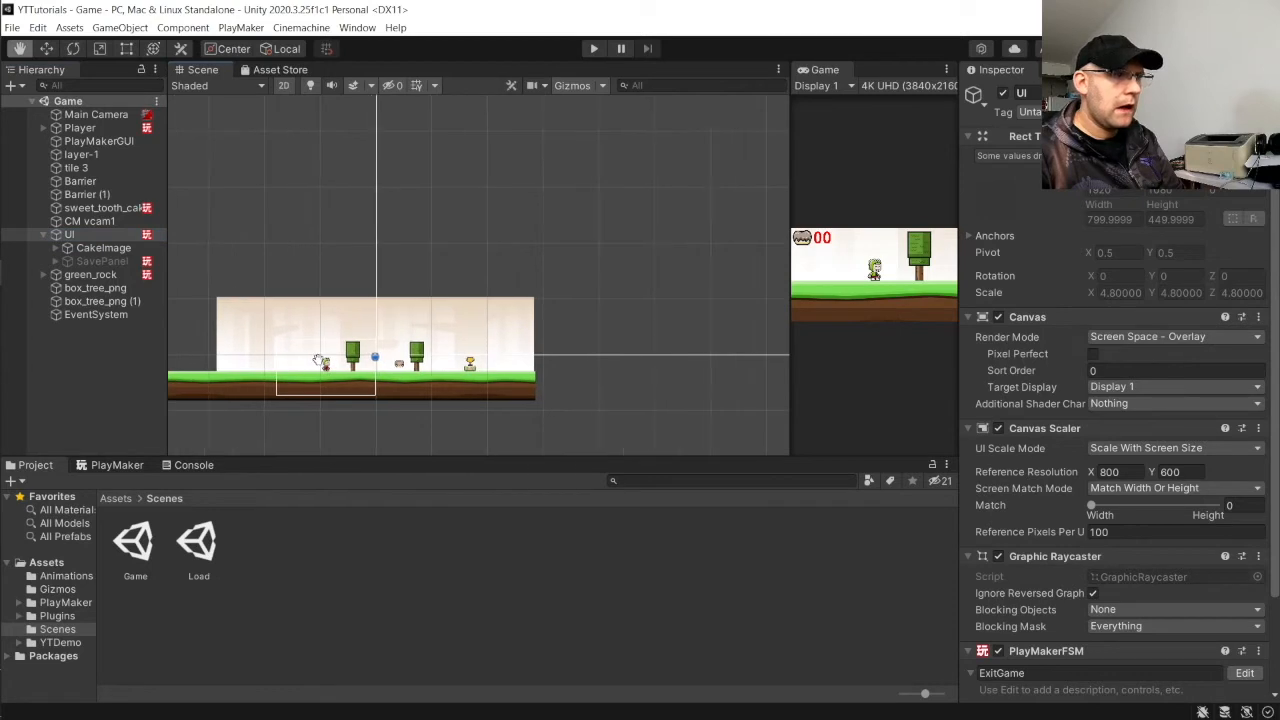
right_click(70, 234)
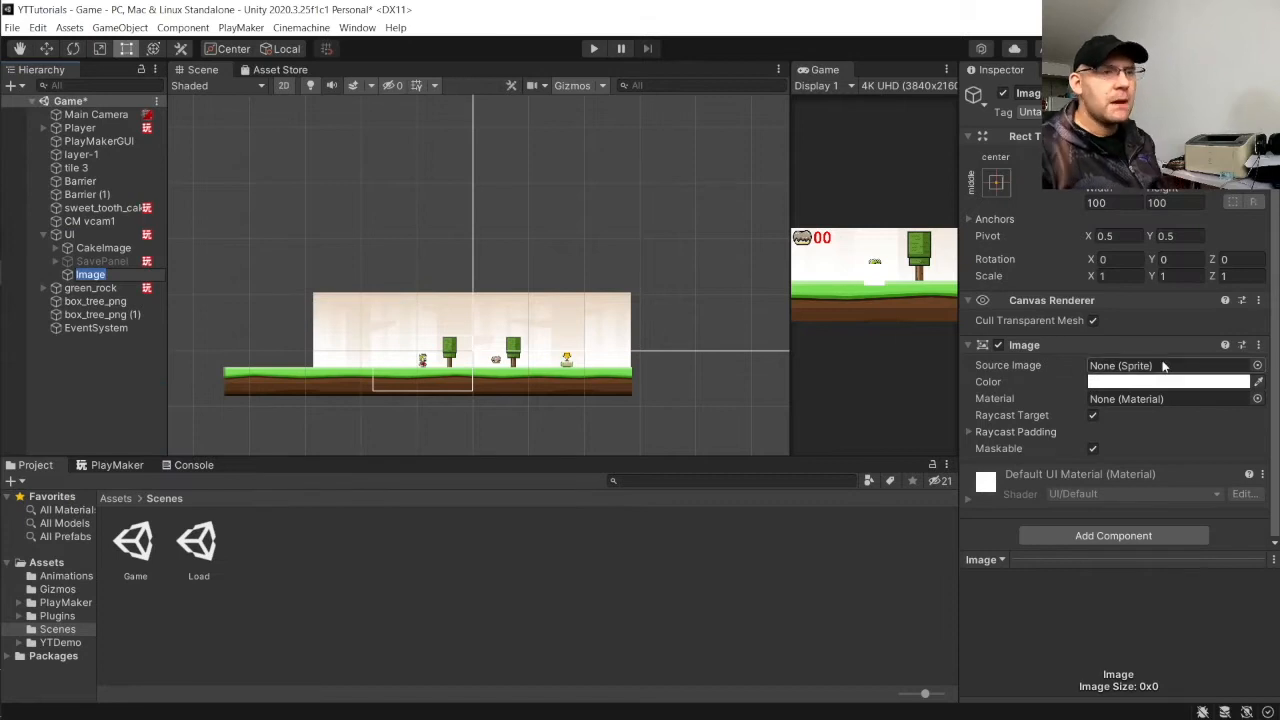
click(1257, 365)
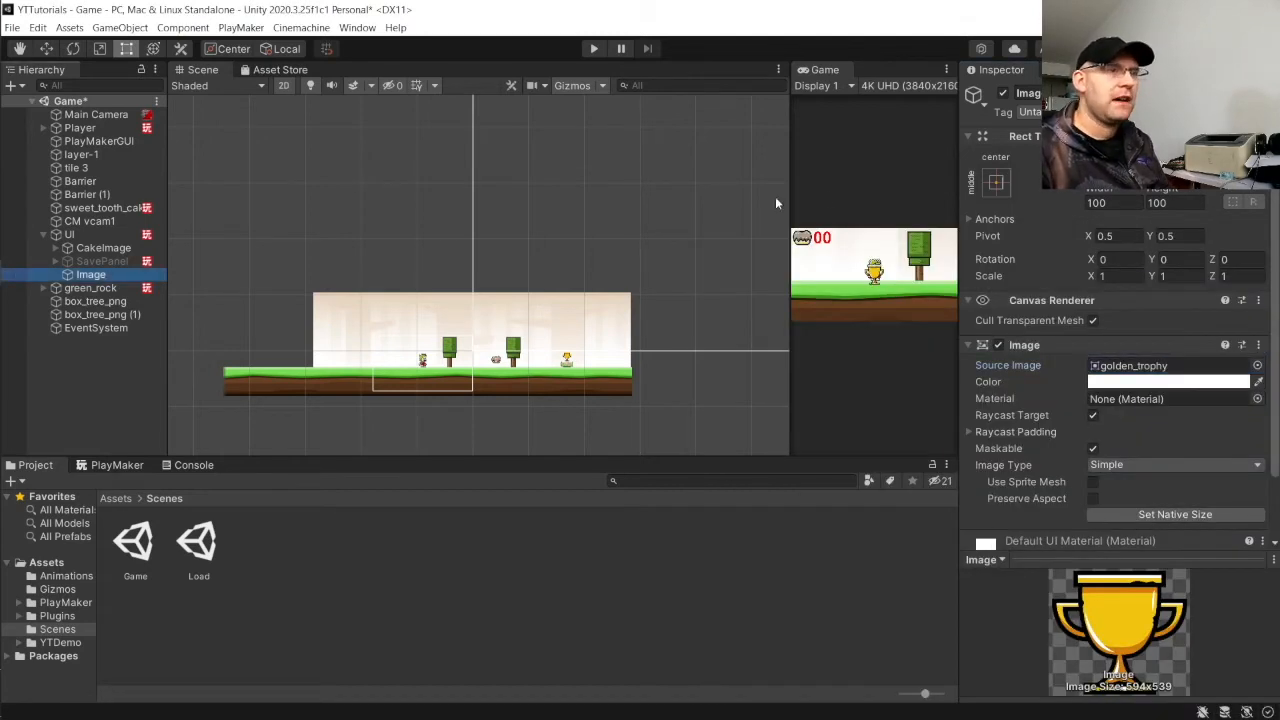
click(996, 182)
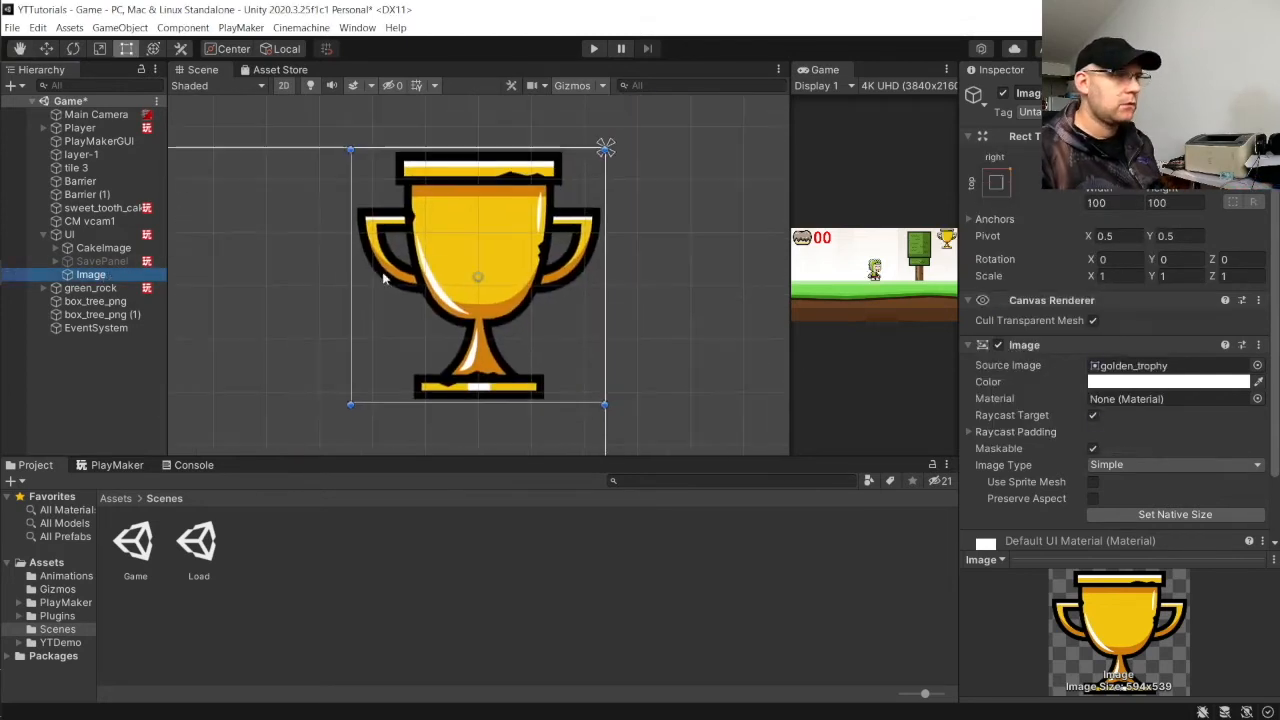
drag(351, 405, 408, 342)
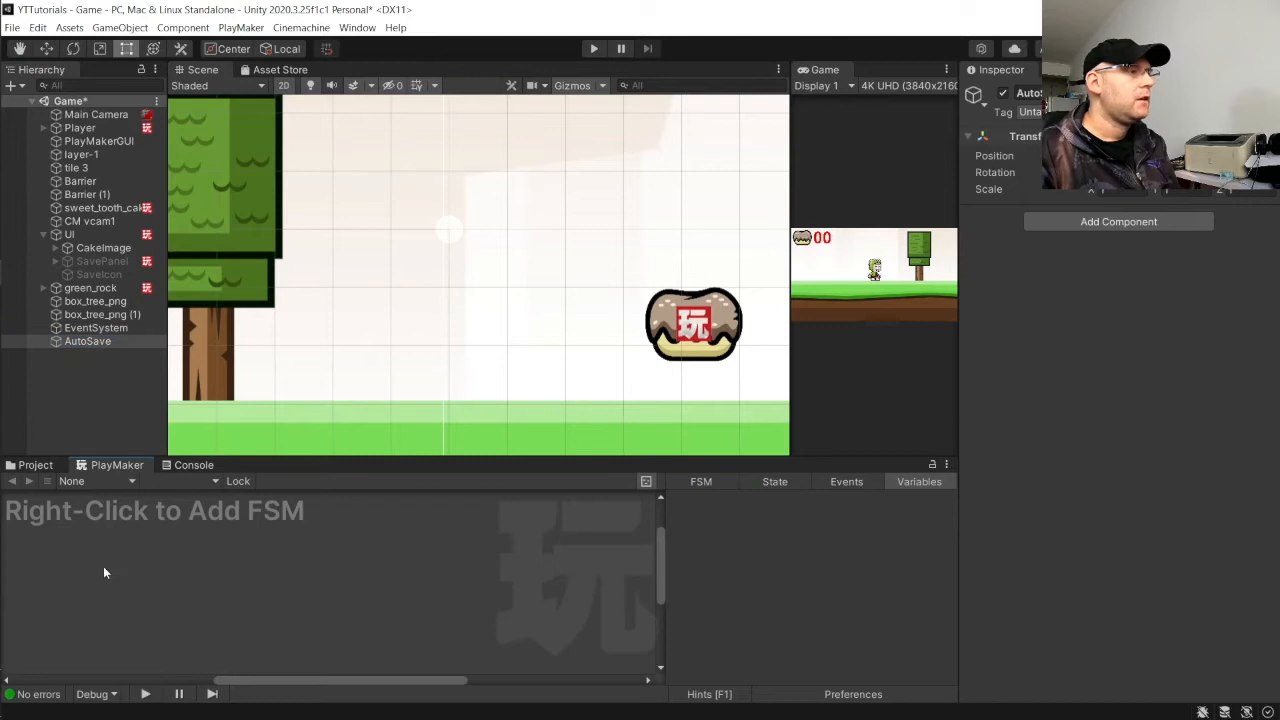
Step: Add an FSM with several new states to AutoSave and name it AutoSave
right_click(105, 572)
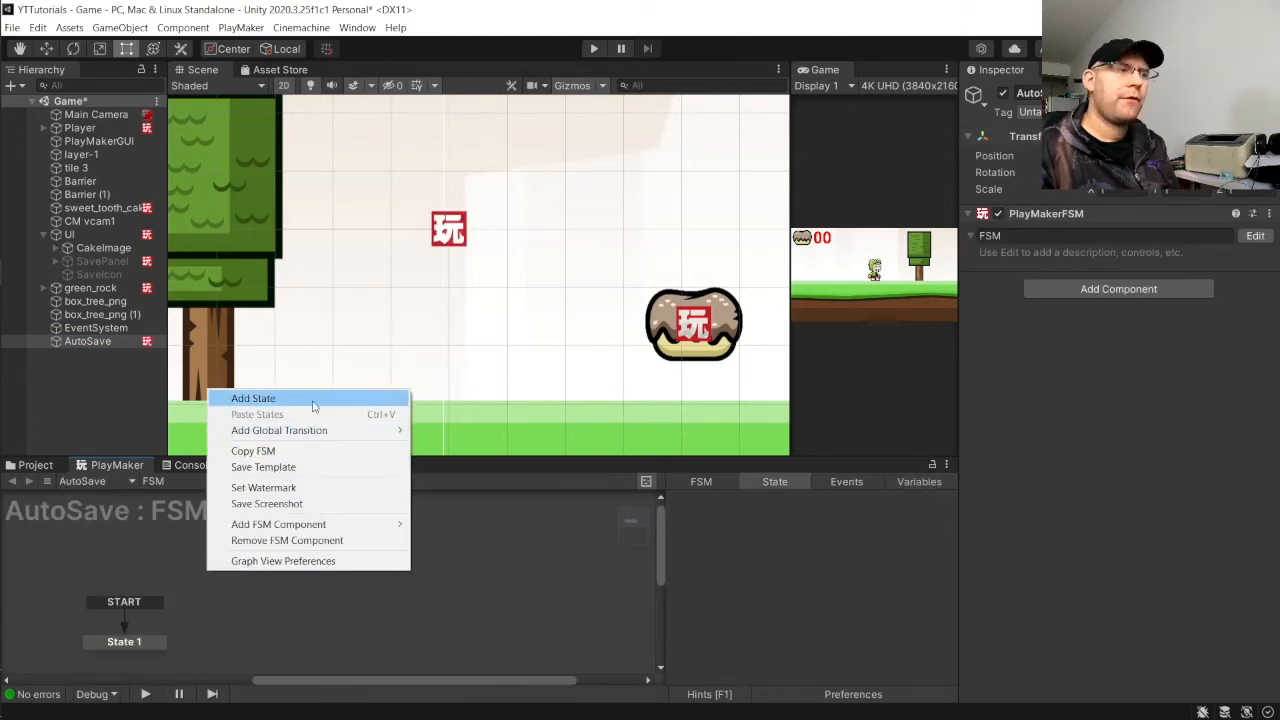
click(253, 398)
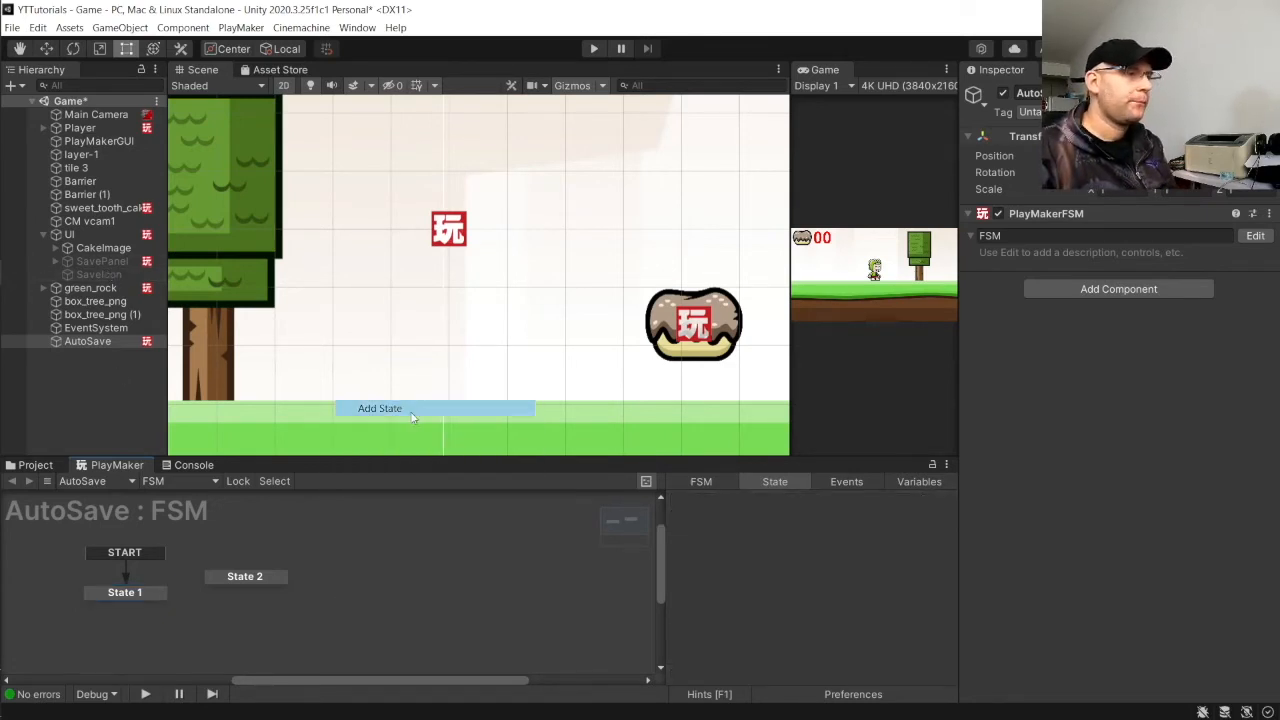
click(379, 408)
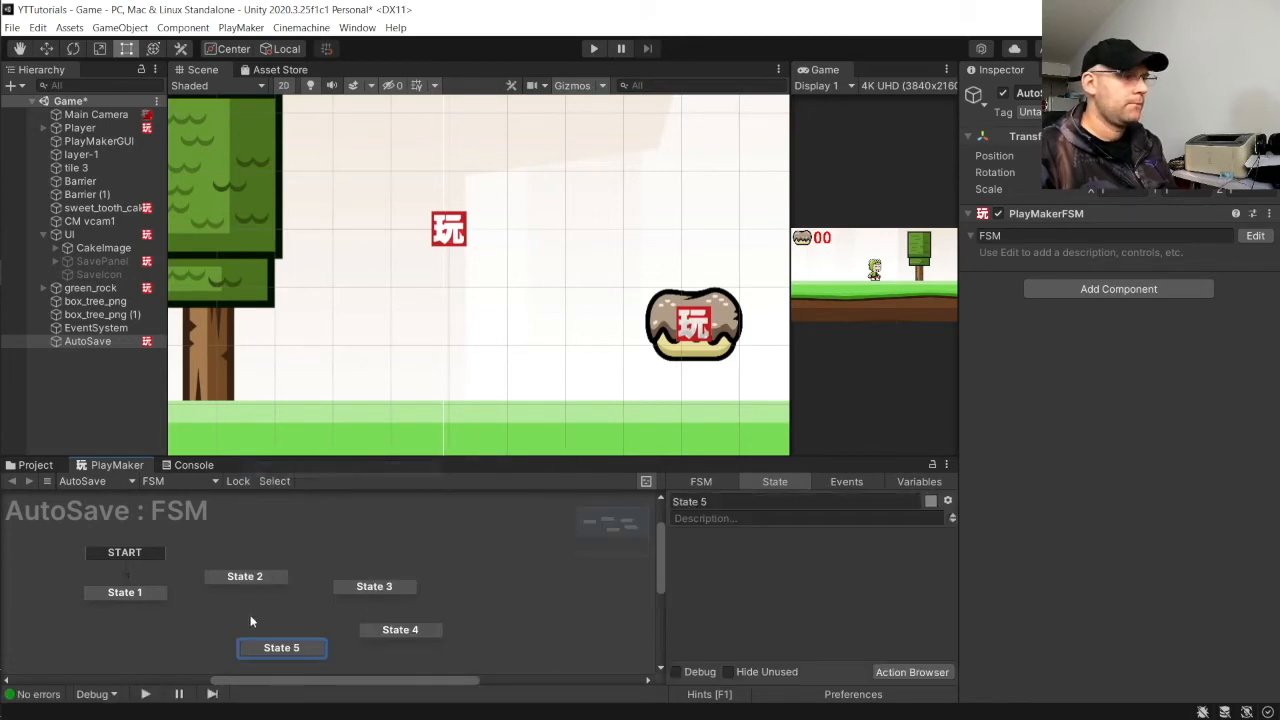
click(124, 592)
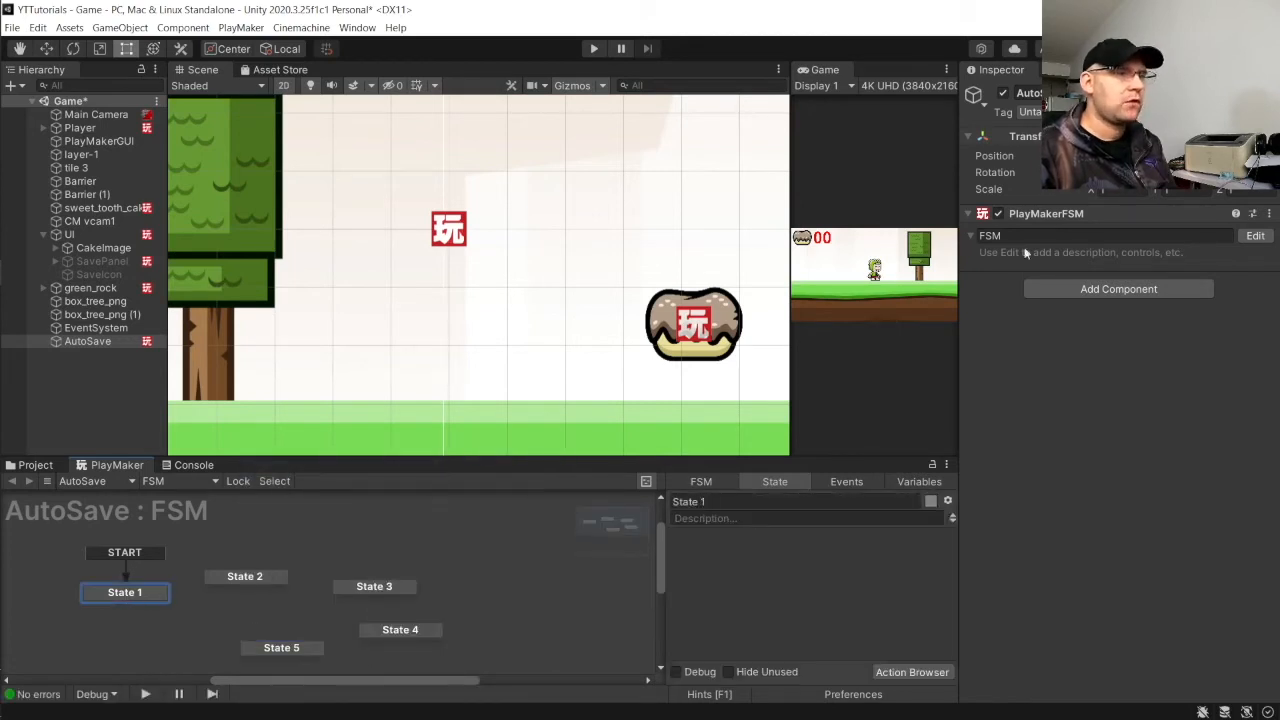
click(1100, 235)
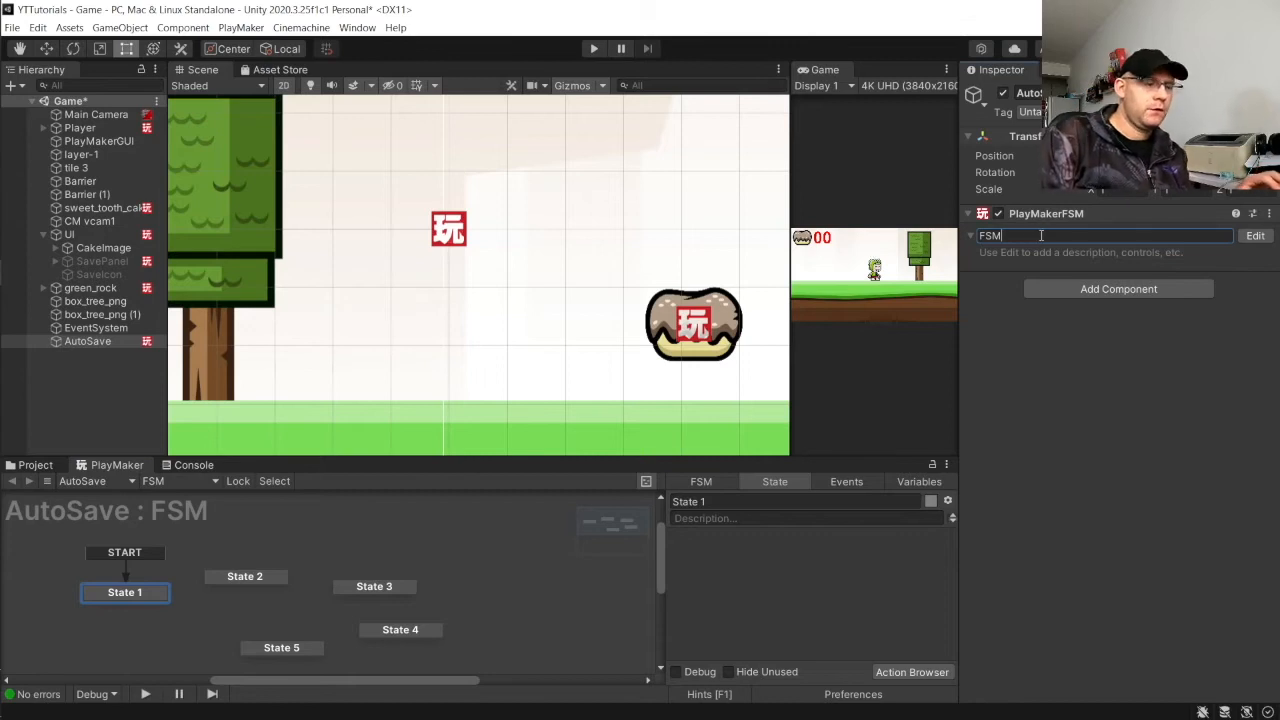
text(AutoSave)
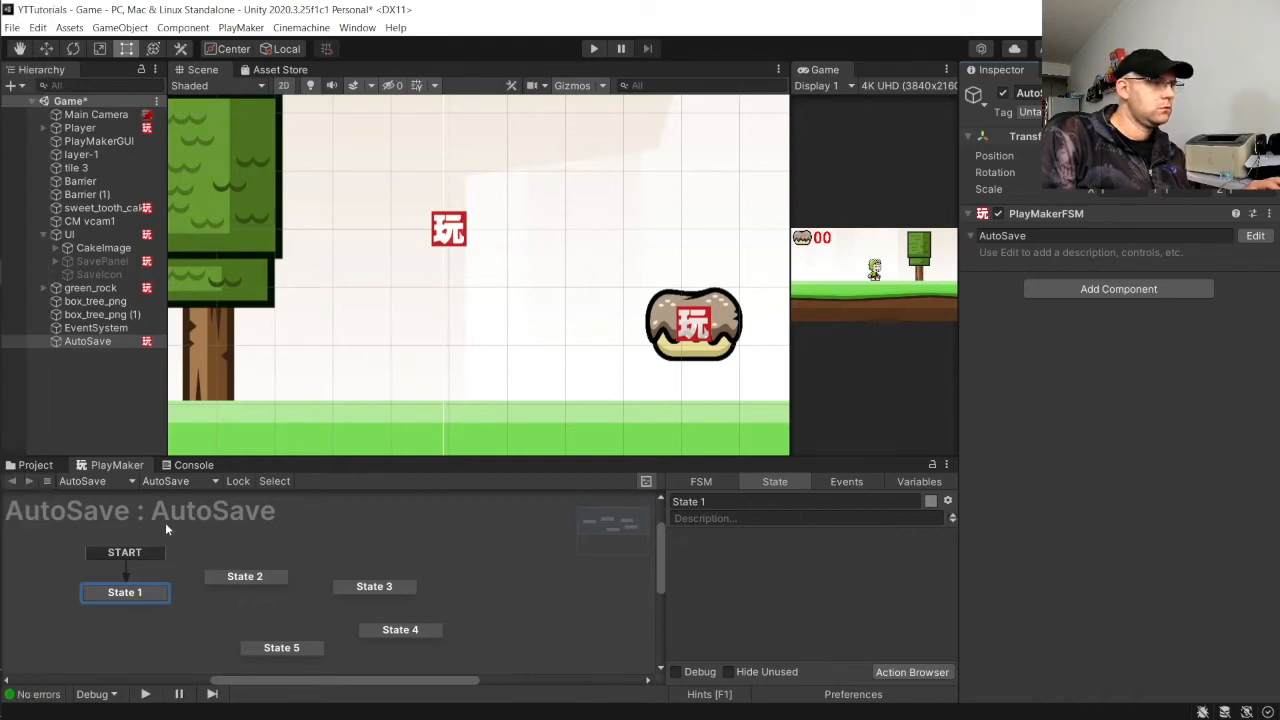
Step: Rename the states to Wait, TurnOnIcon, Save, Wait2 and TurnOffIcon
click(800, 501)
text(Wait)
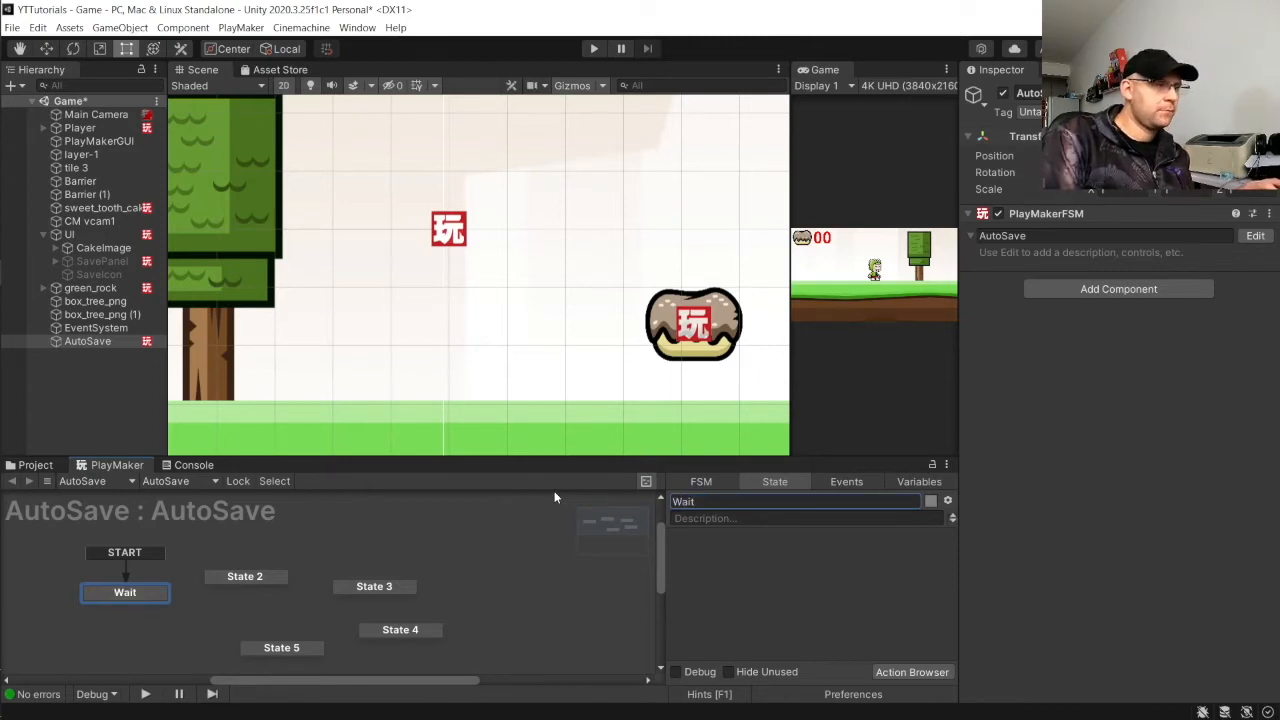
click(245, 576)
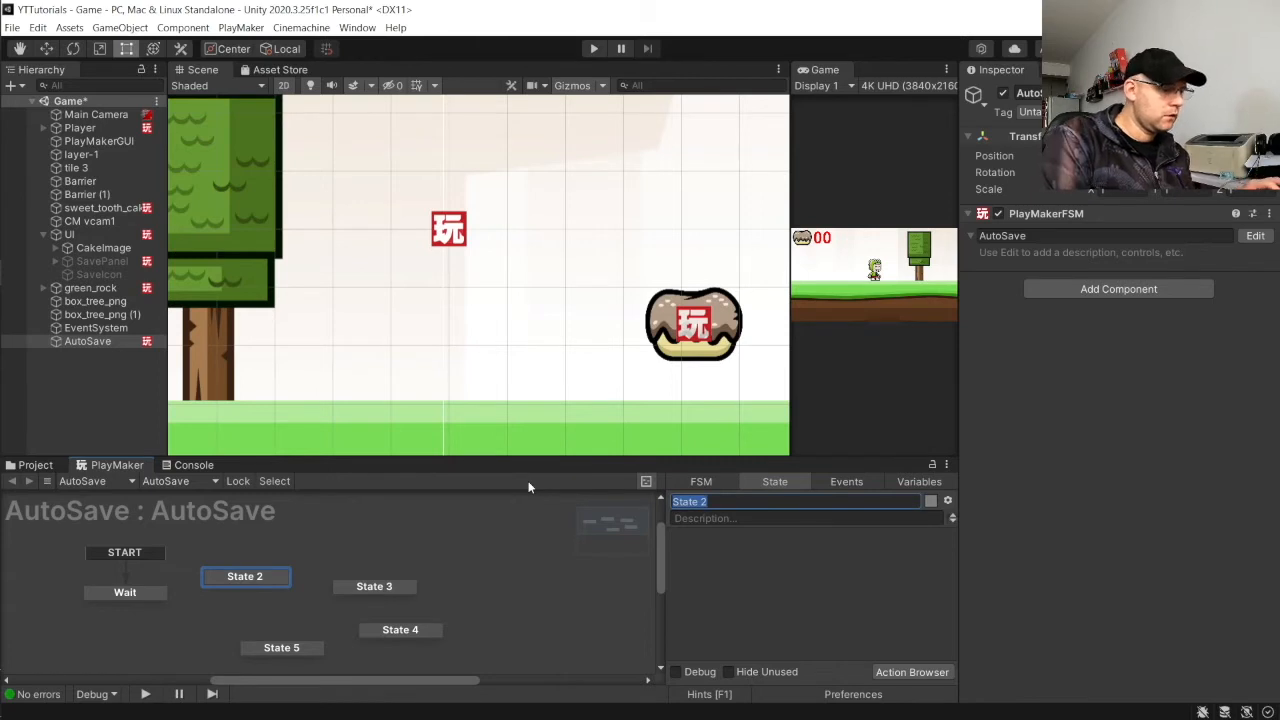
text(Turno)
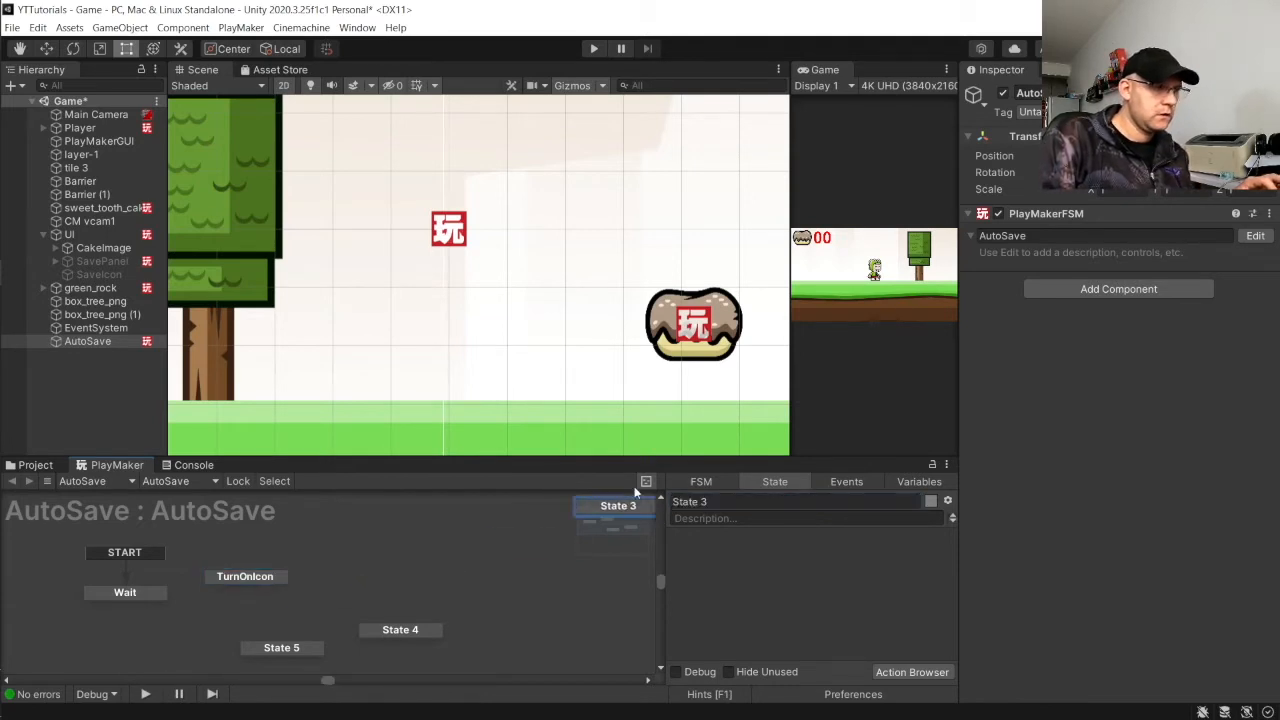
drag(617, 505, 417, 592)
text(Save)
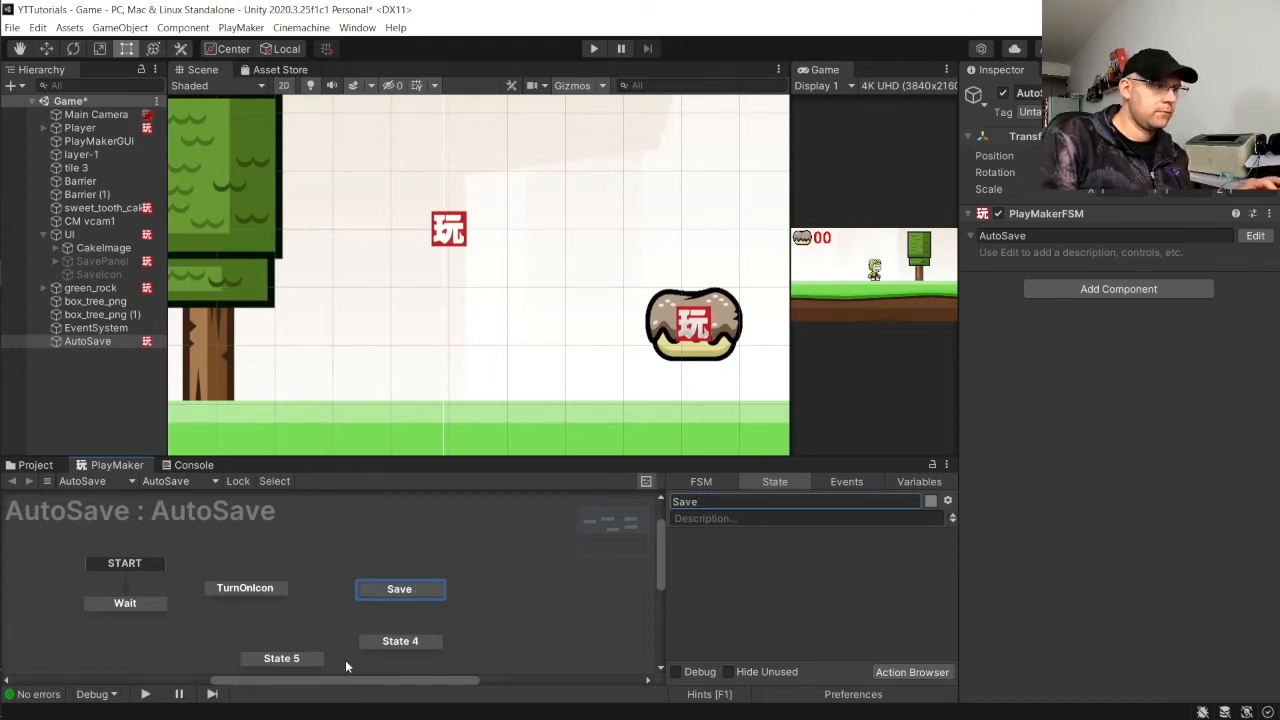
click(400, 641)
text(Wait2)
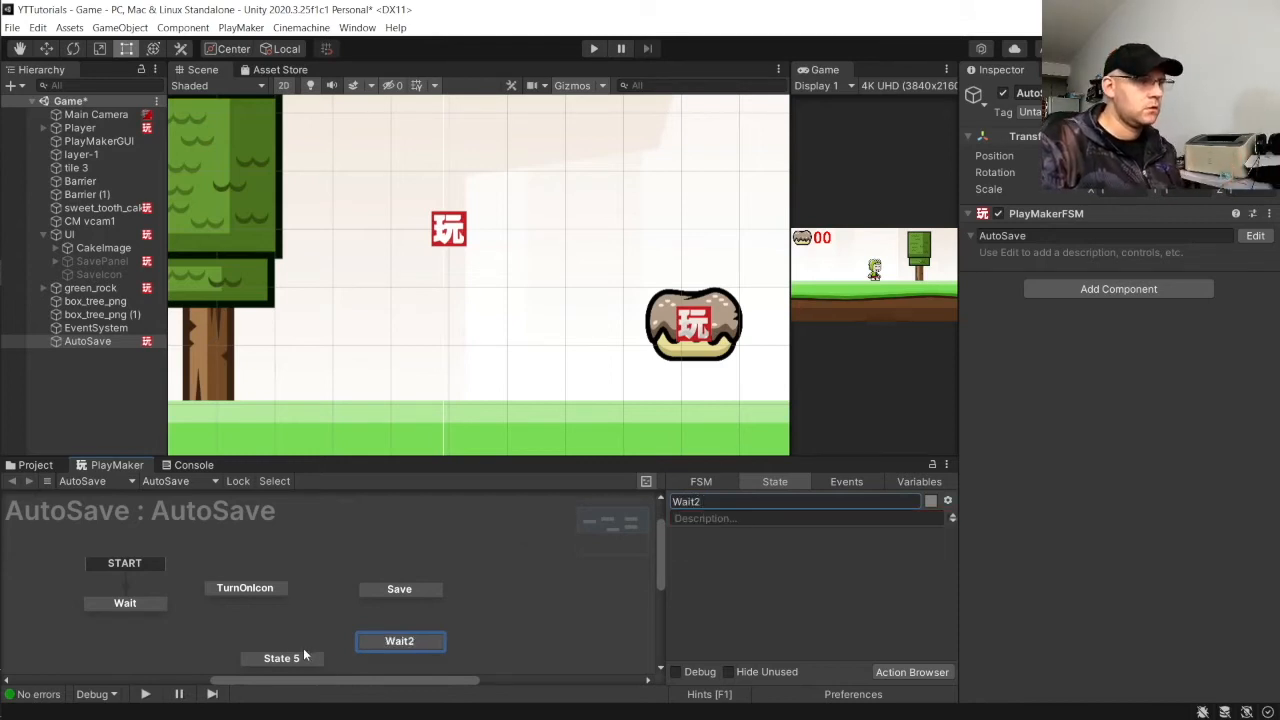
click(281, 658)
text(TurnOffIcon)
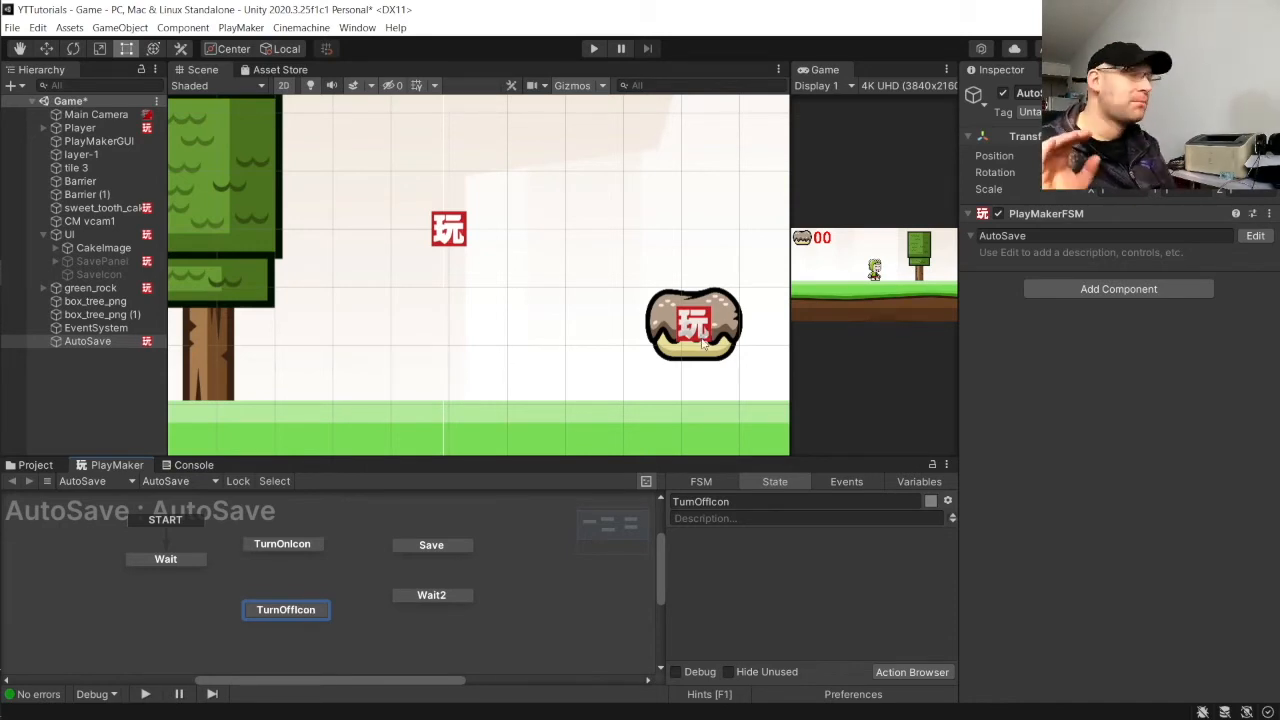
mouse_move(115, 457)
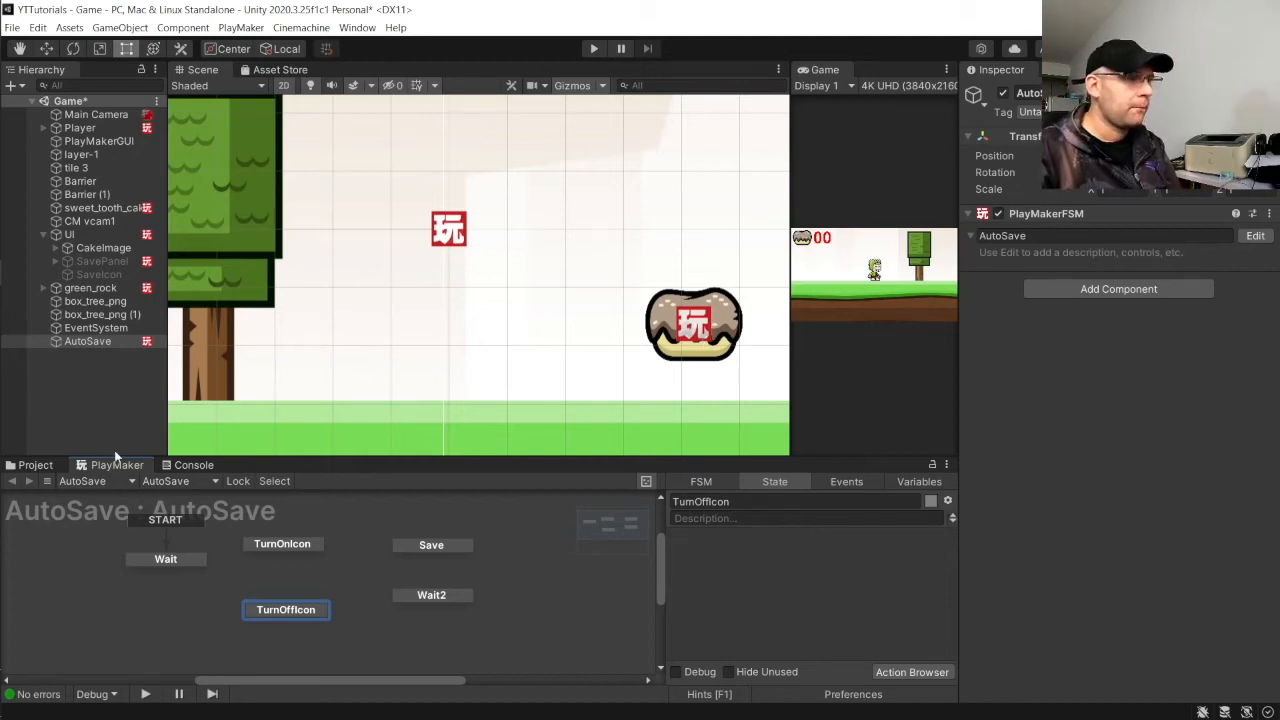
Step: Give each state a FINISHED transition, chaining them in a loop back to Wait
right_click(165, 558)
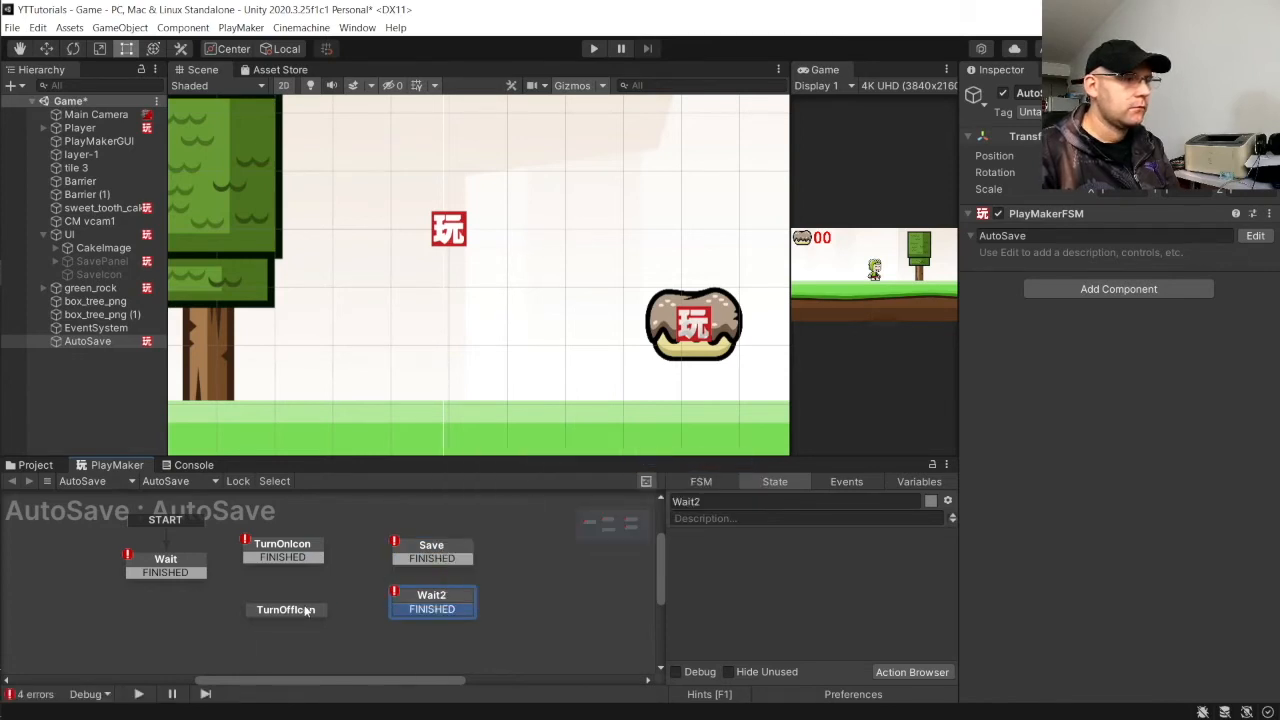
right_click(286, 610)
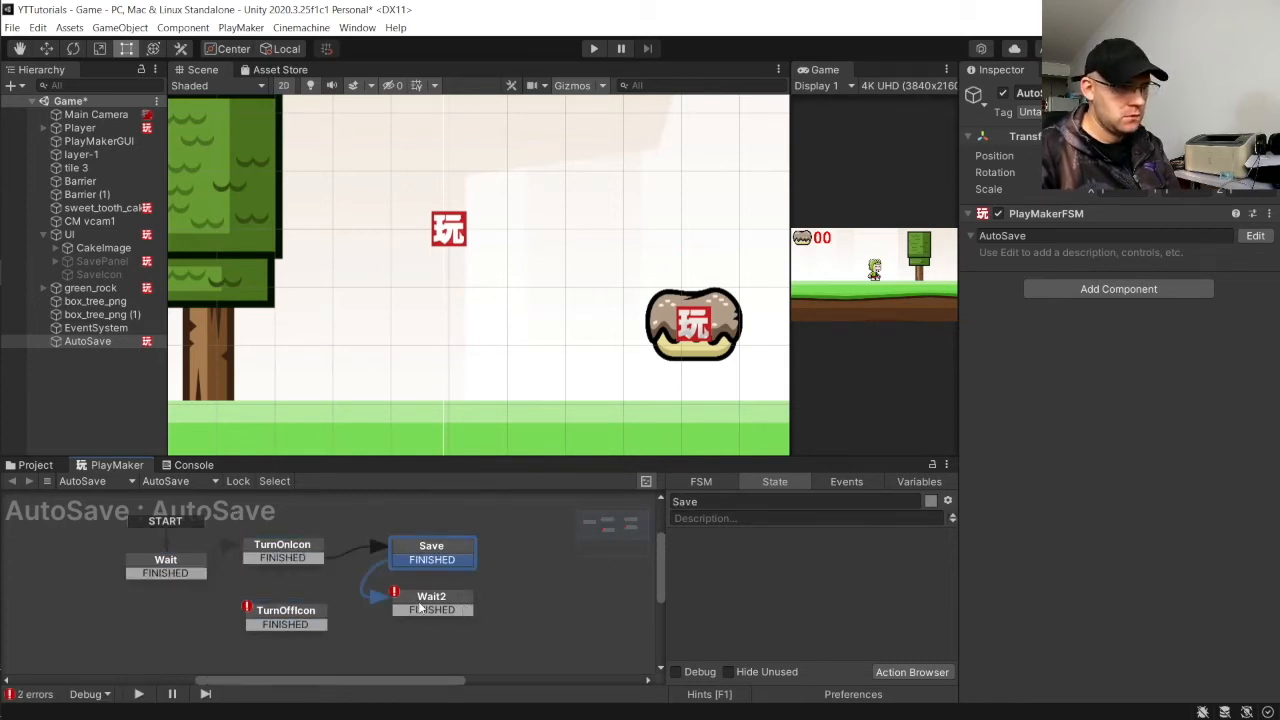
click(285, 610)
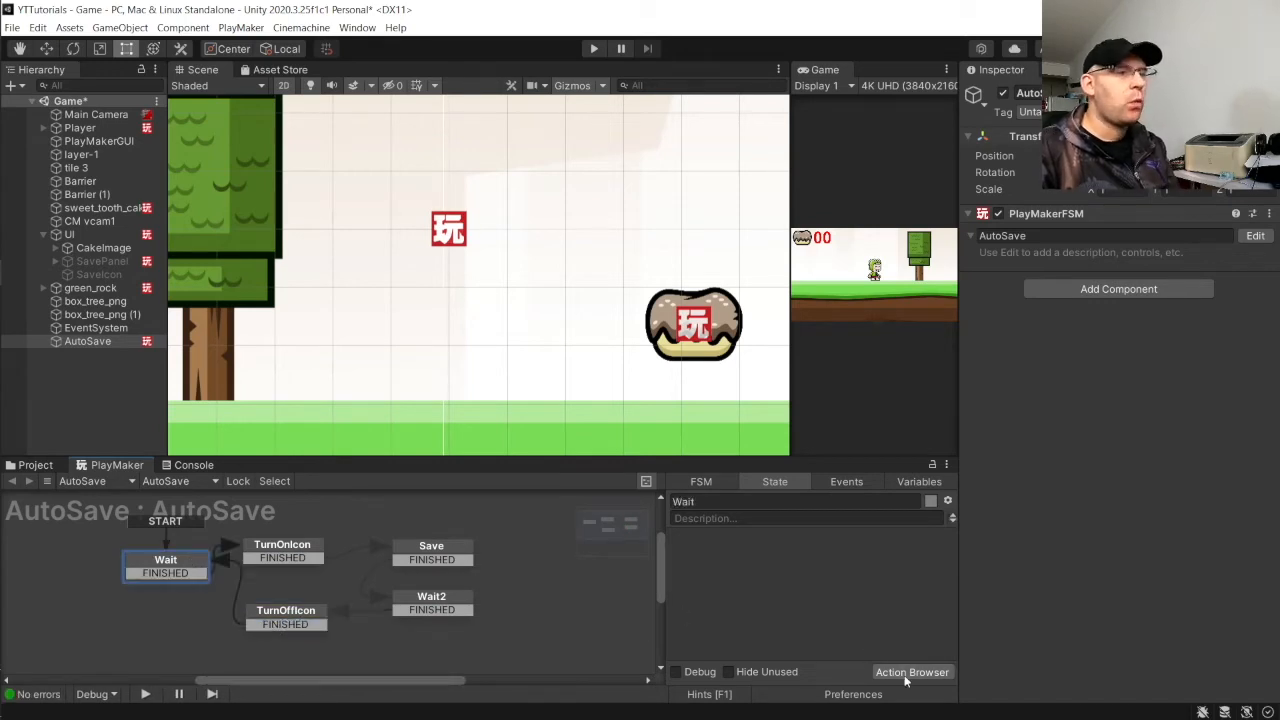
Step: Add Wait to Wait, Next Frame Event to TurnOnIcon, and Activate Game Object to TurnOffIcon
click(911, 671)
text(wait)
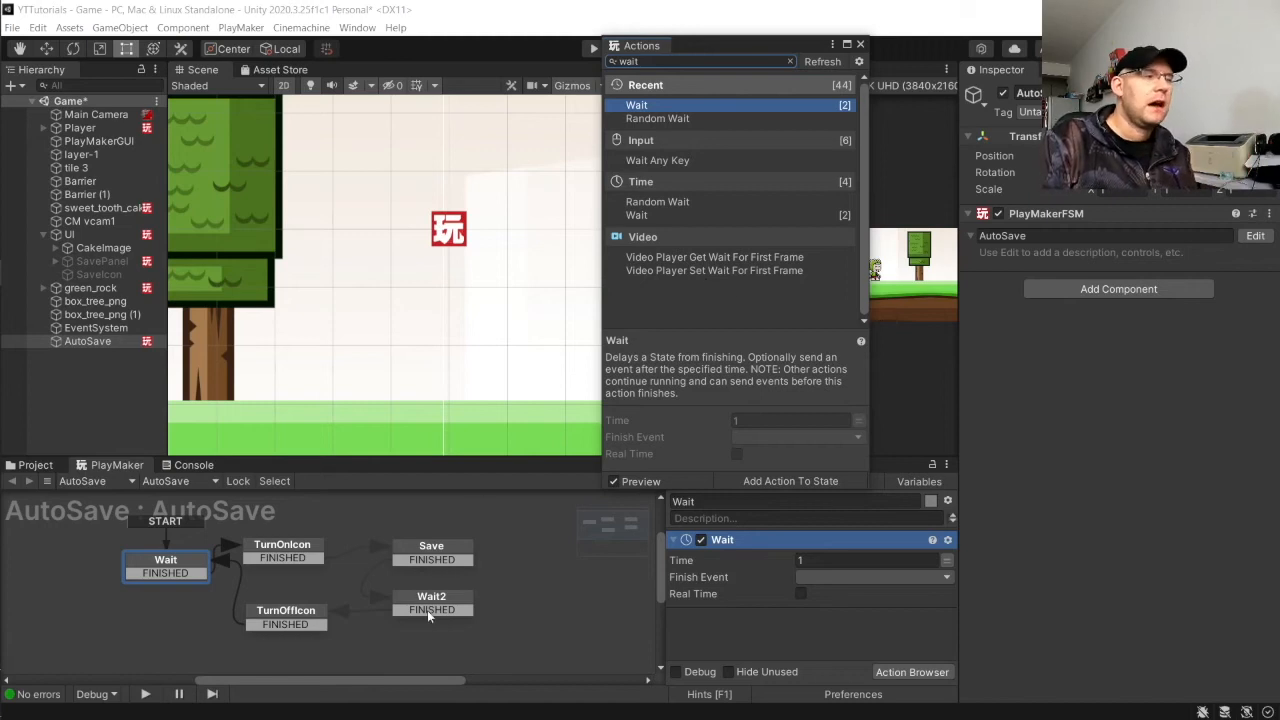
click(431, 603)
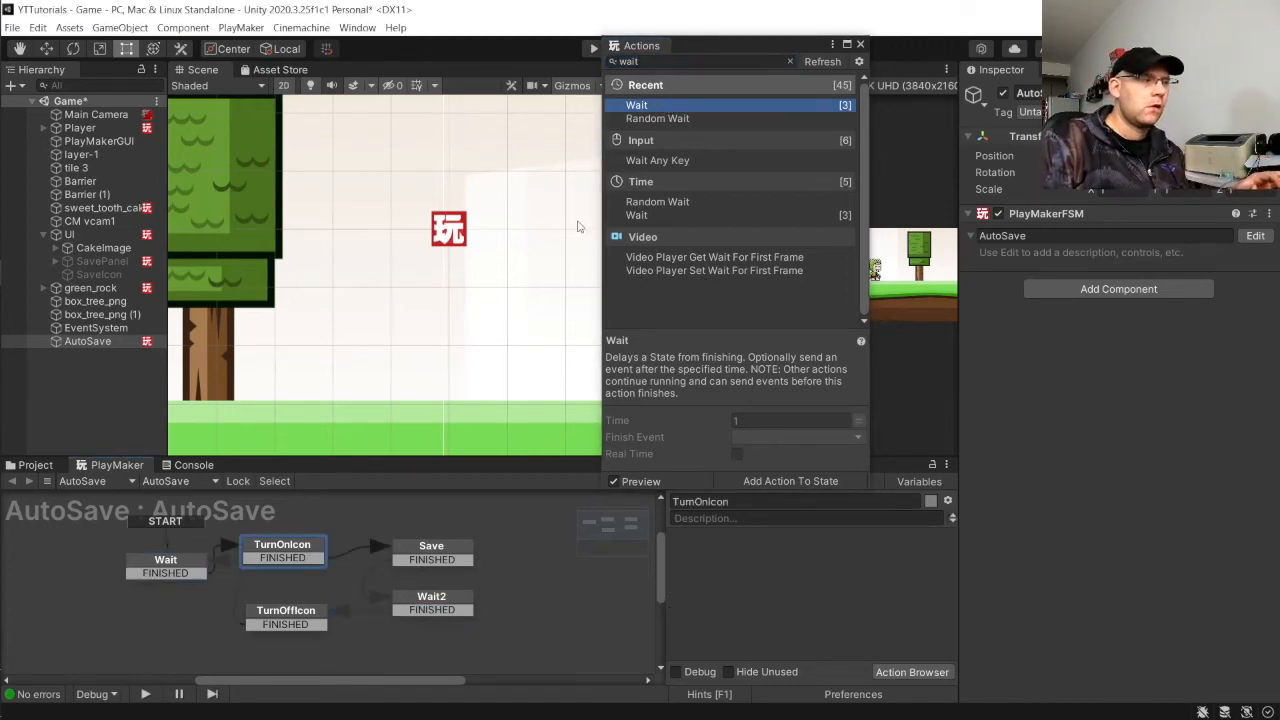
text(next)
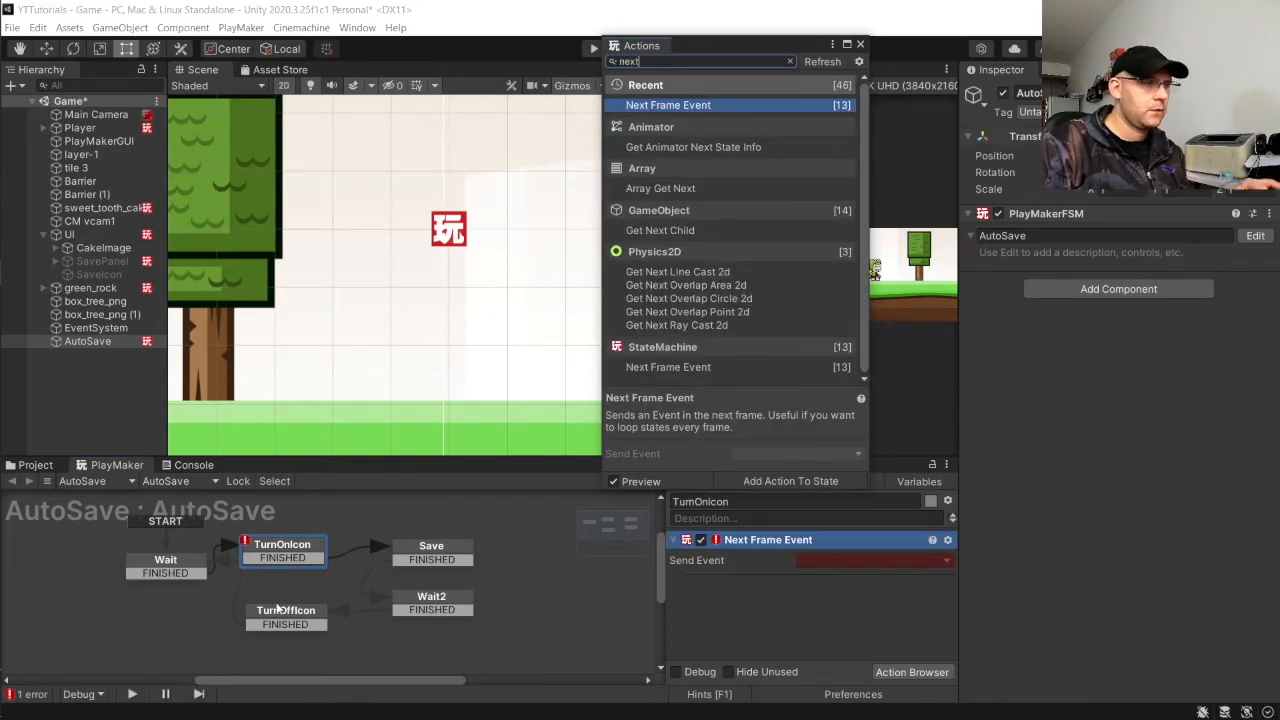
click(285, 617)
text(Ac)
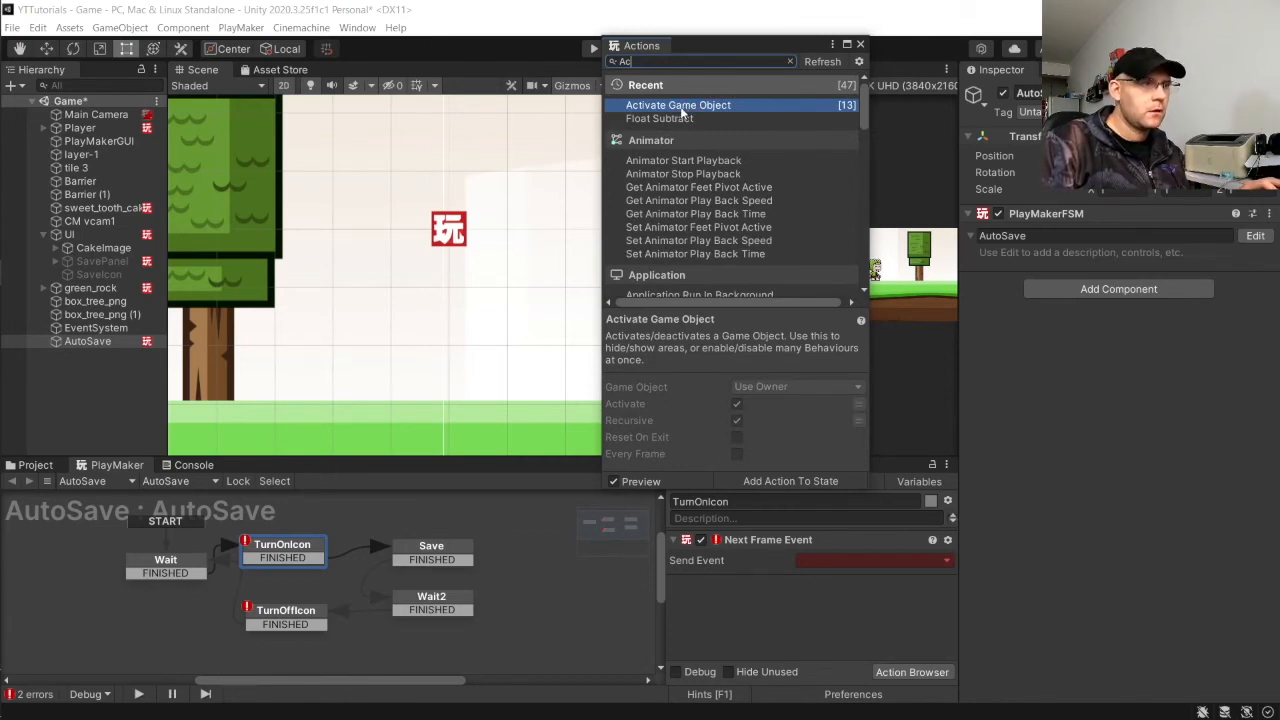
click(285, 615)
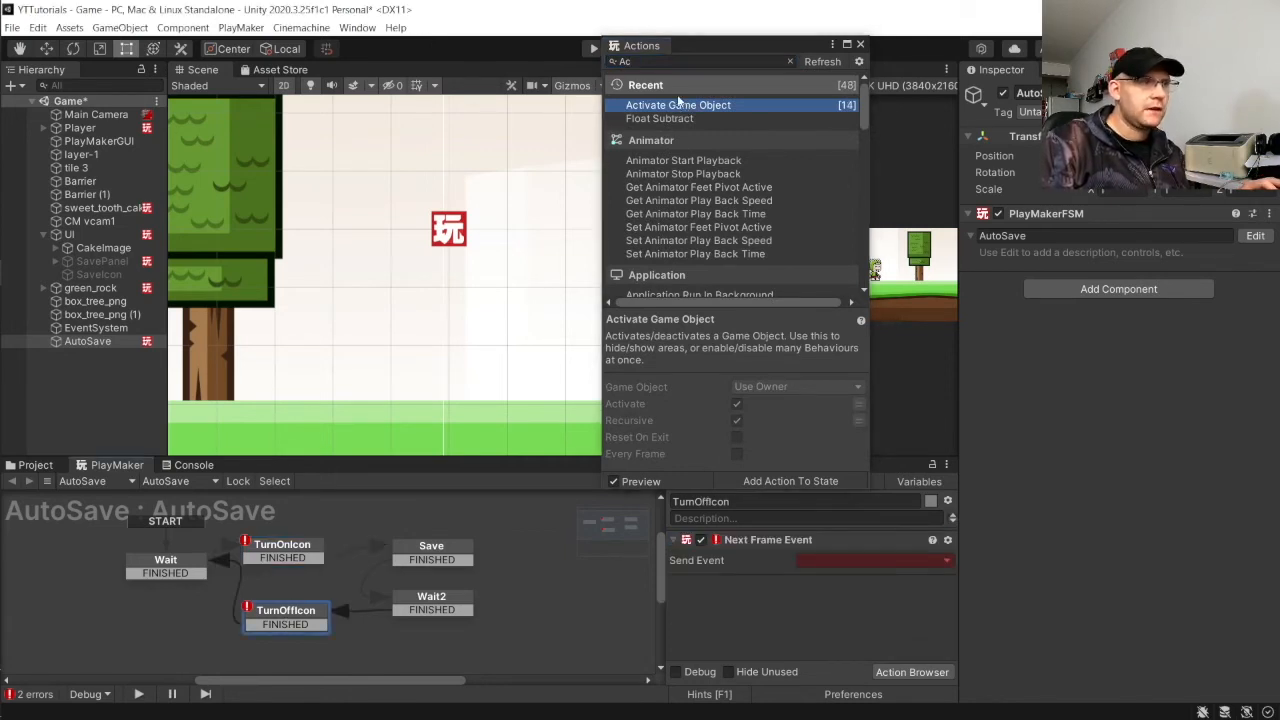
double_click(678, 104)
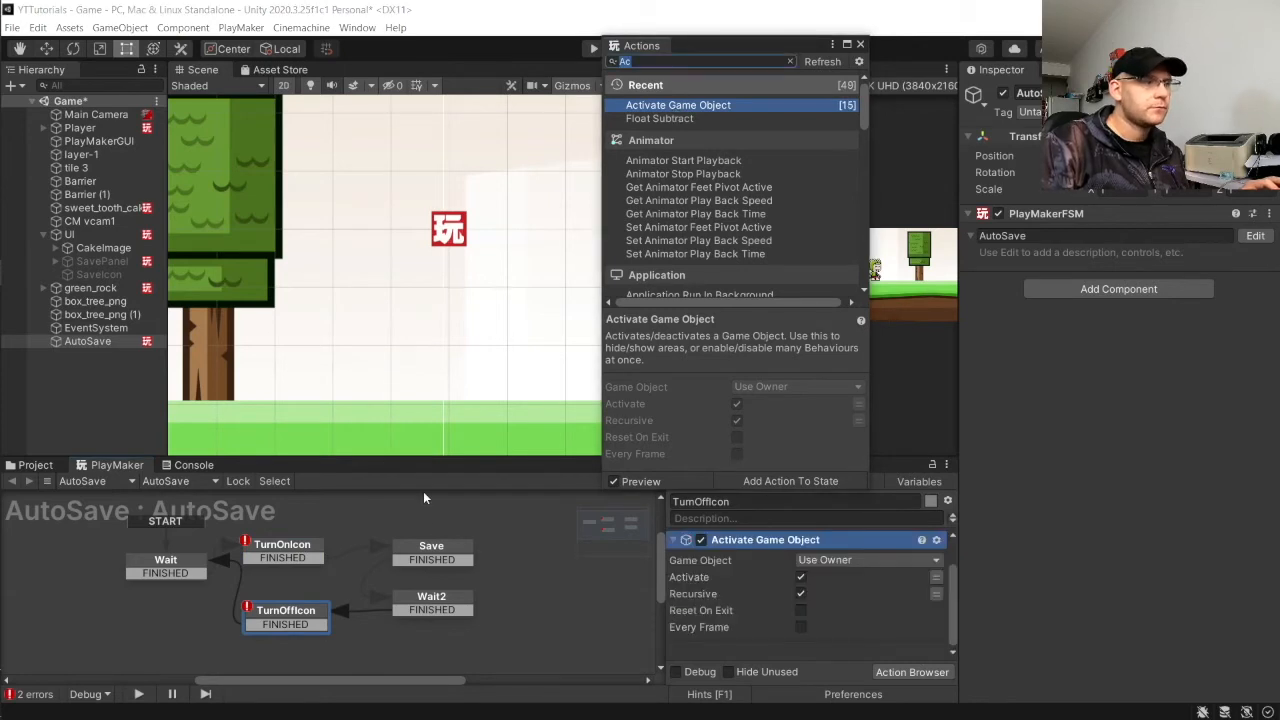
click(431, 551)
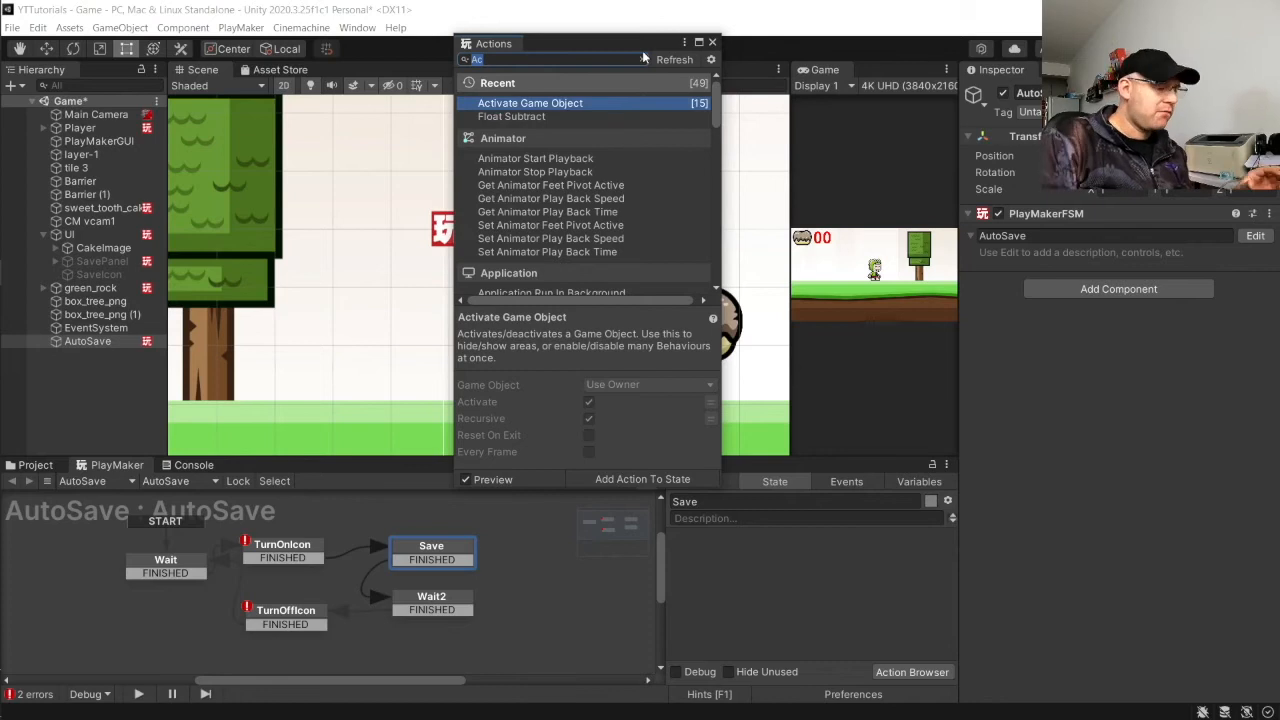
Step: Add two PlayerPrefs Save Variable actions, Get Position 2d and Wait to the Save state
text(Playerprefs)
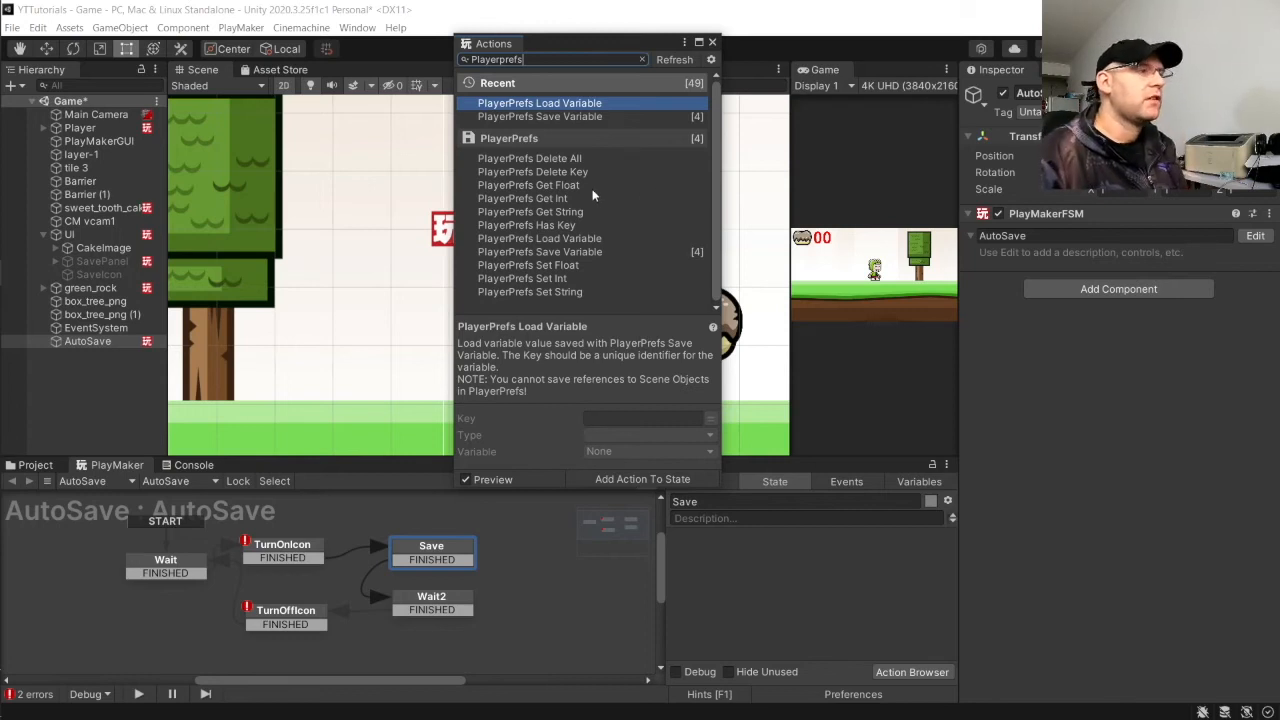
mouse_move(558, 196)
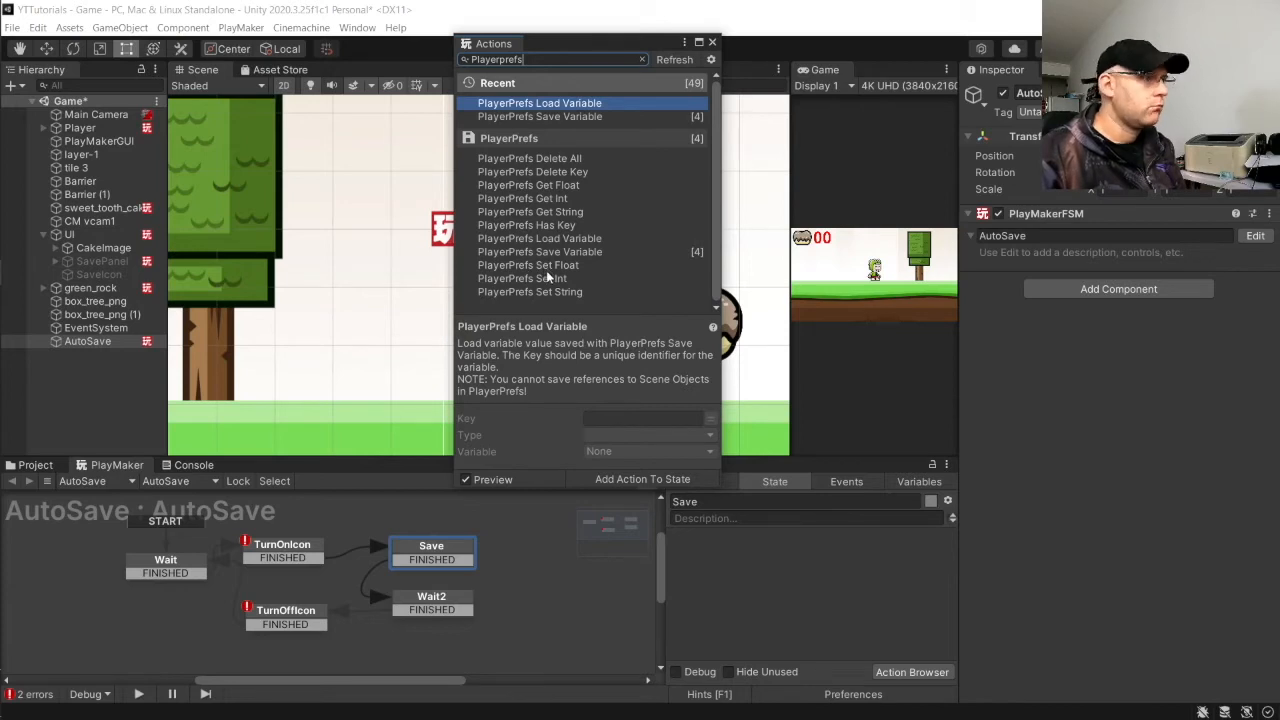
mouse_move(548, 270)
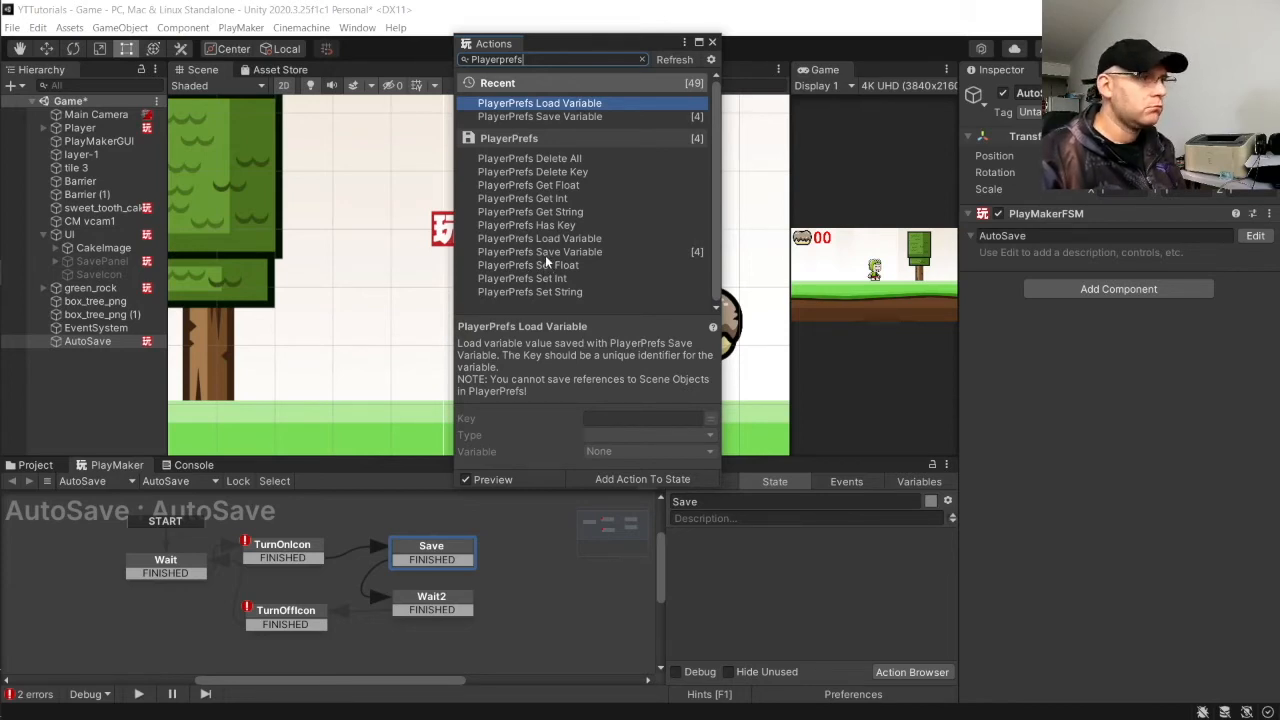
mouse_move(578, 300)
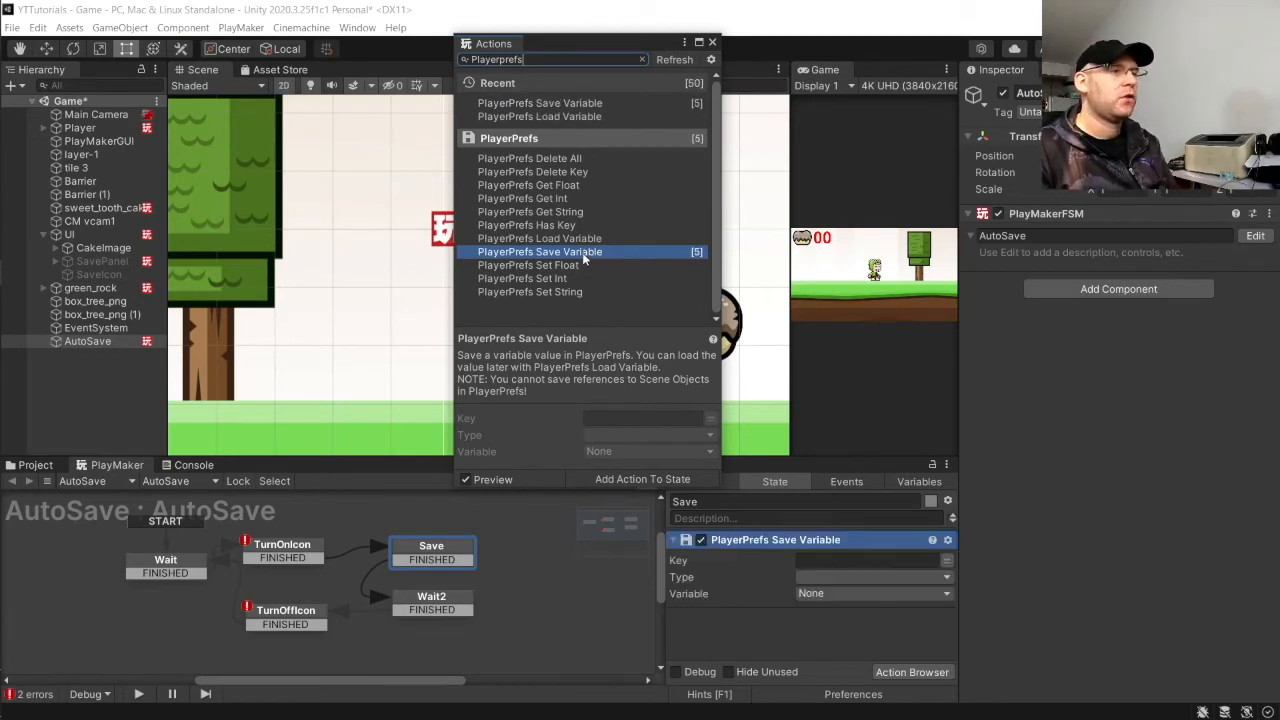
double_click(540, 251)
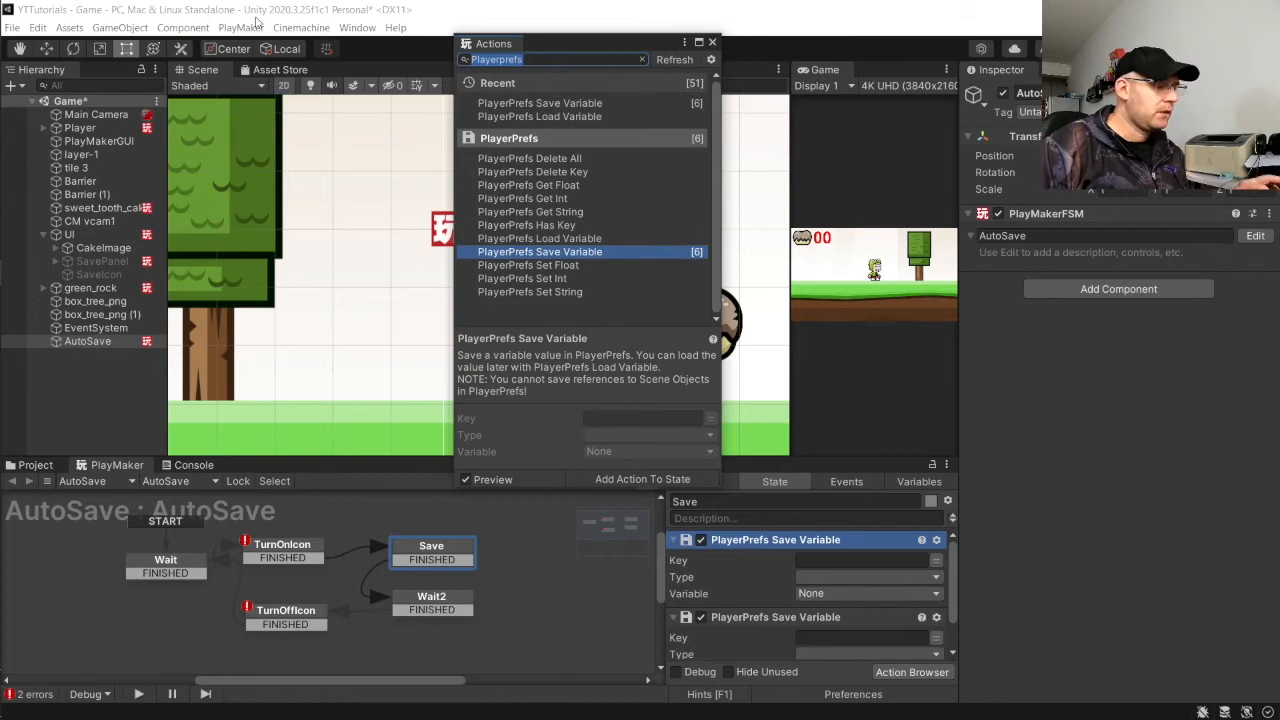
text(Get pos)
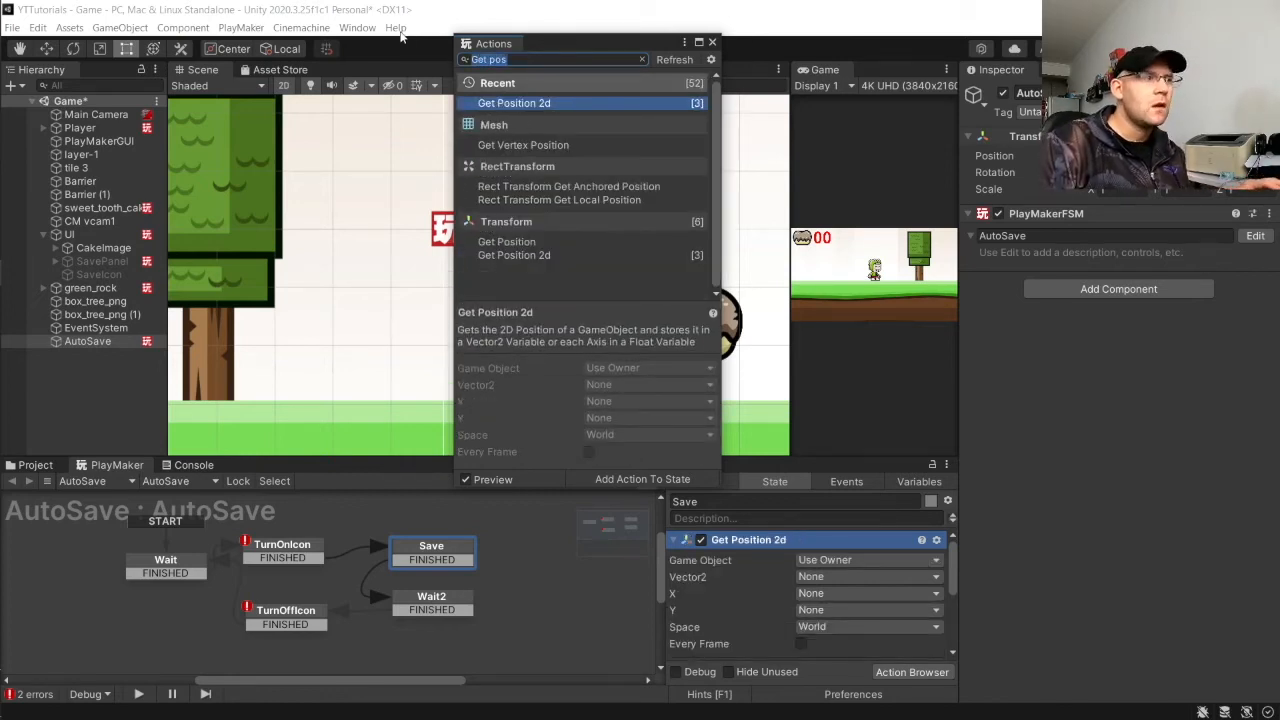
text(next frame)
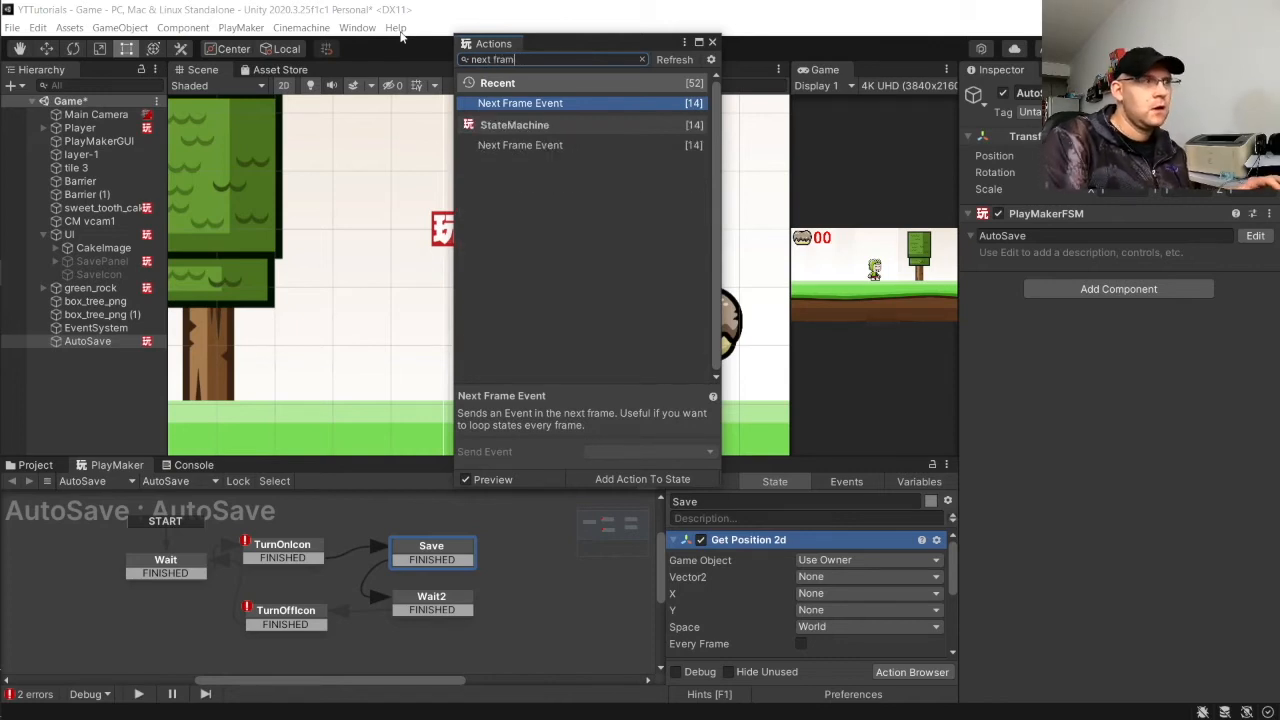
text(wait)
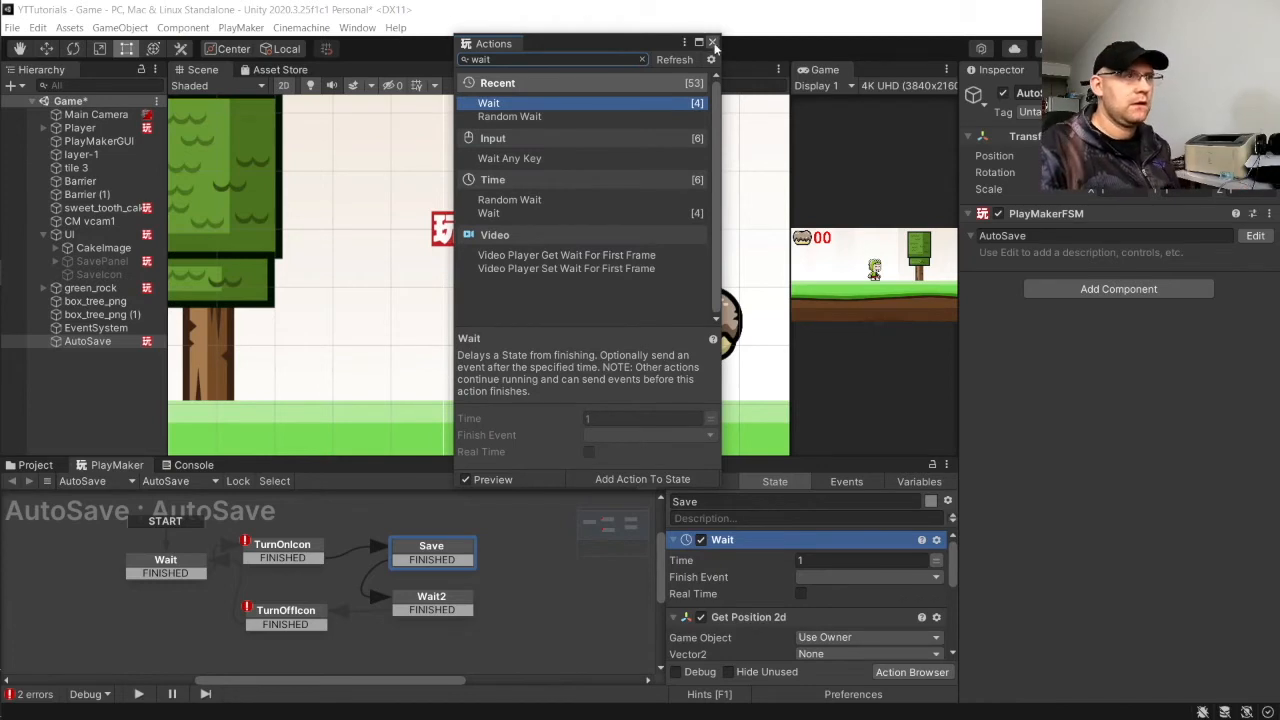
click(713, 43)
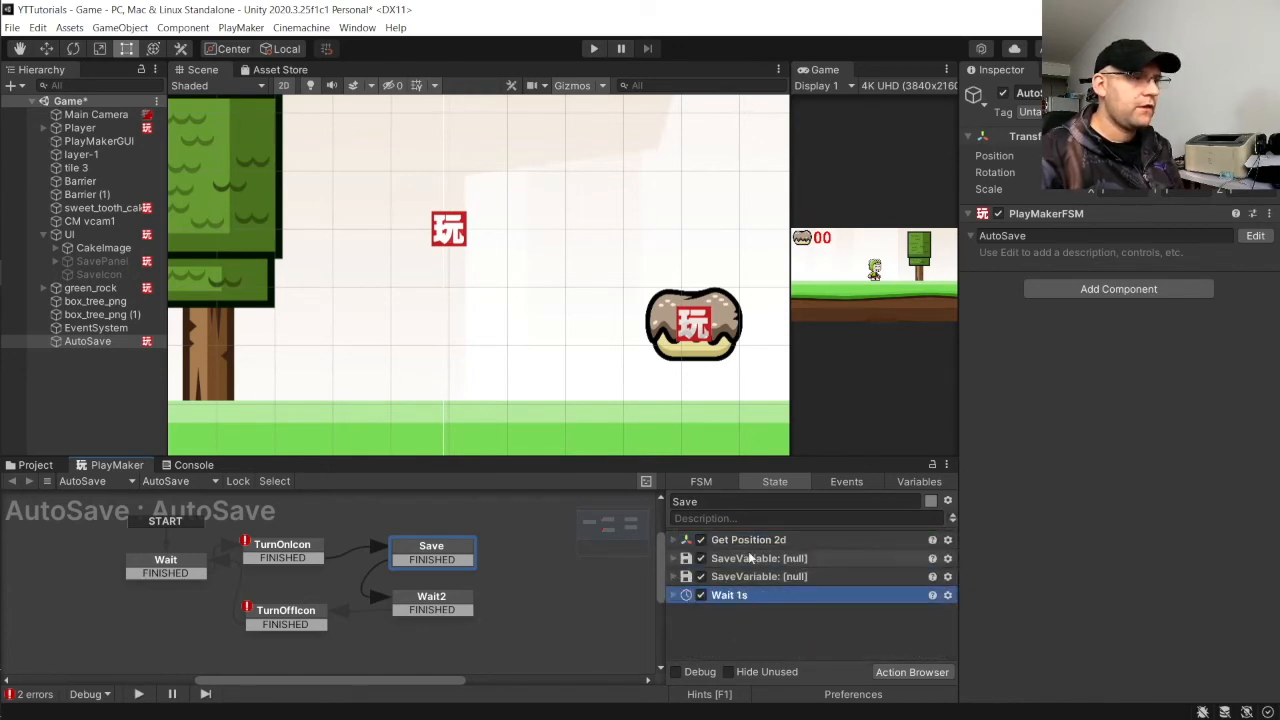
Step: Make Get Position 2d read Player's position into a new global Vector2, PlayerPOS
click(748, 539)
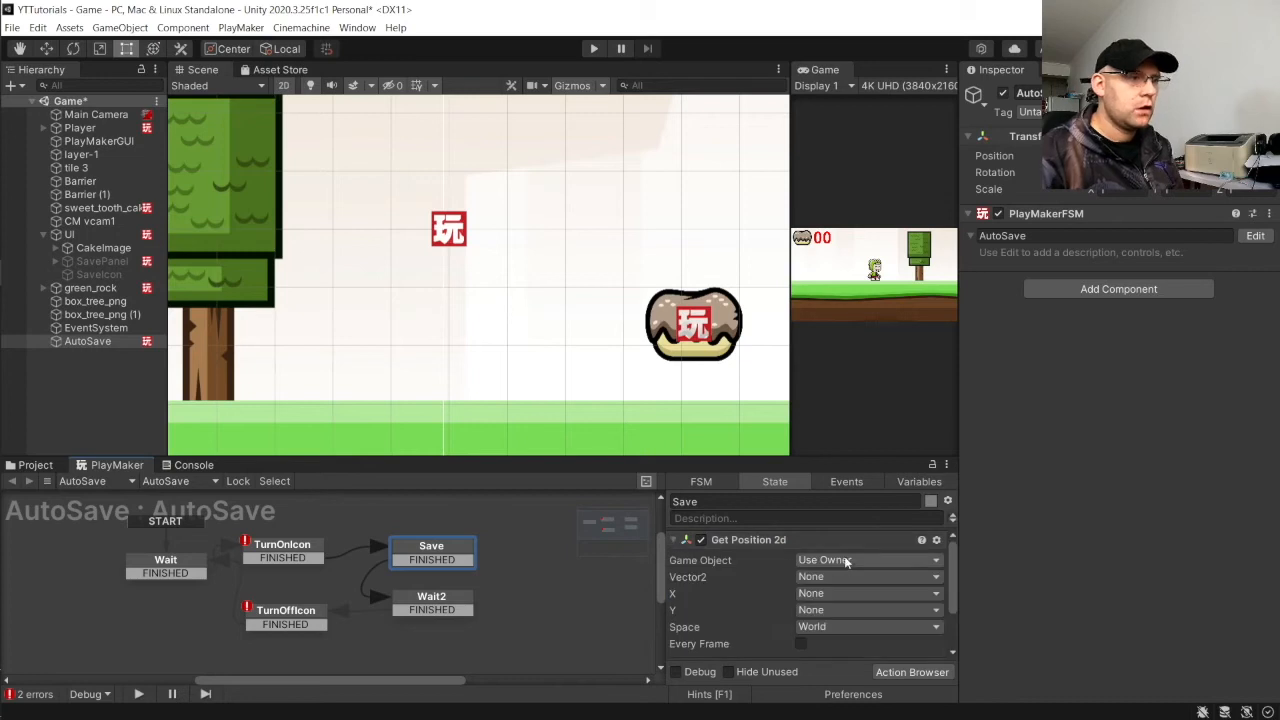
click(866, 559)
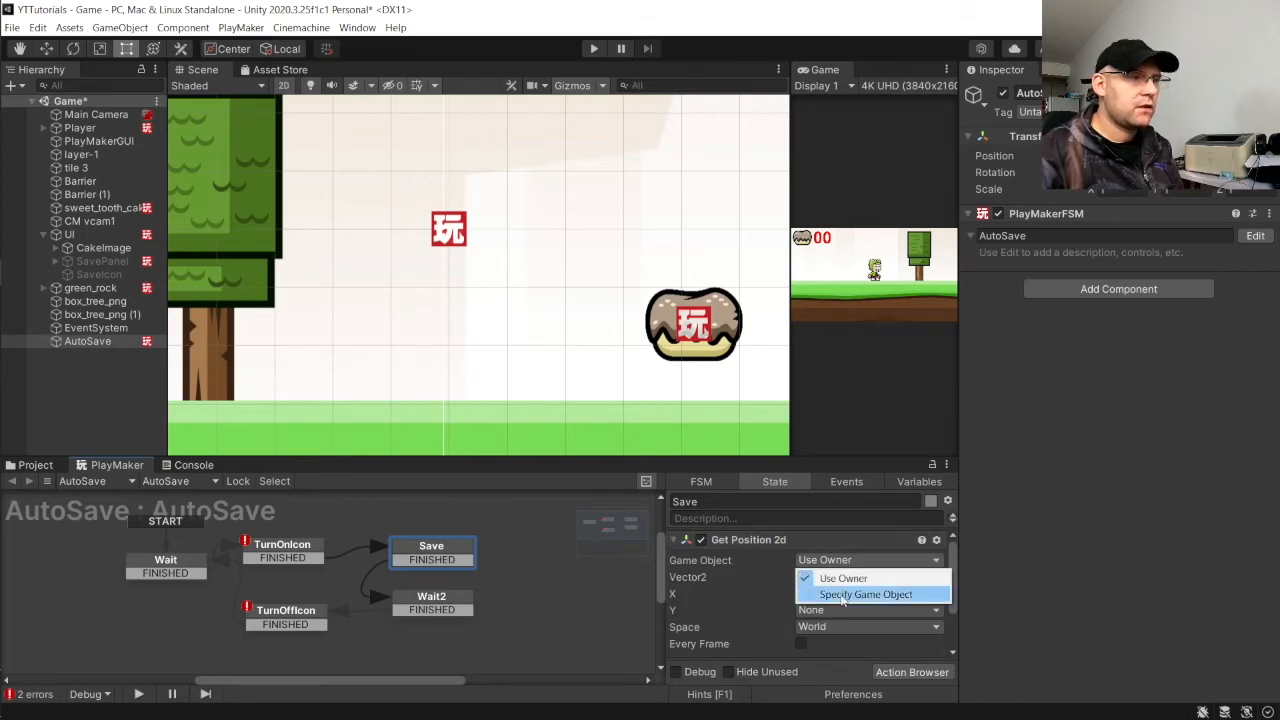
click(866, 594)
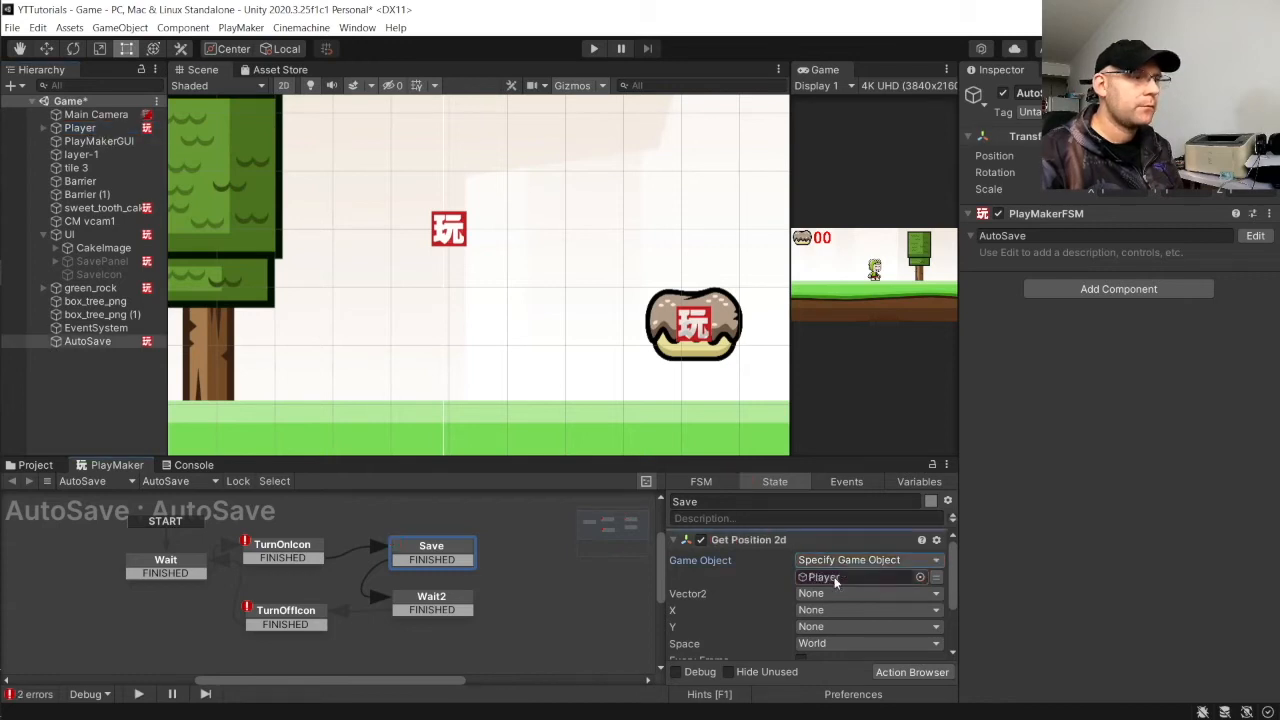
click(866, 593)
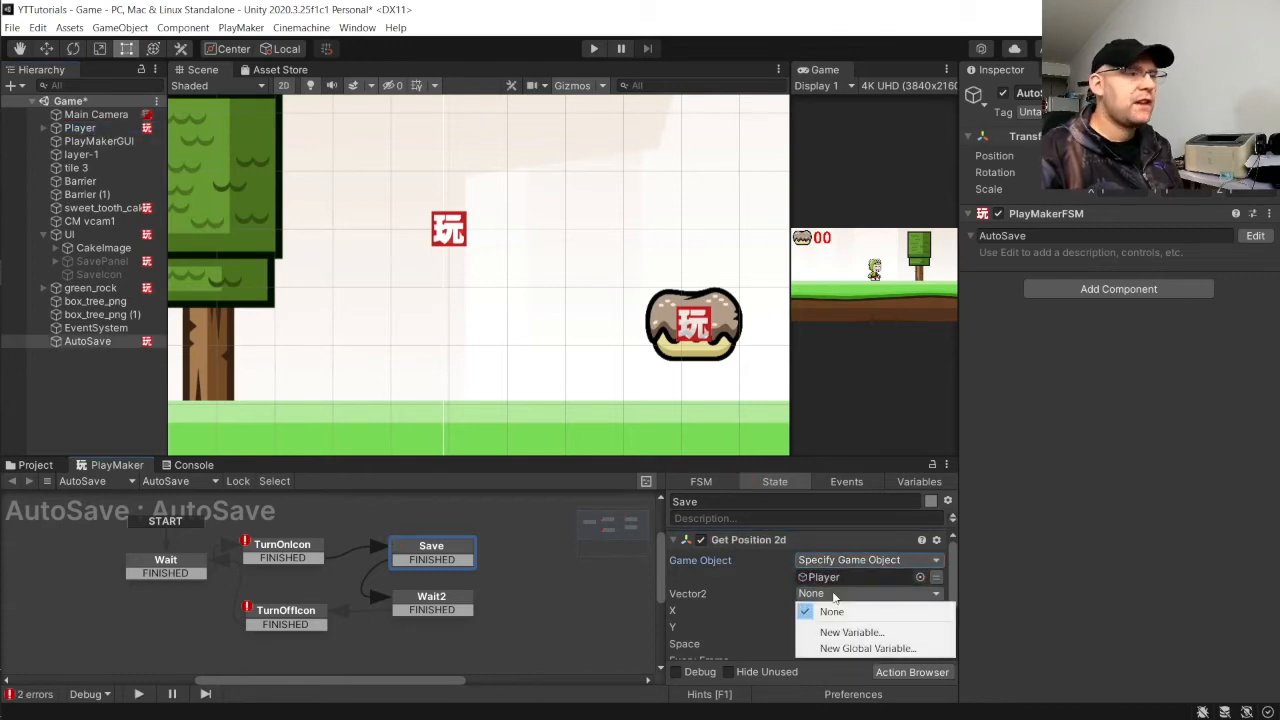
click(851, 632)
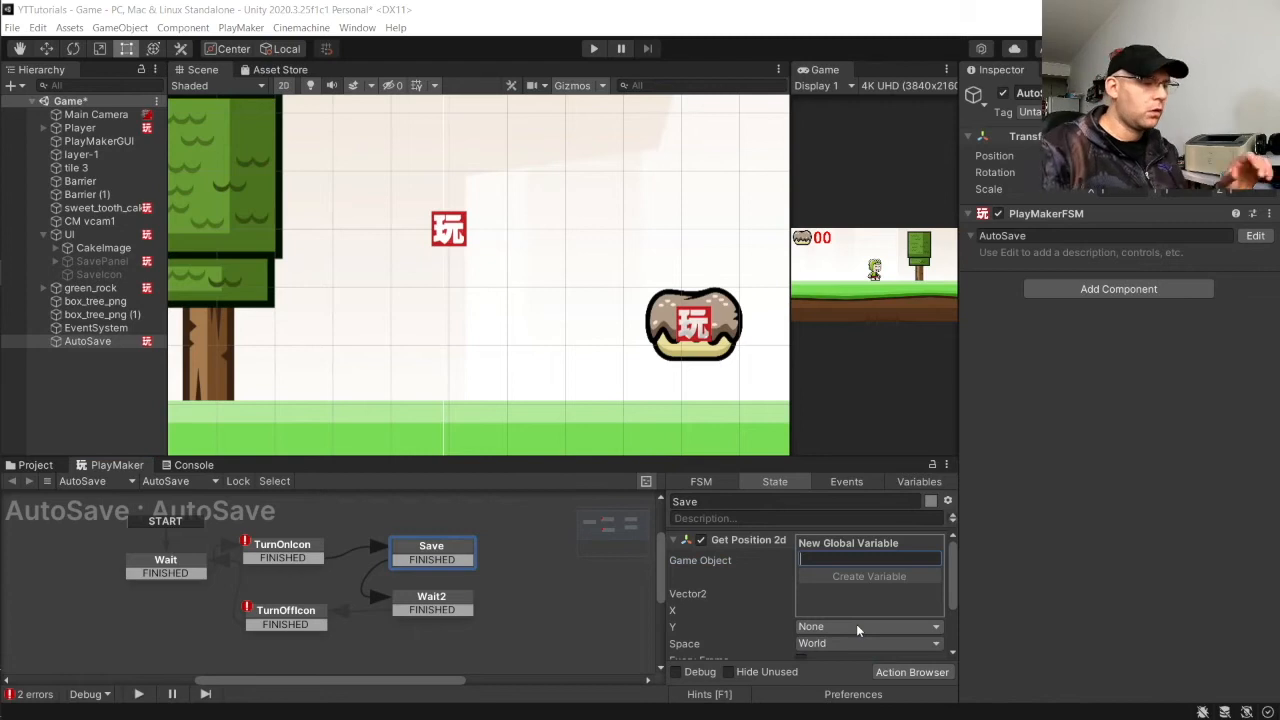
text(PlayerPOS)
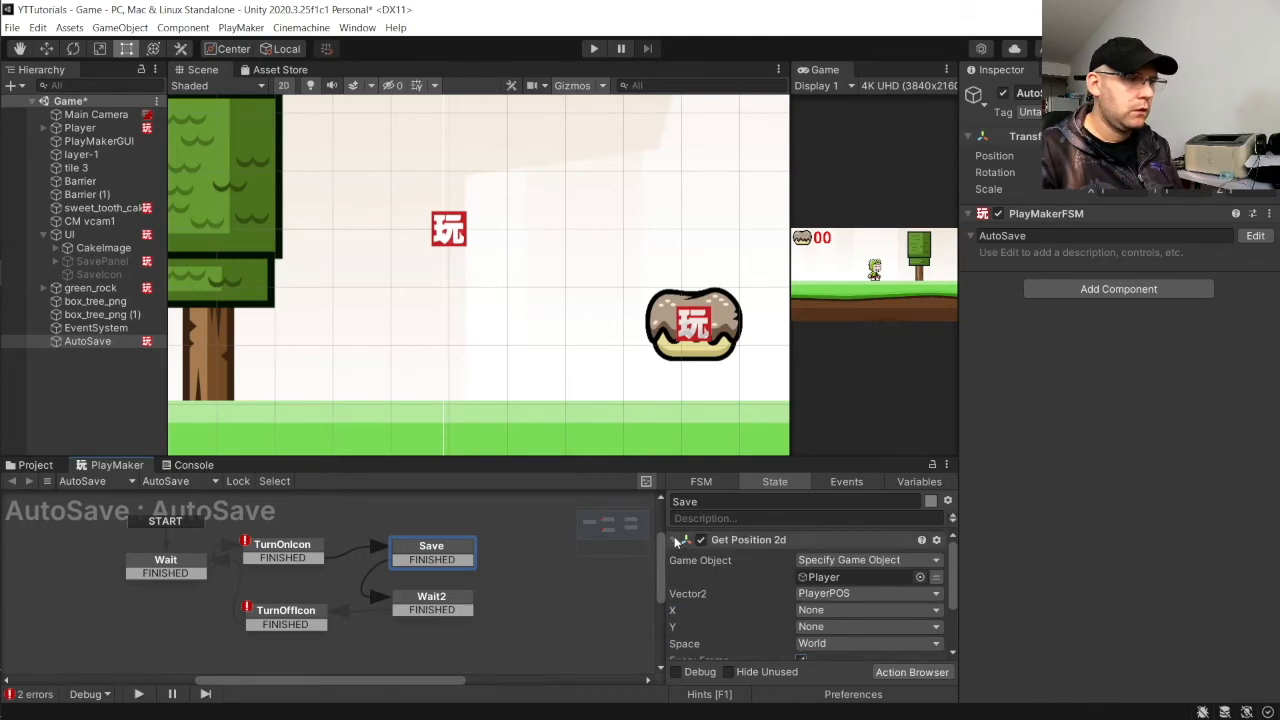
mouse_move(801, 661)
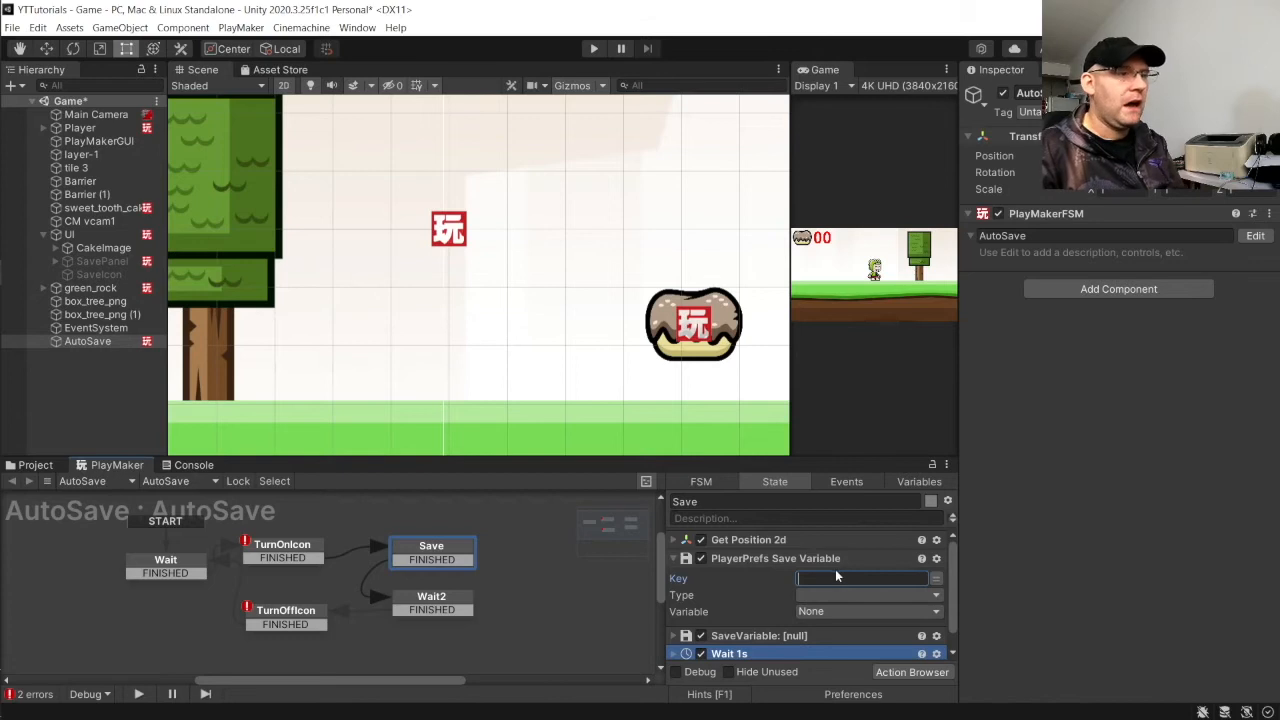
mouse_move(680, 593)
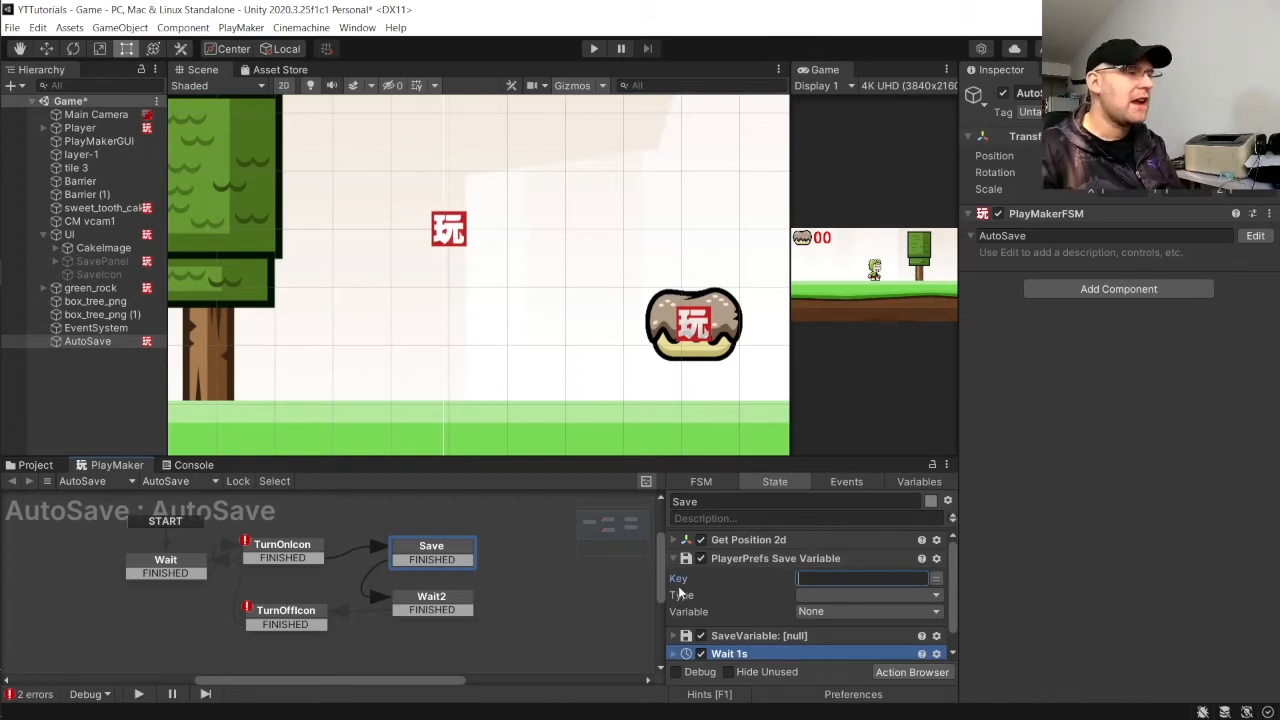
mouse_move(725, 585)
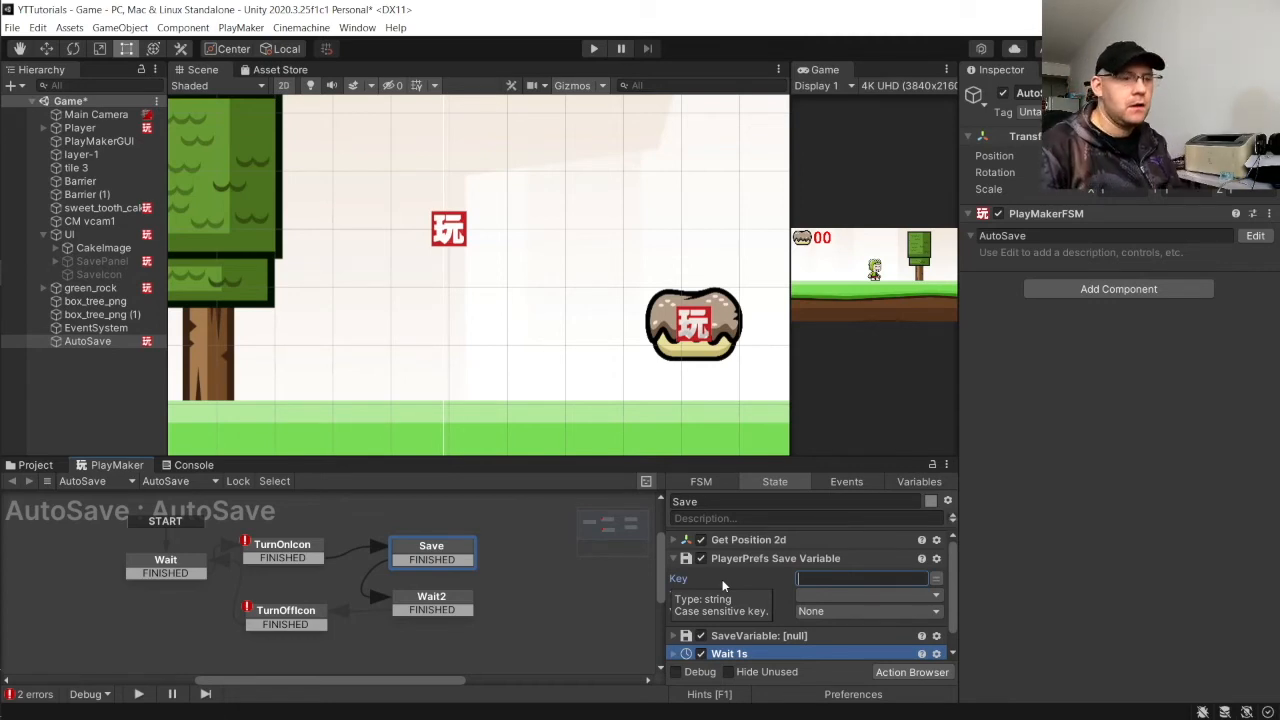
Step: Save the global PlayerPOS as a Vector2 to PlayerPrefs under key 123456
text(123456)
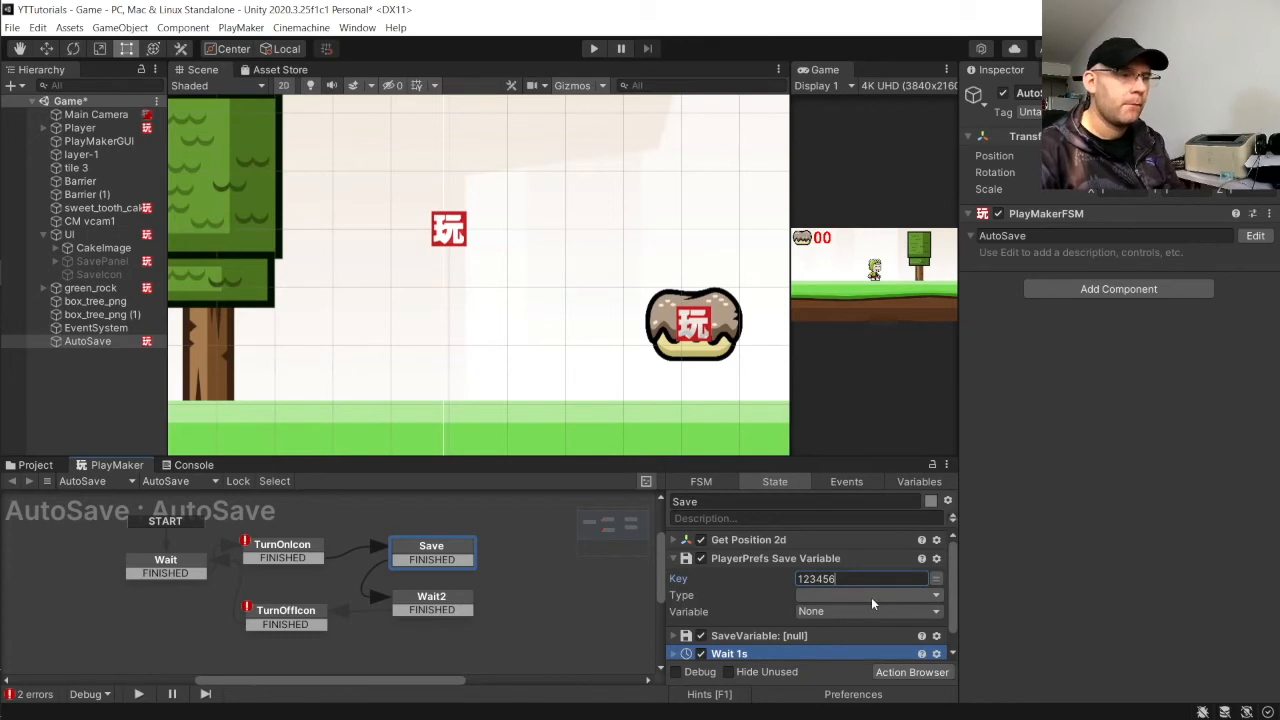
click(865, 595)
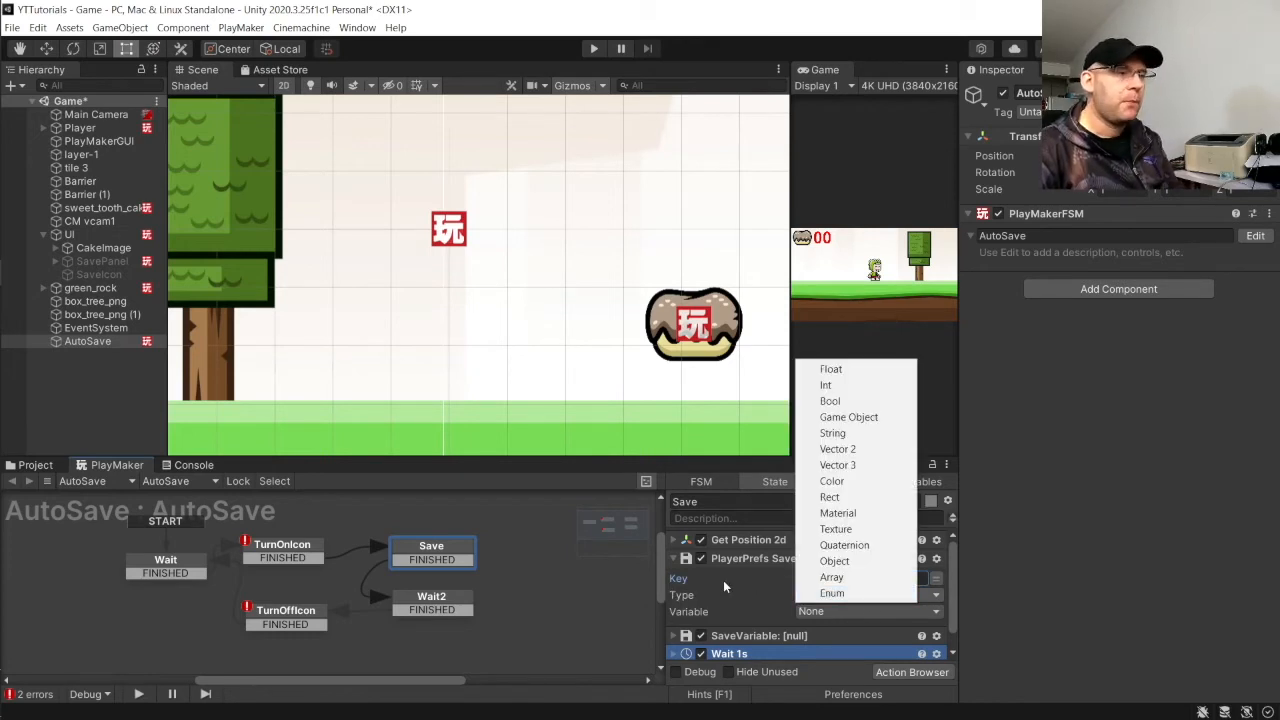
mouse_move(833, 432)
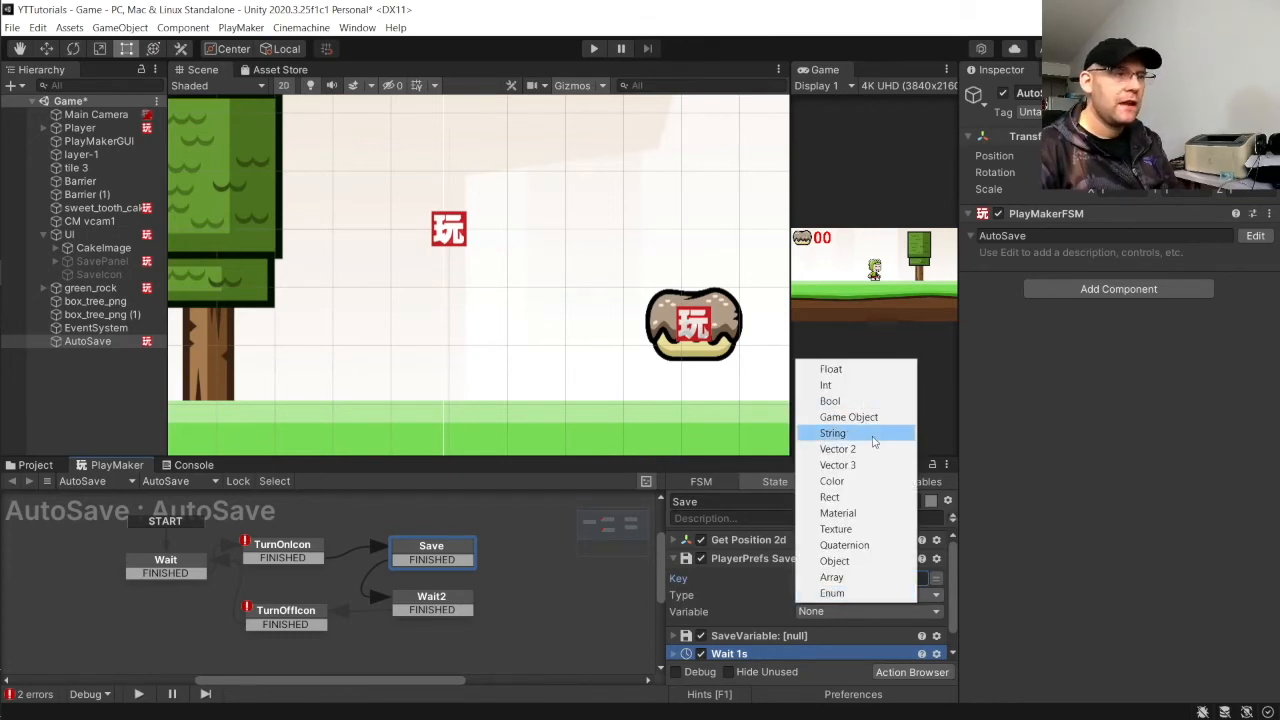
click(838, 448)
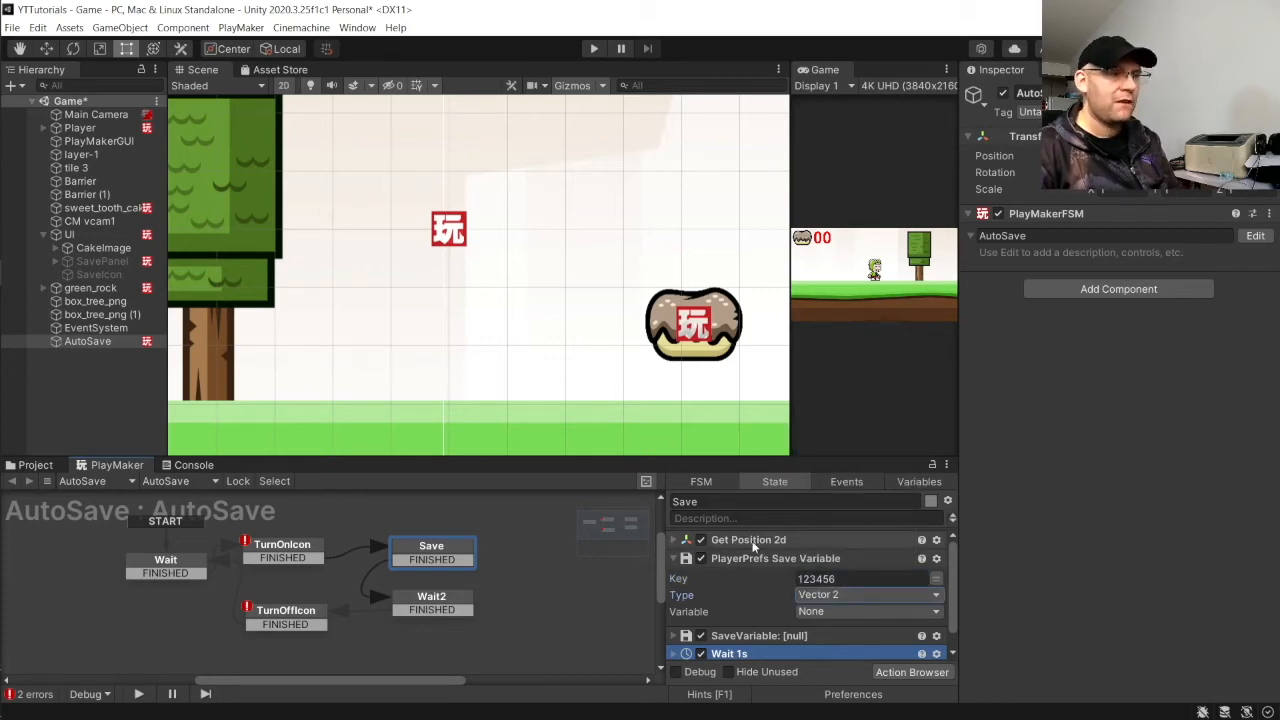
click(865, 611)
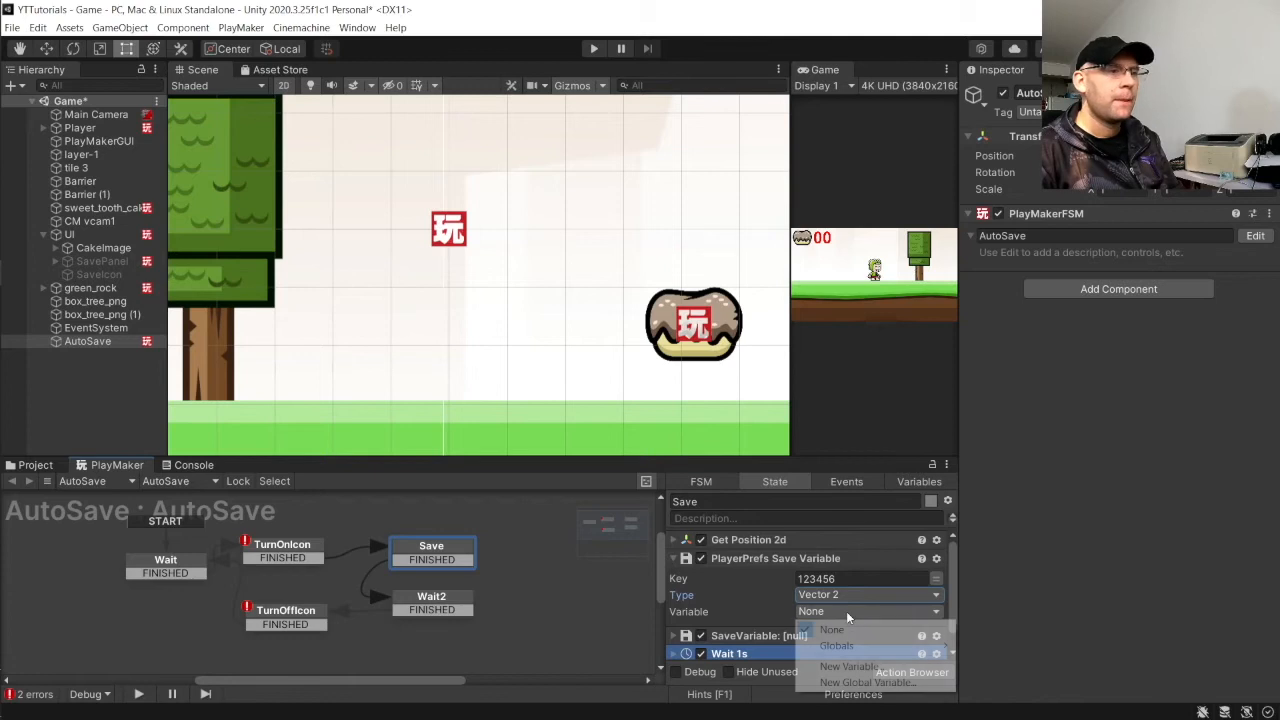
mouse_move(836, 645)
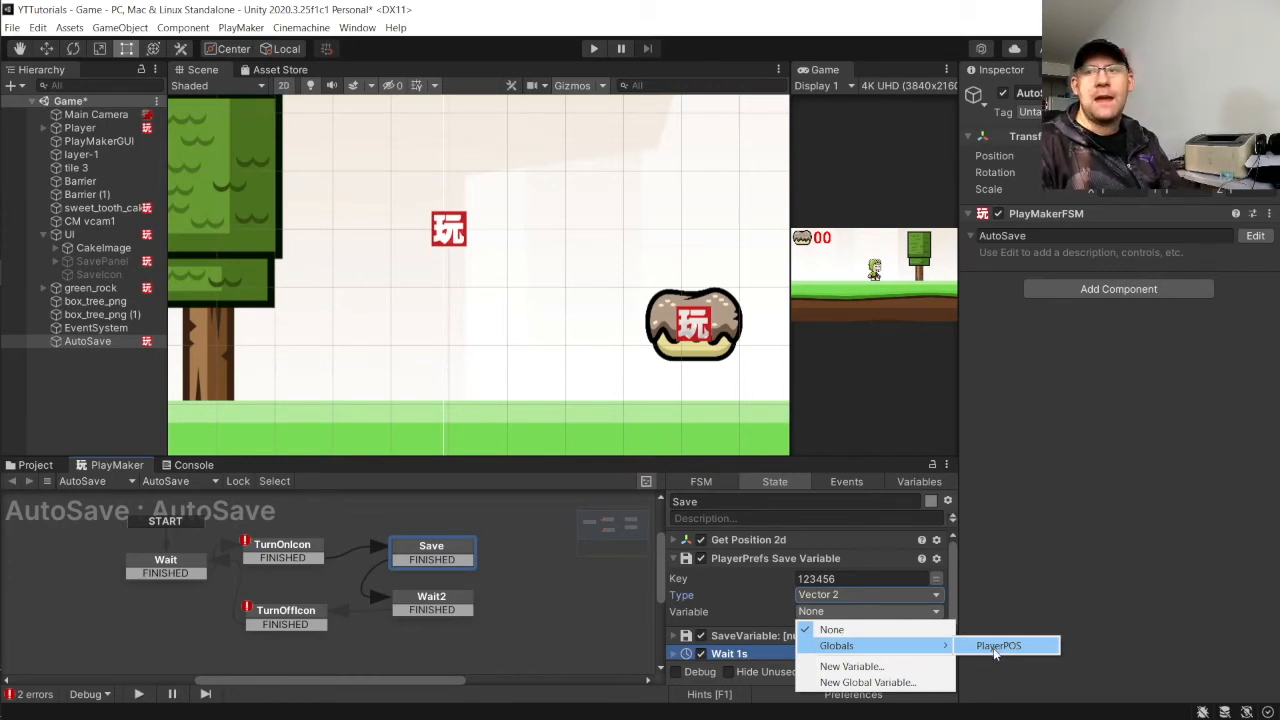
click(998, 645)
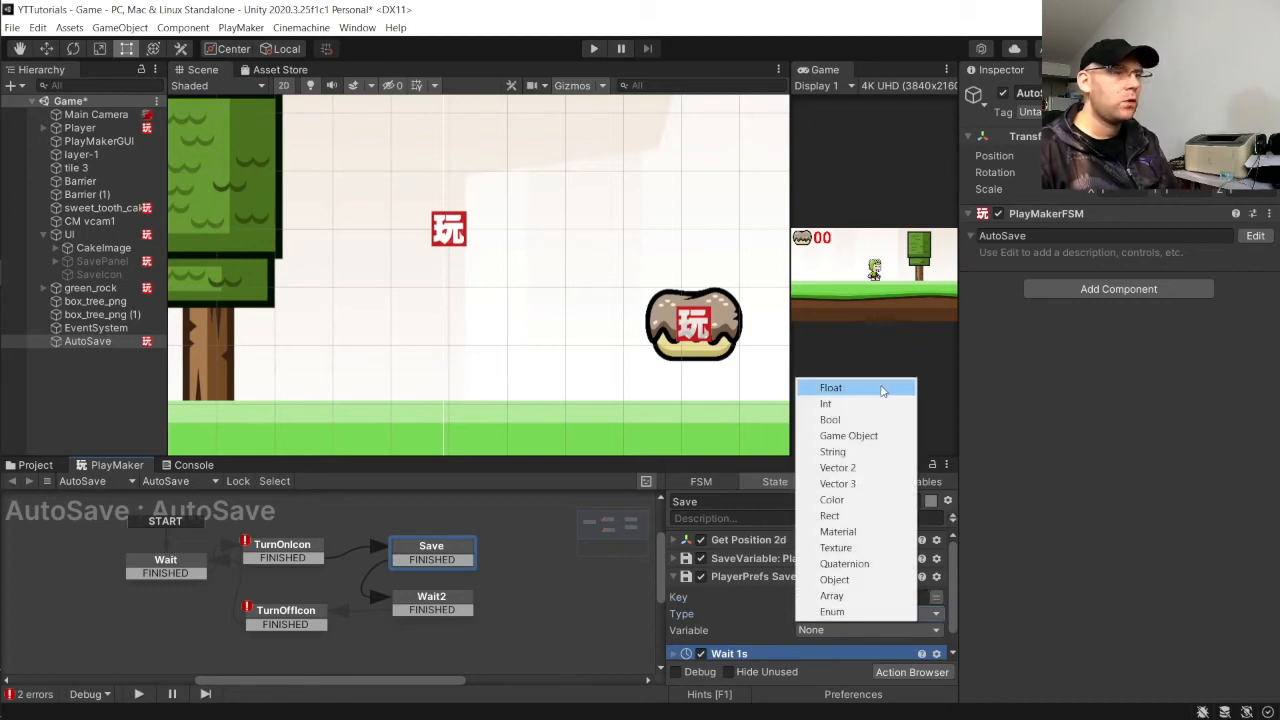
Step: Save the global Cakes as a Float and set the Save state's Wait to 0.5 seconds
click(830, 387)
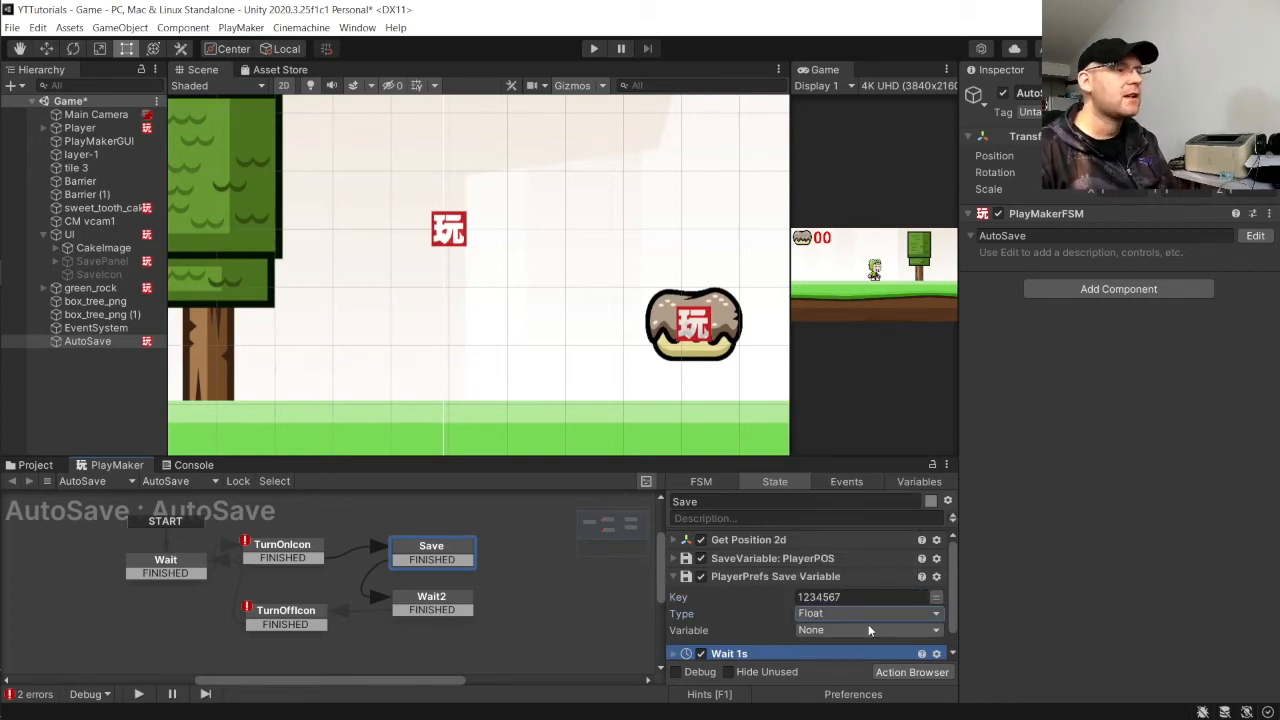
click(867, 630)
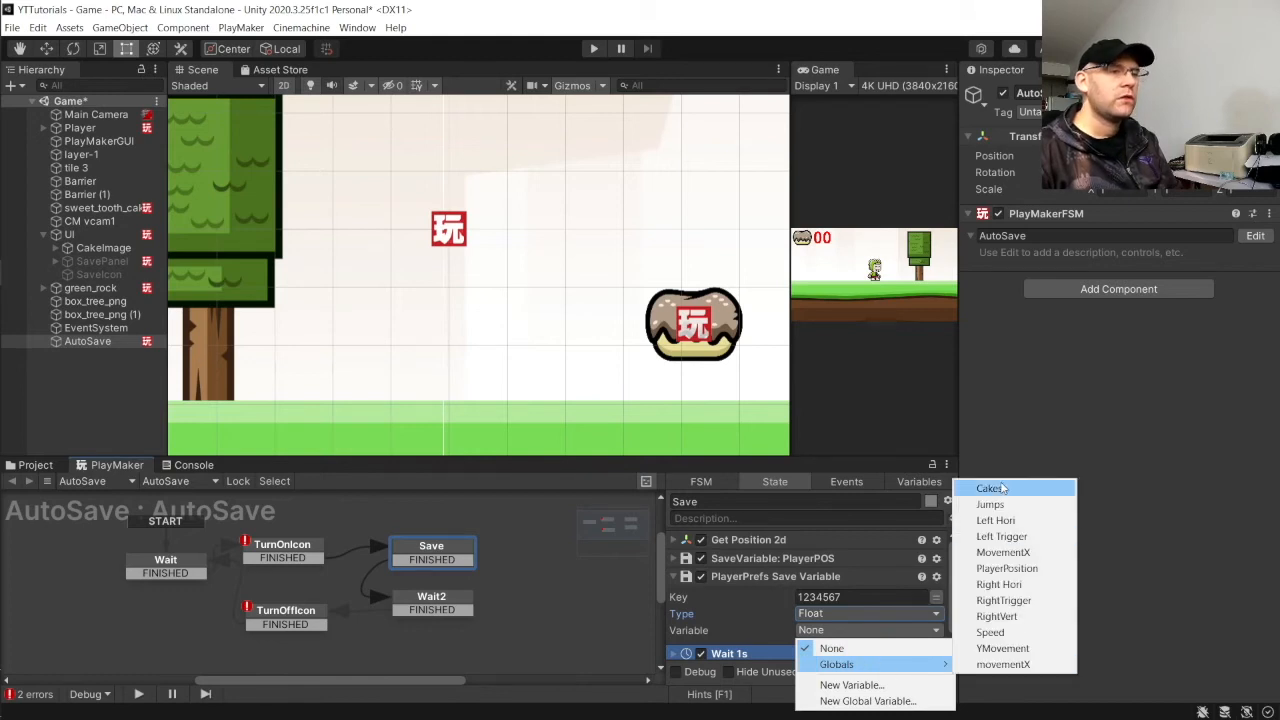
click(990, 488)
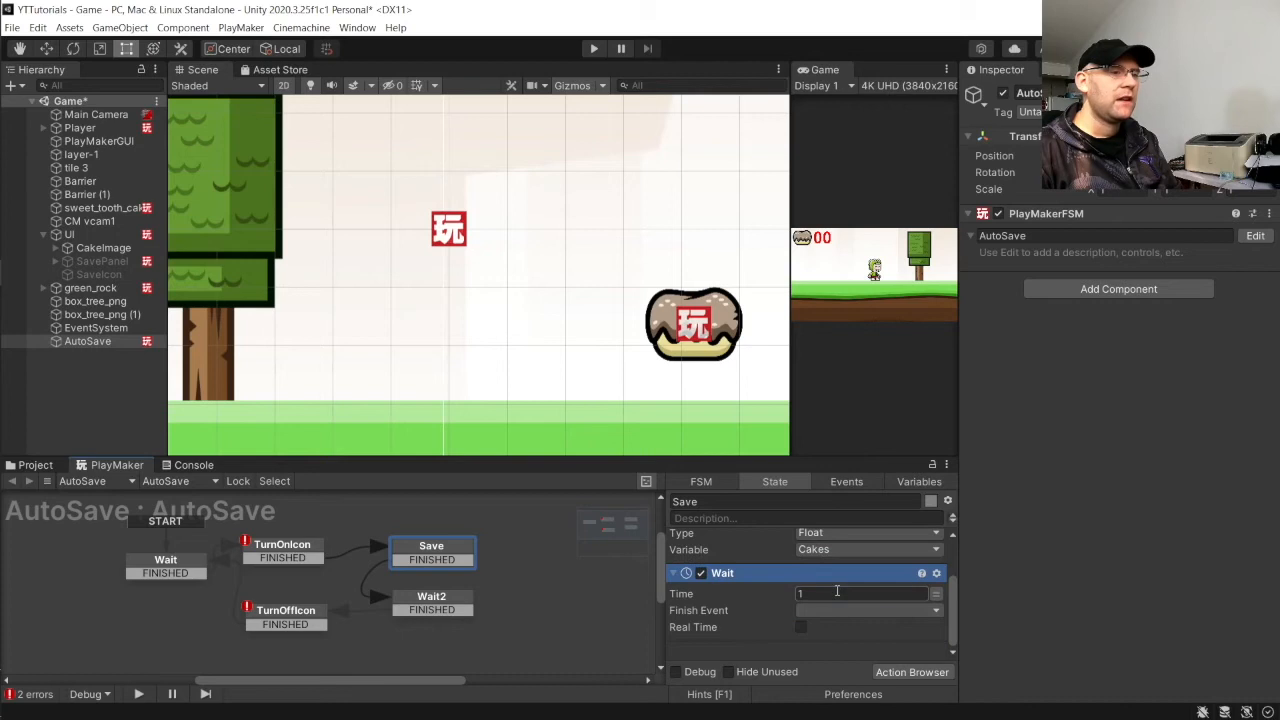
text(0.5)
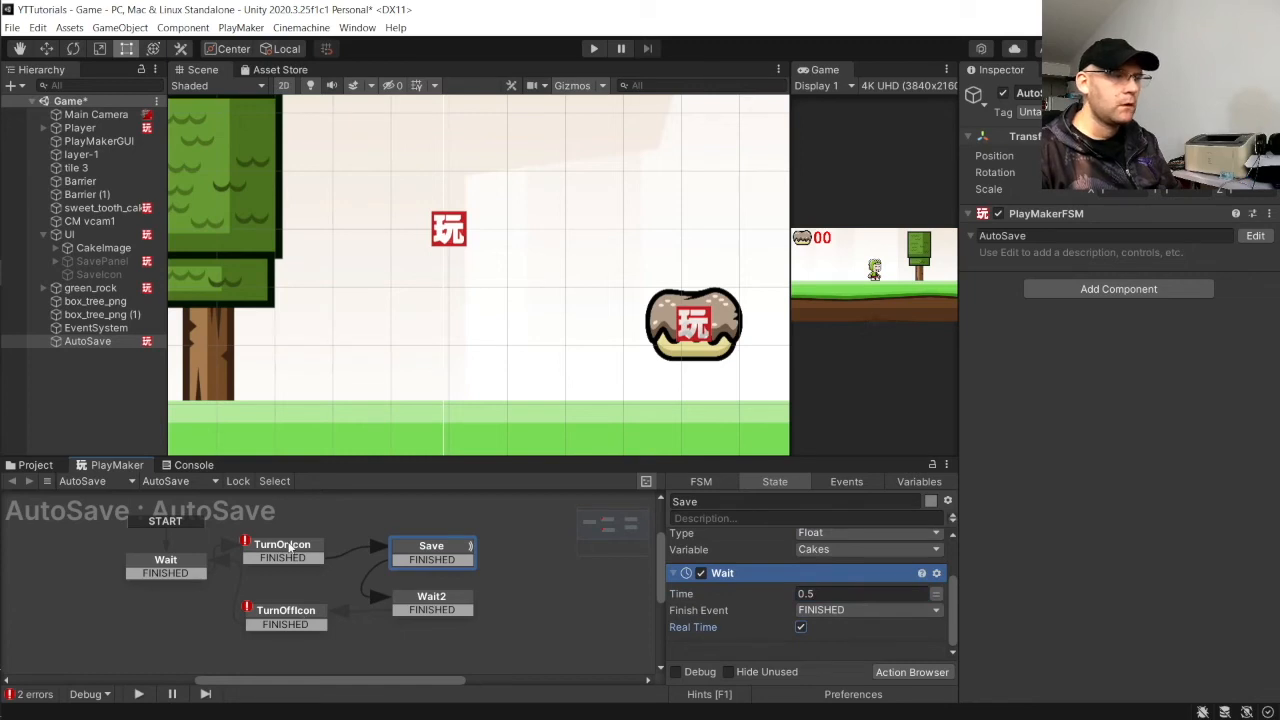
click(282, 545)
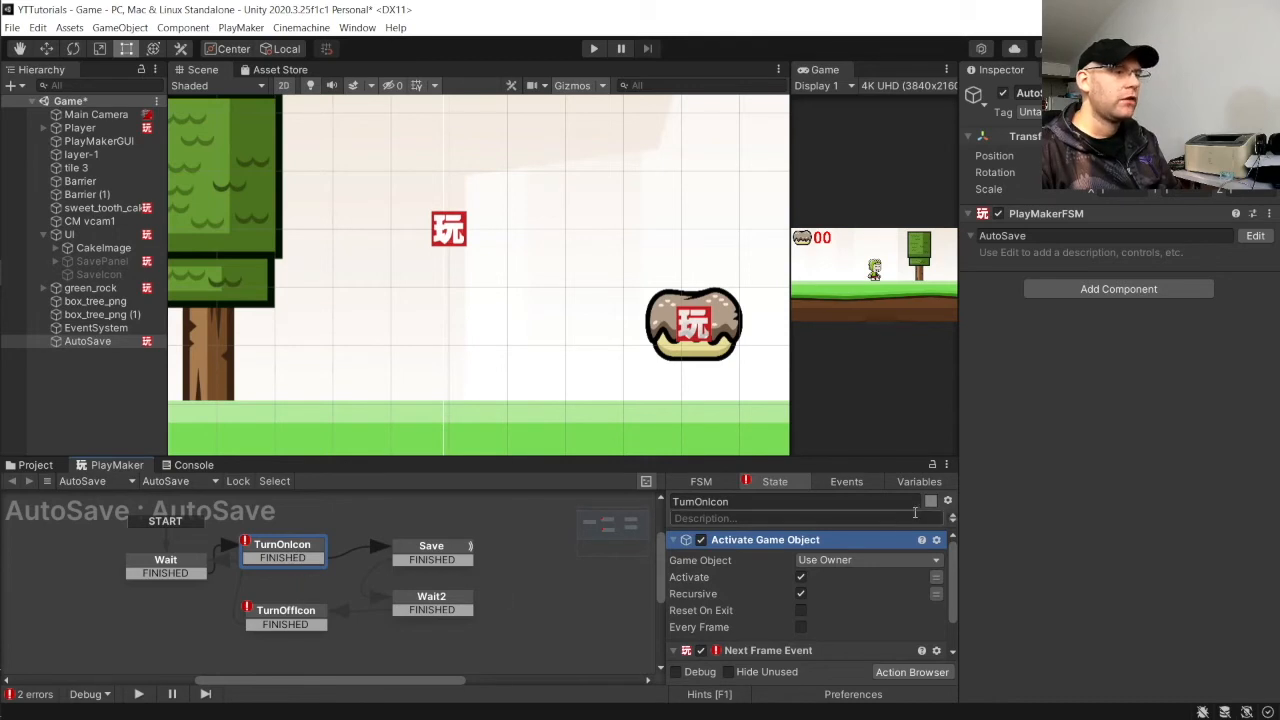
Step: Make TurnOnIcon activate the specified SaveIcon object and send FINISHED next frame
click(867, 559)
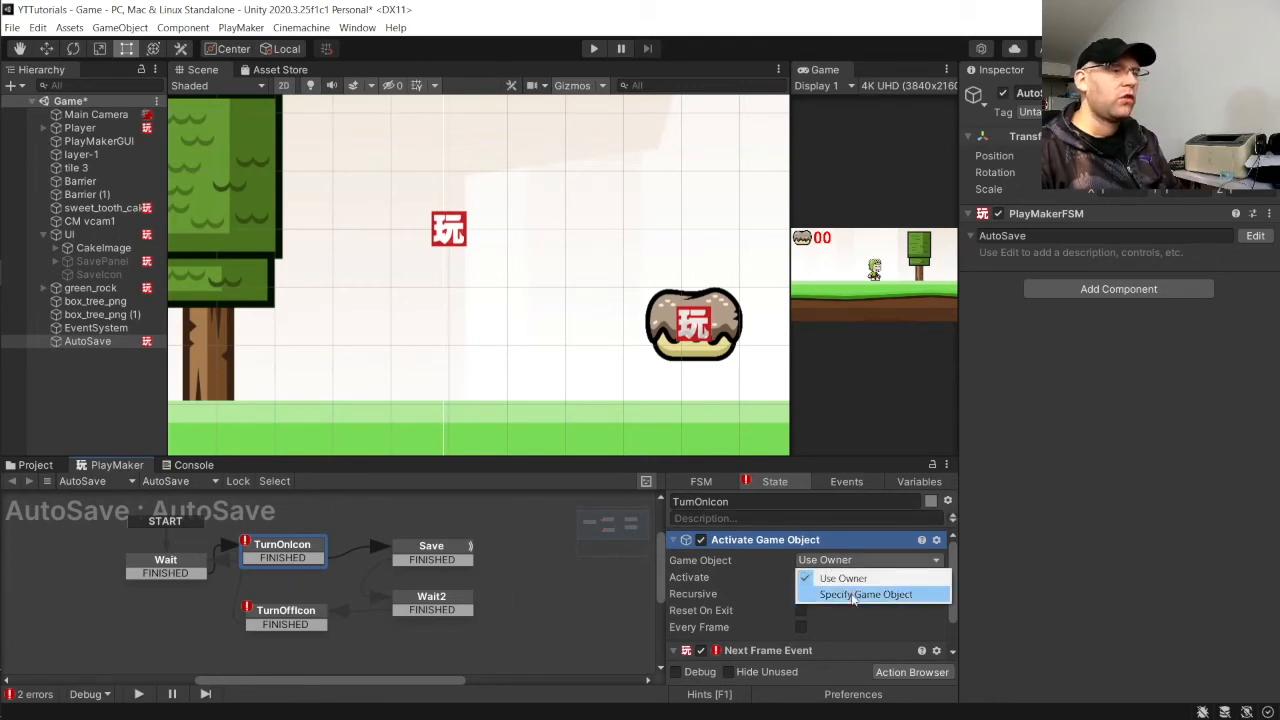
click(865, 594)
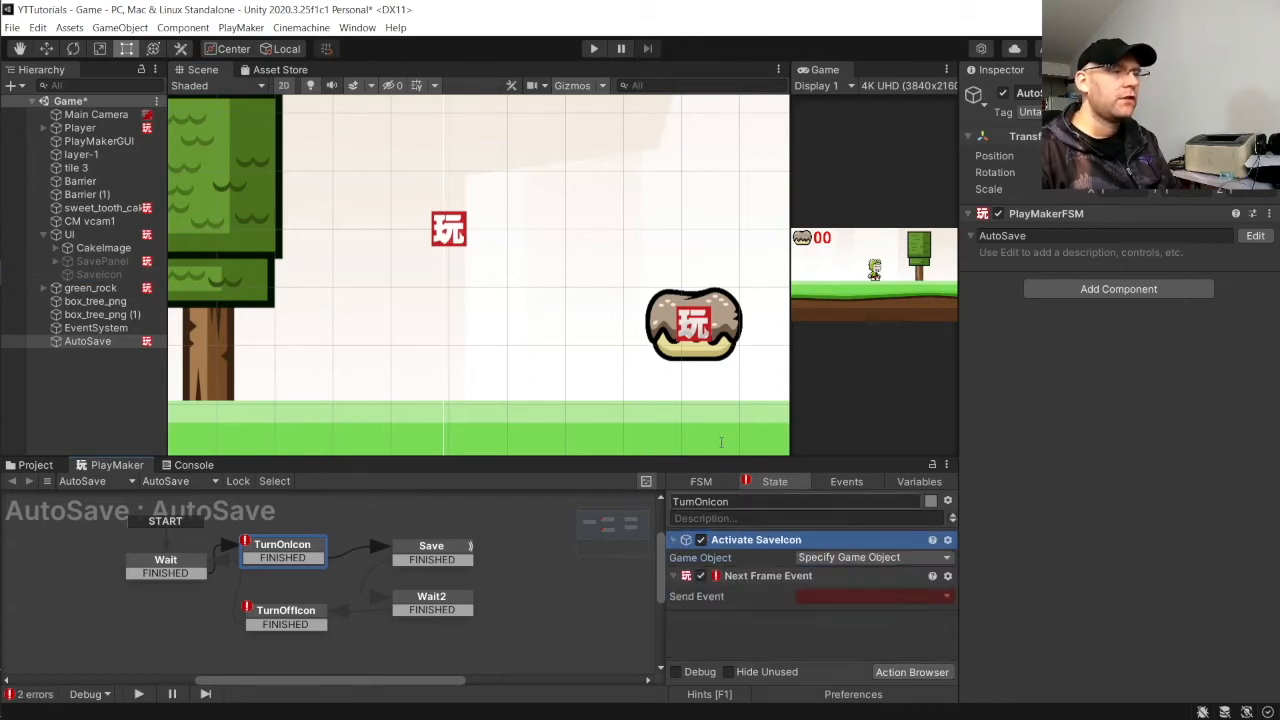
click(873, 596)
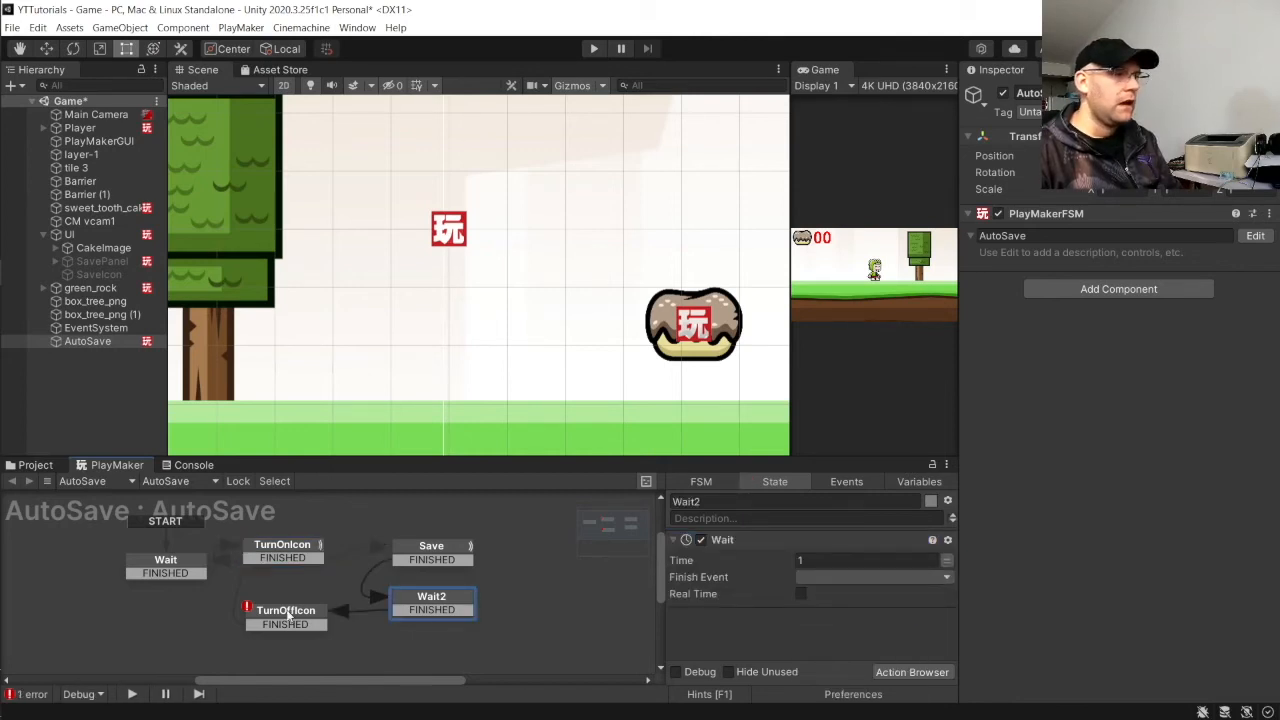
Step: Make TurnOffIcon deactivate the specified SaveIcon object and send FINISHED next frame
click(285, 617)
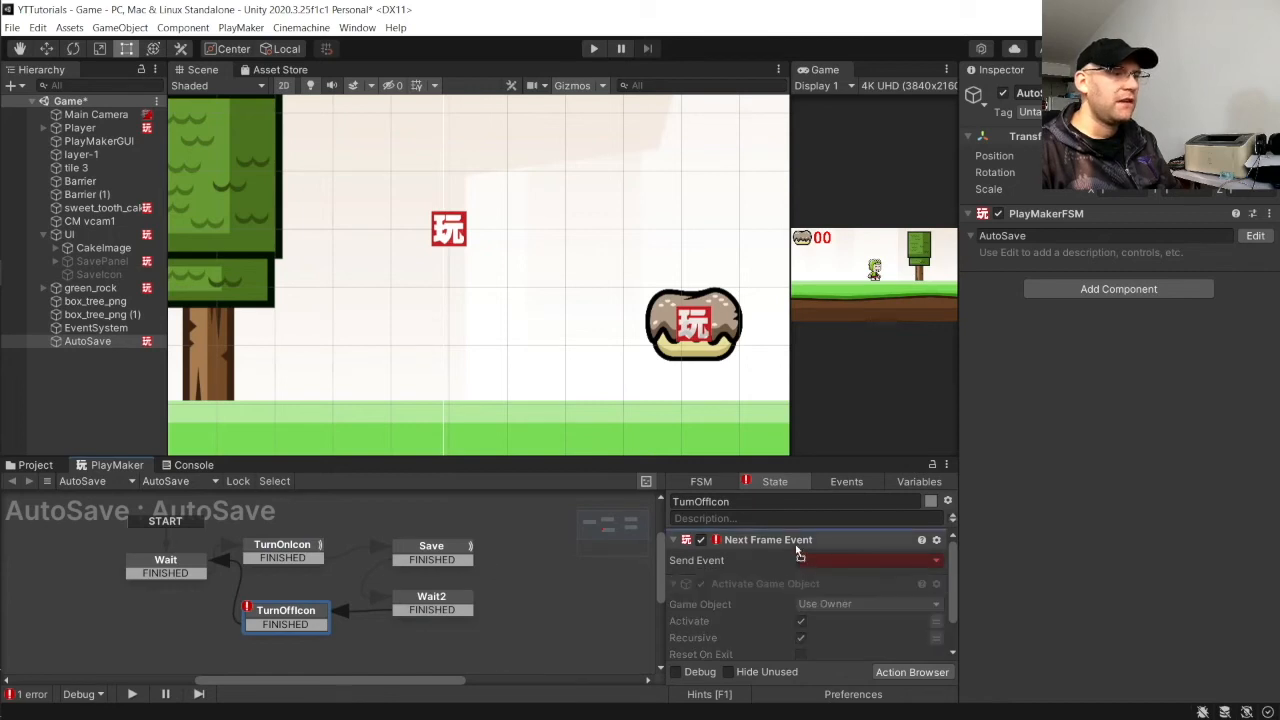
click(868, 559)
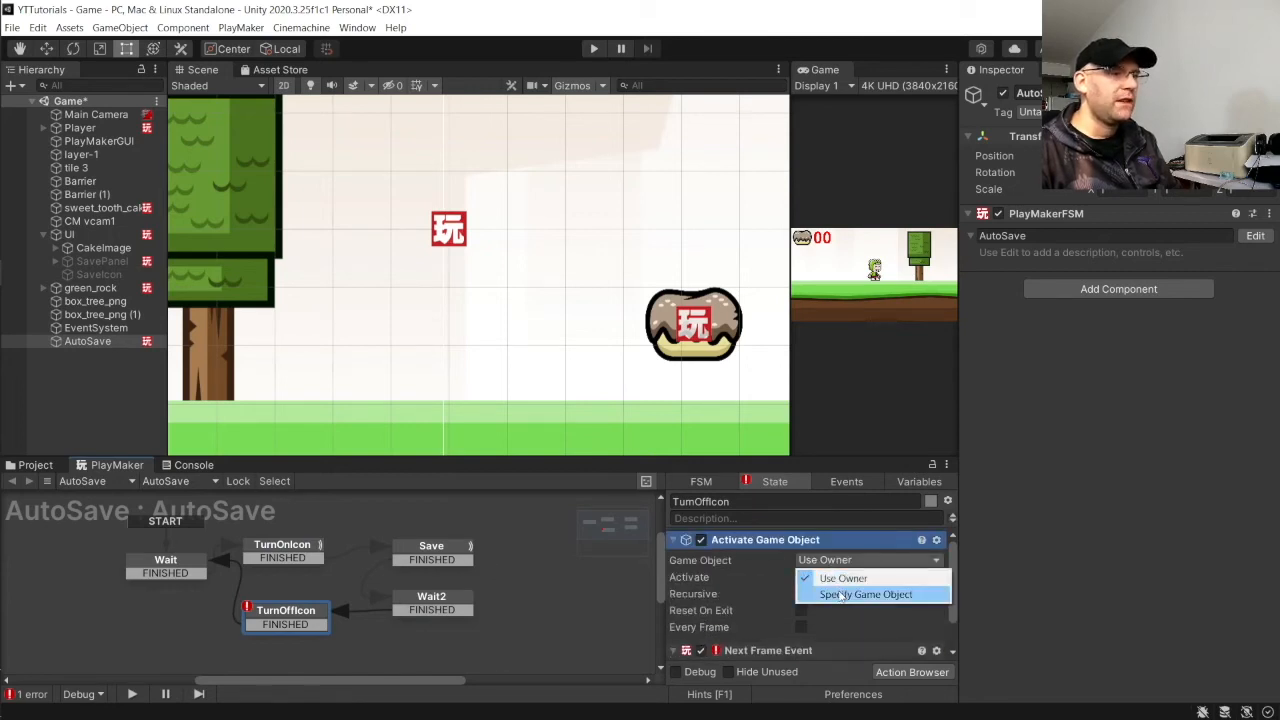
click(866, 594)
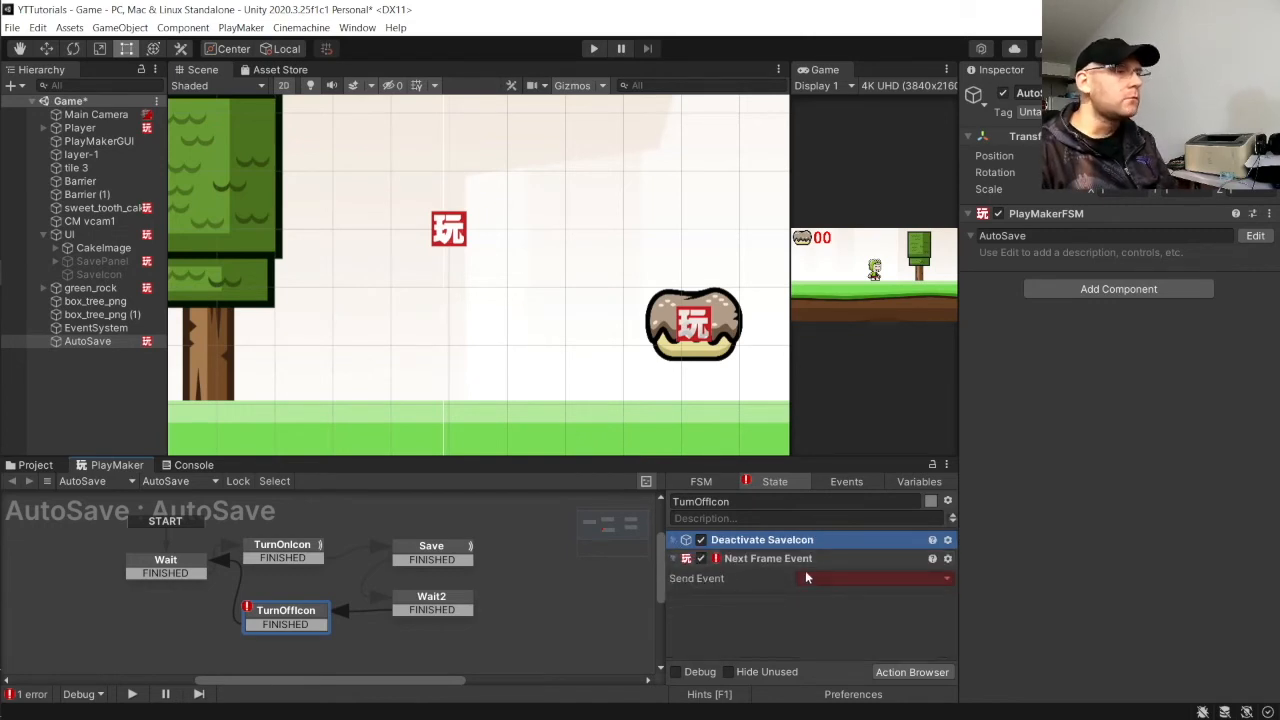
click(873, 577)
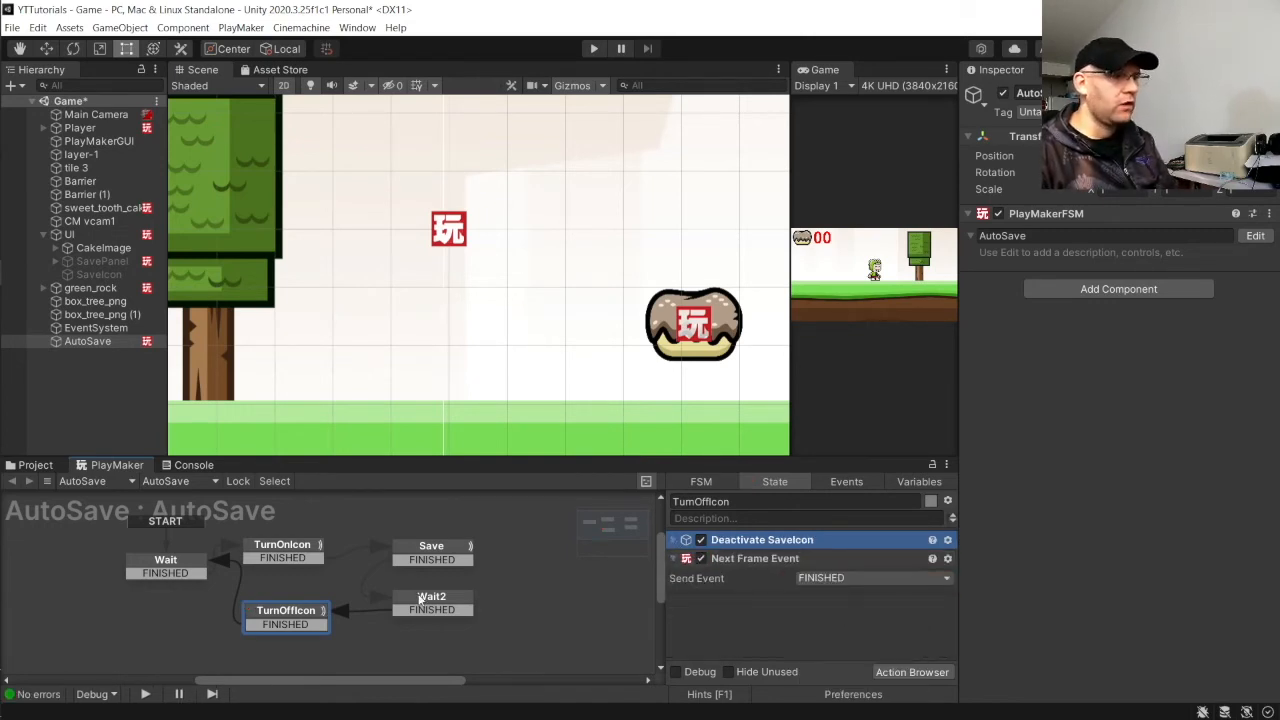
Step: Set Wait2 to last 2.5 seconds and finish with FINISHED
click(431, 601)
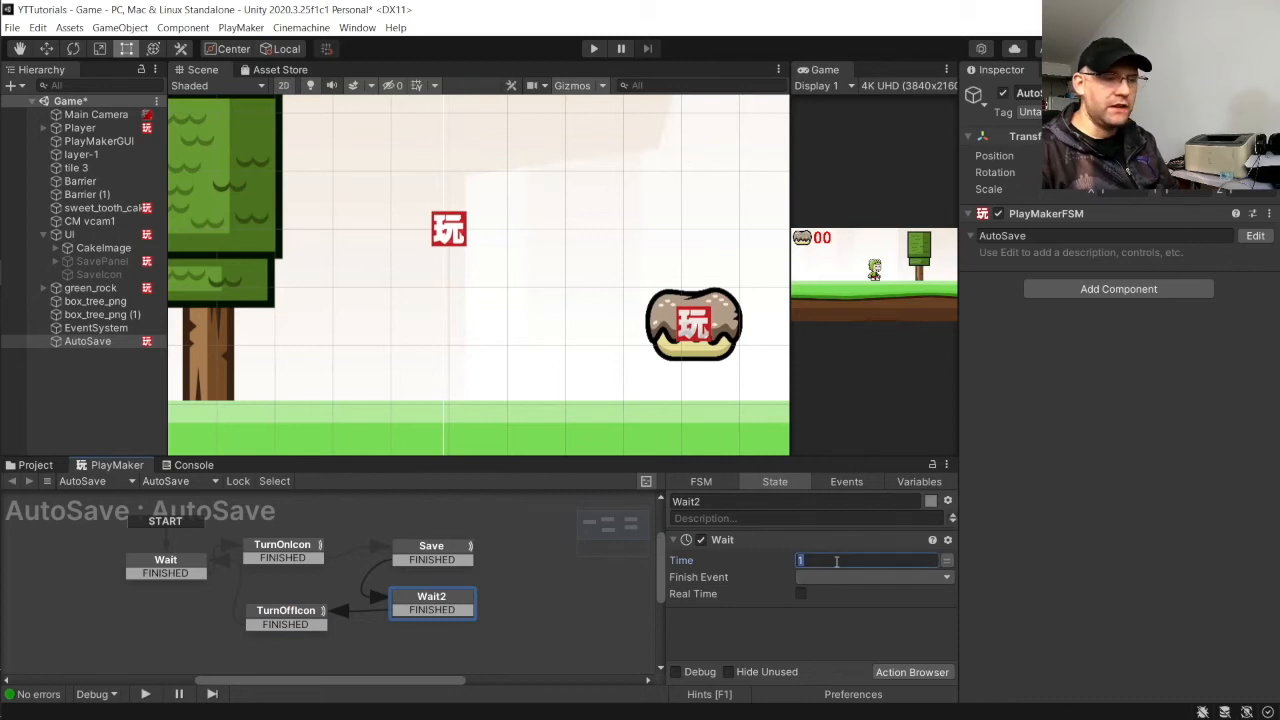
text(2)
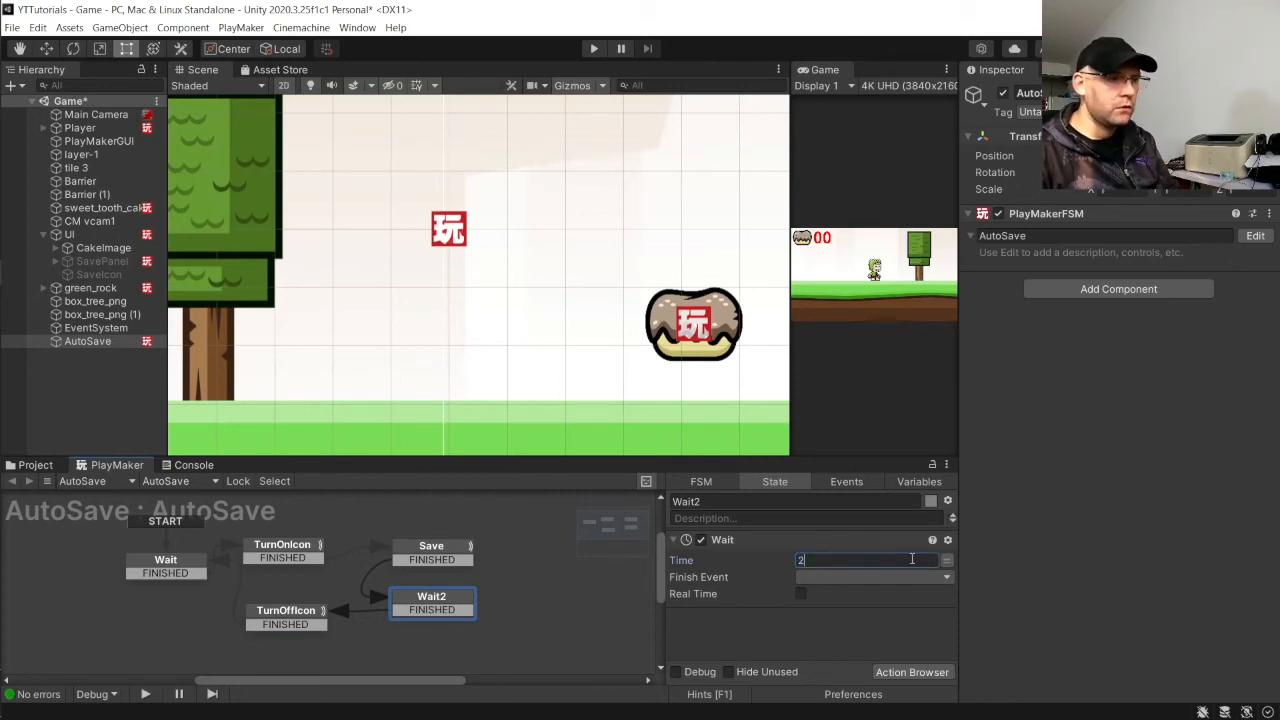
click(945, 577)
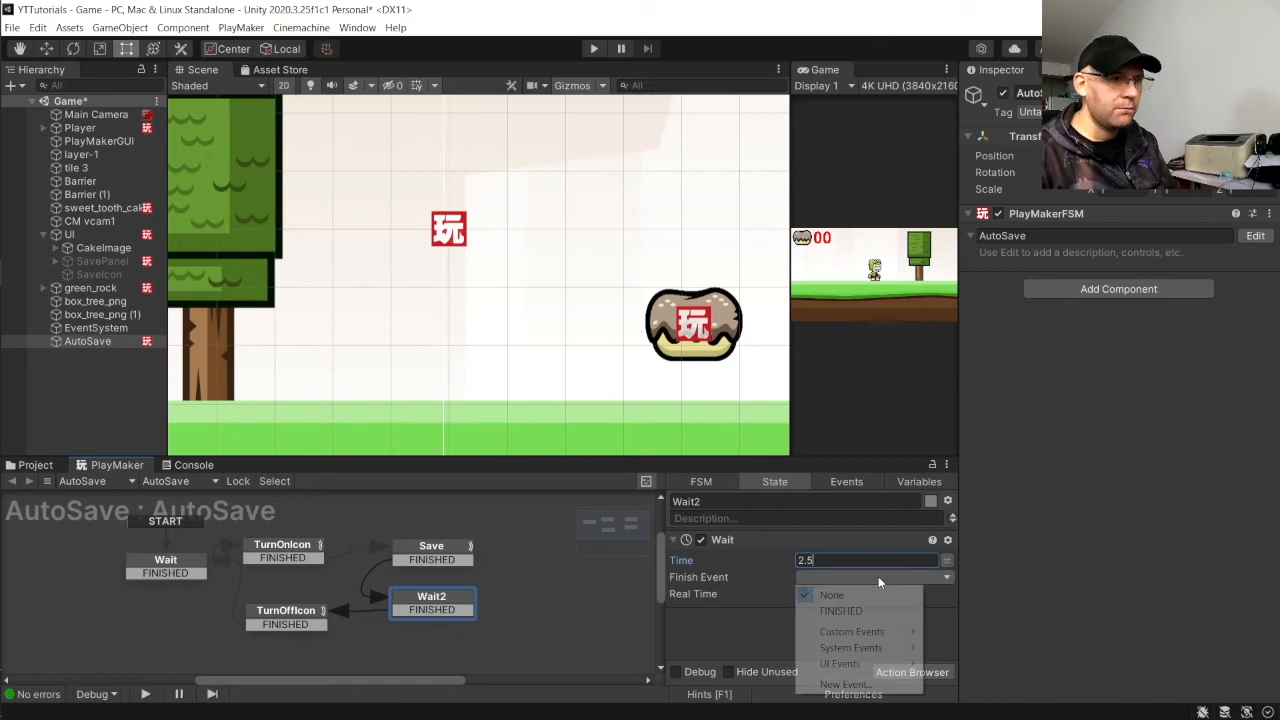
click(840, 610)
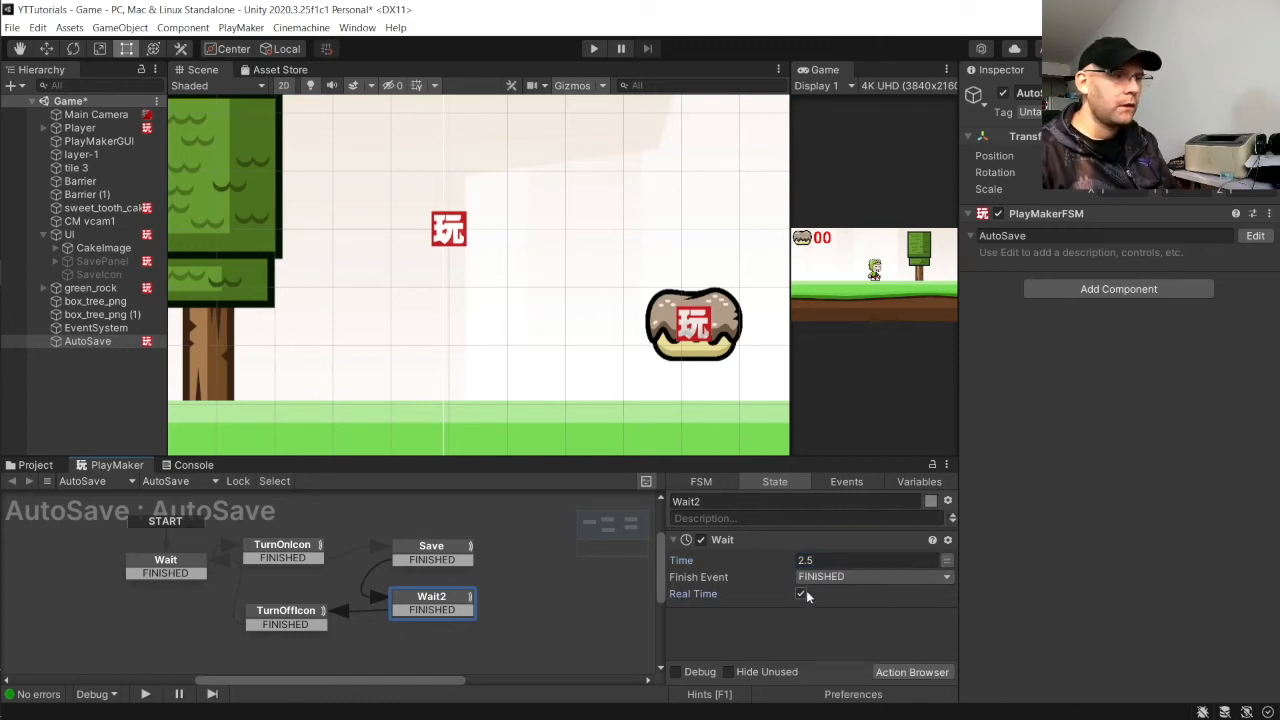
click(285, 610)
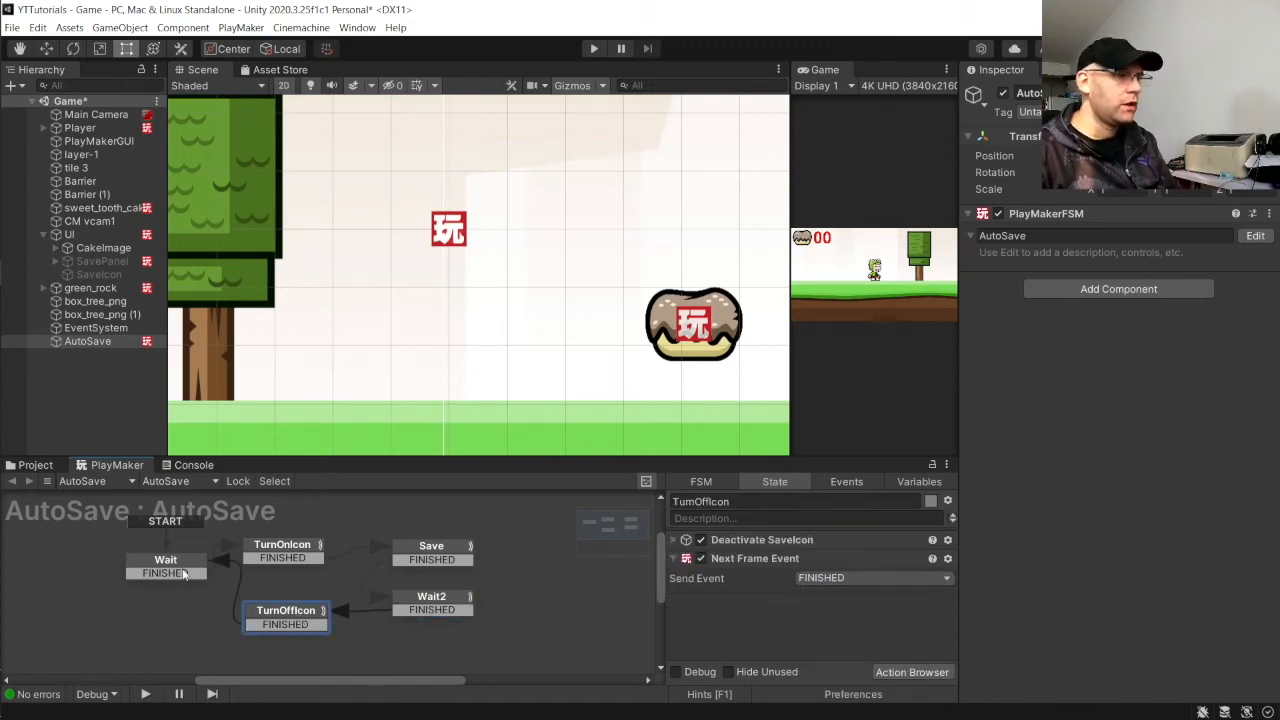
Step: Set the first Wait state to 10 seconds, finishing with FINISHED
click(165, 560)
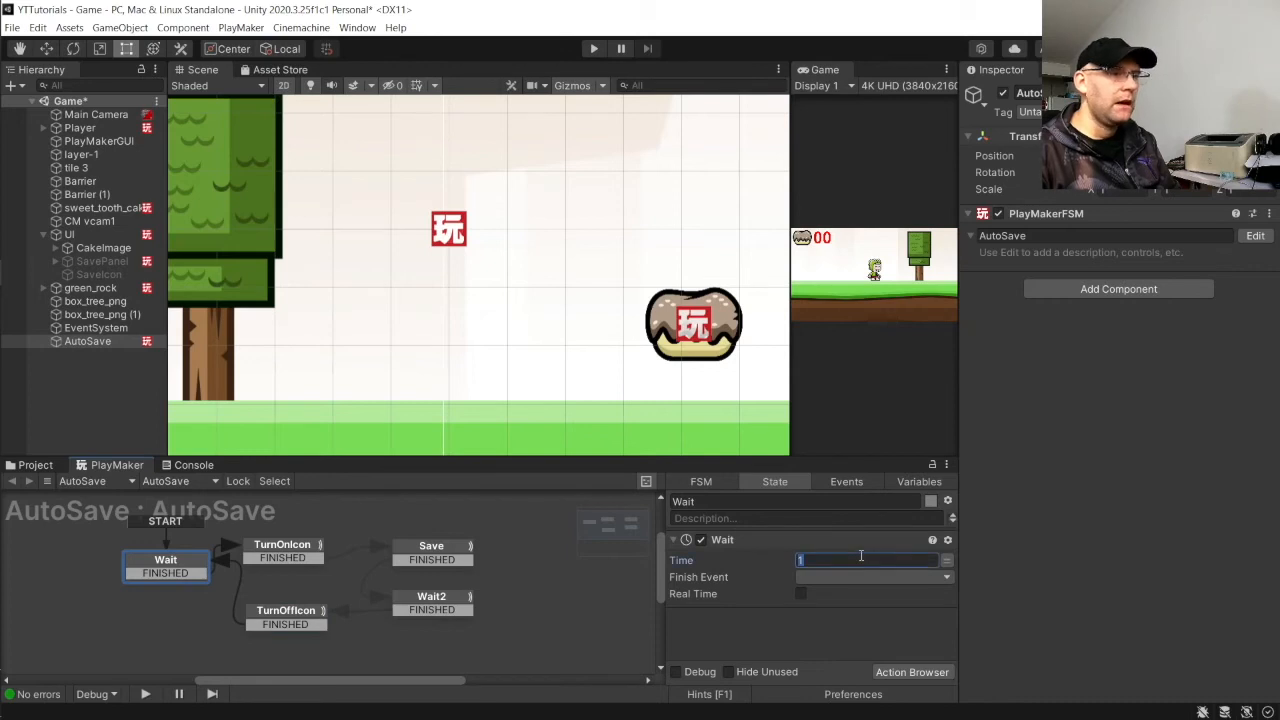
text(10)
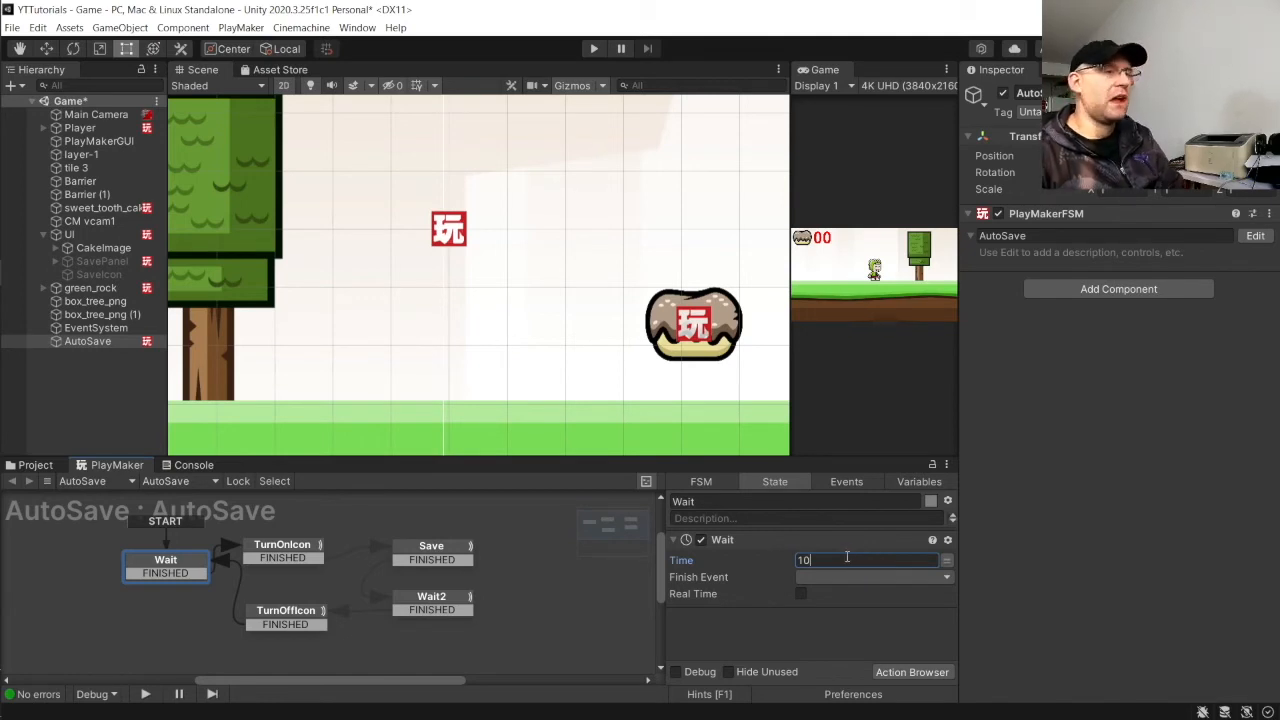
click(873, 576)
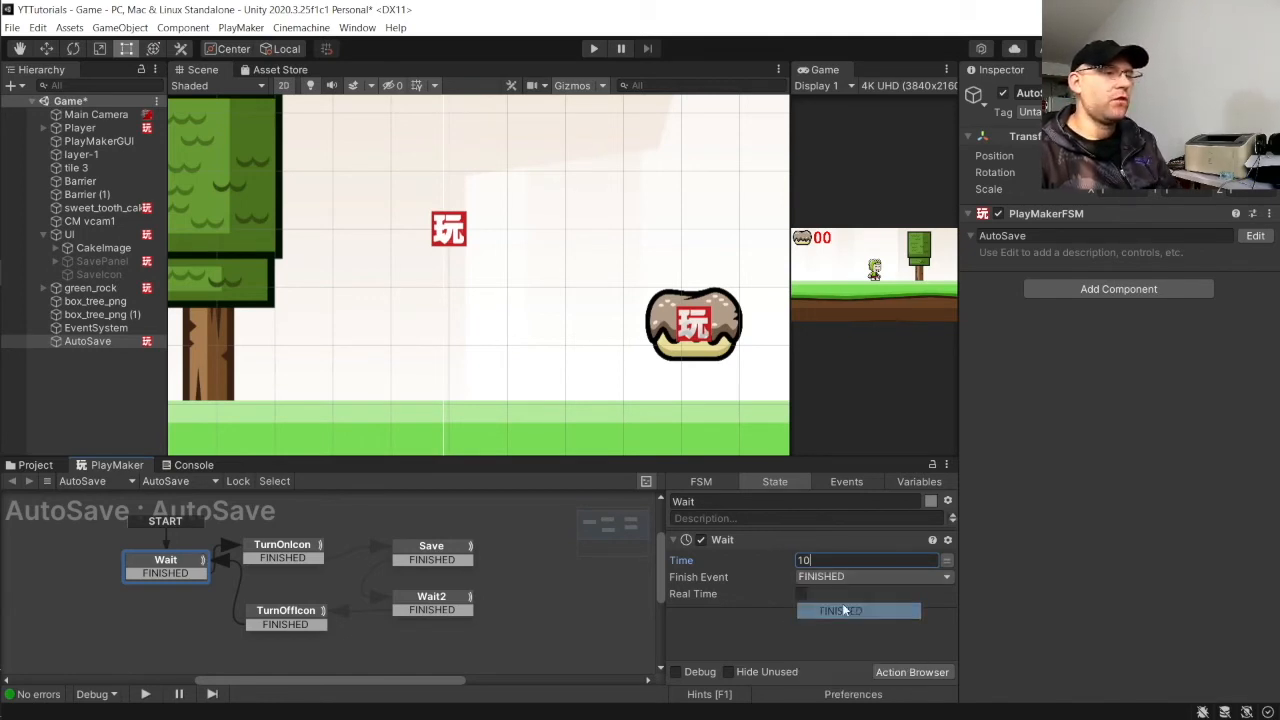
click(801, 594)
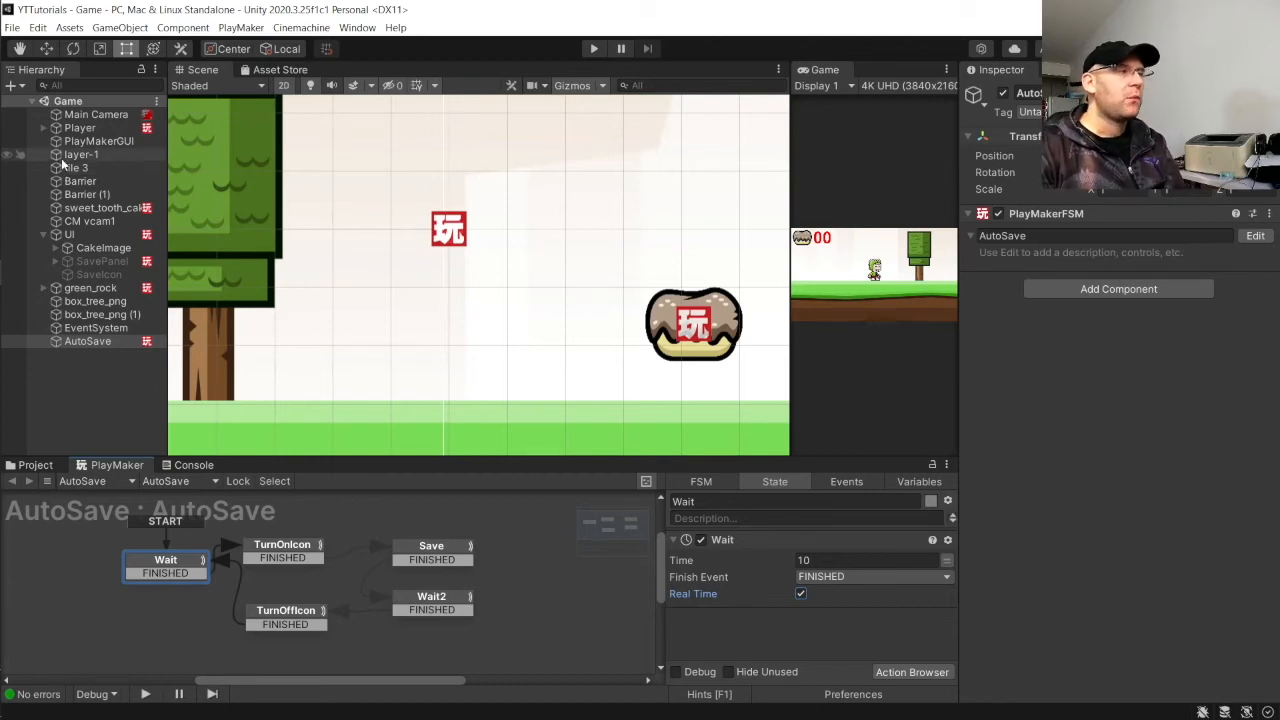
Step: Add a new PlayMaker FSM to the Player and name it SetPOS
click(80, 128)
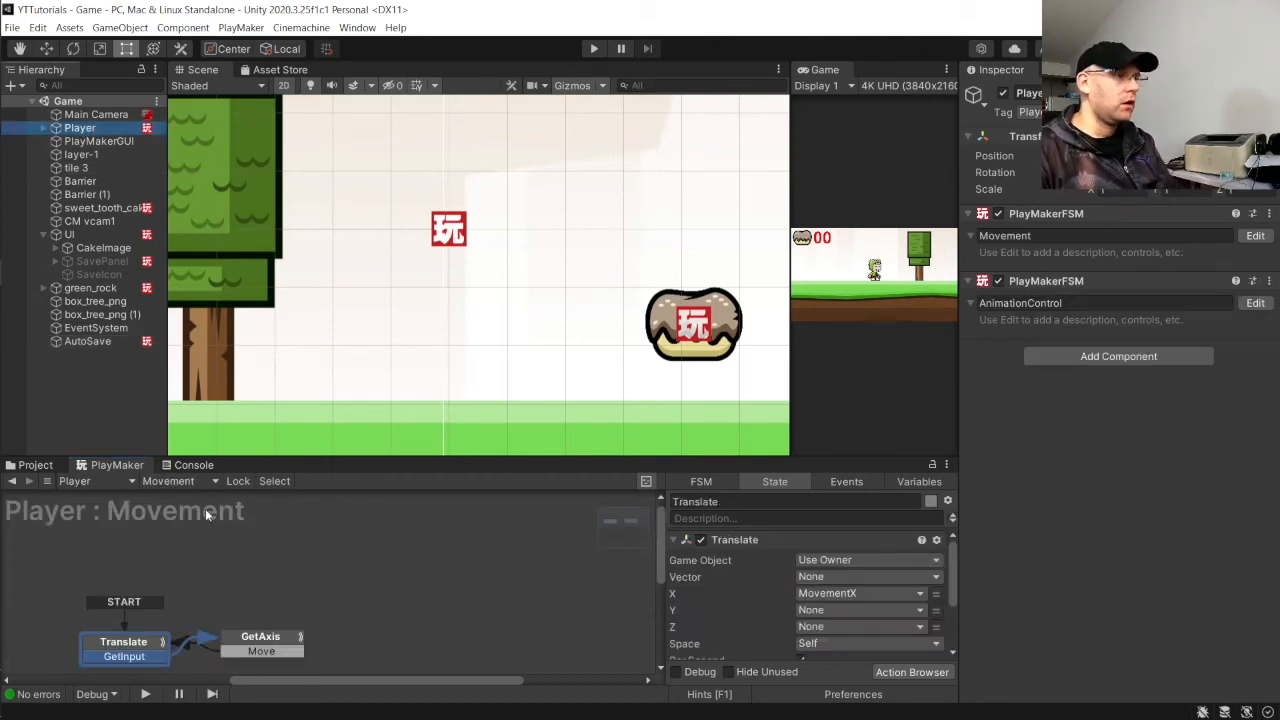
click(178, 481)
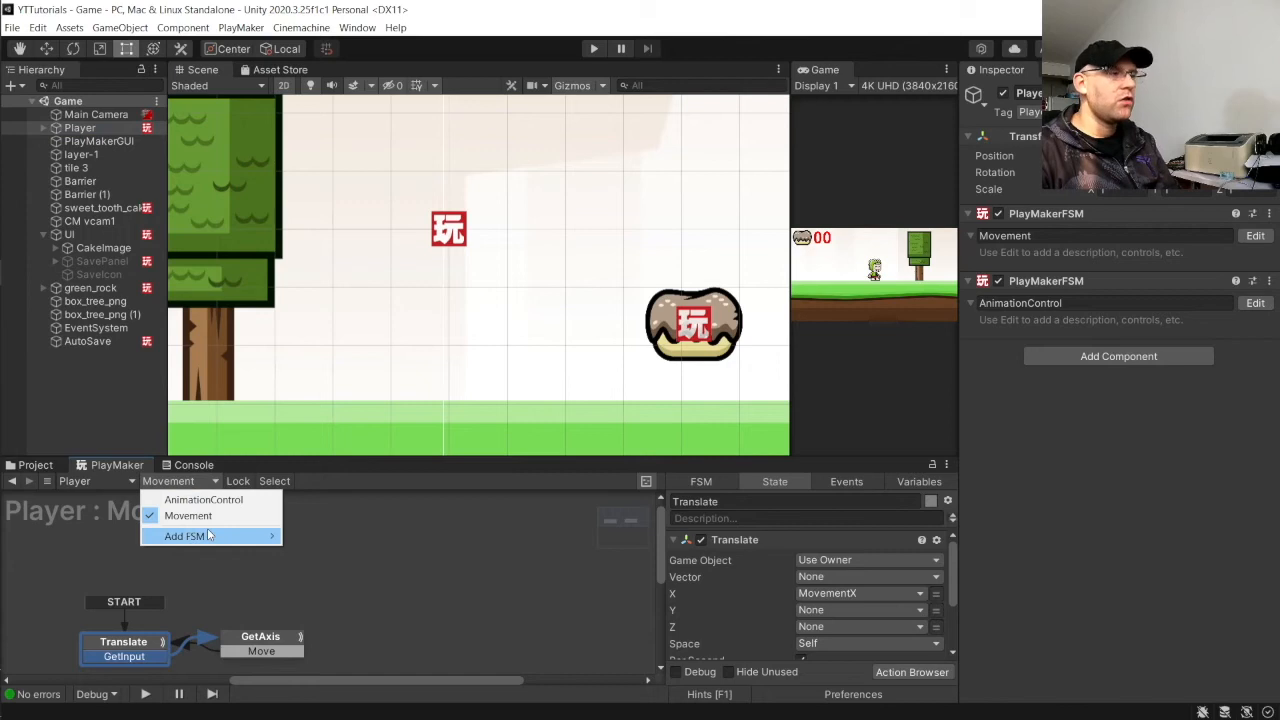
click(184, 536)
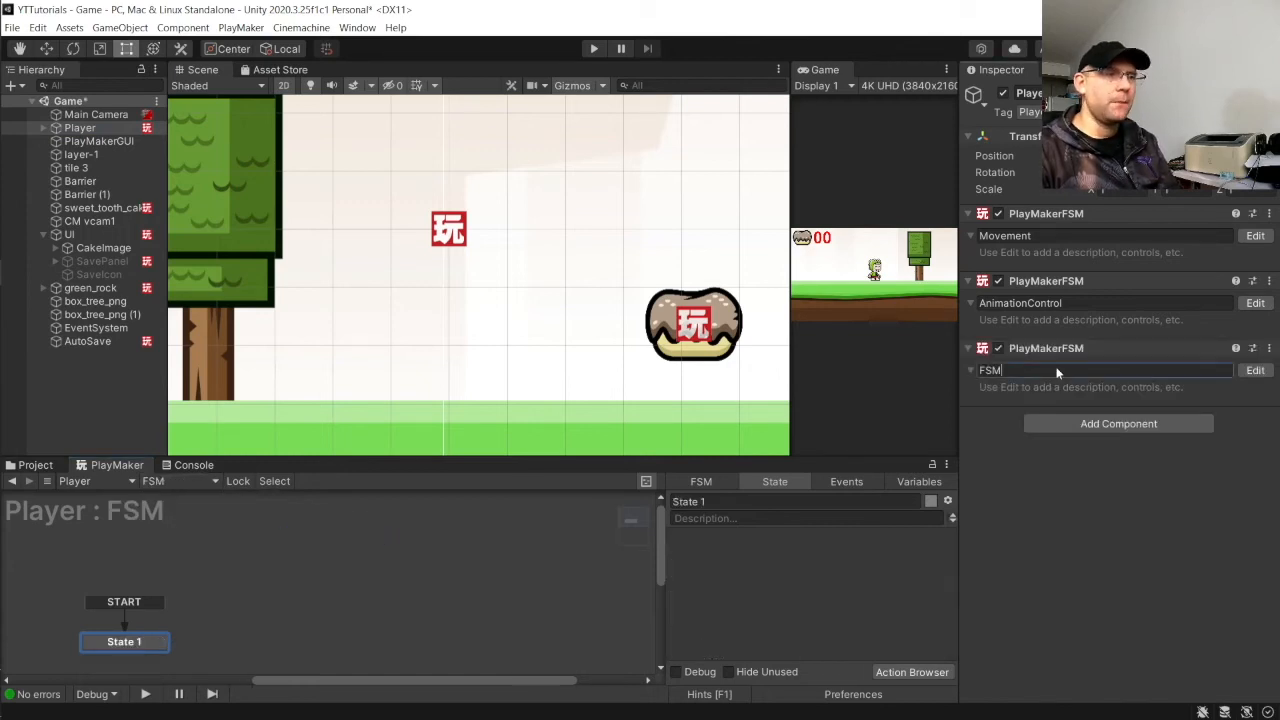
text(SetPo)
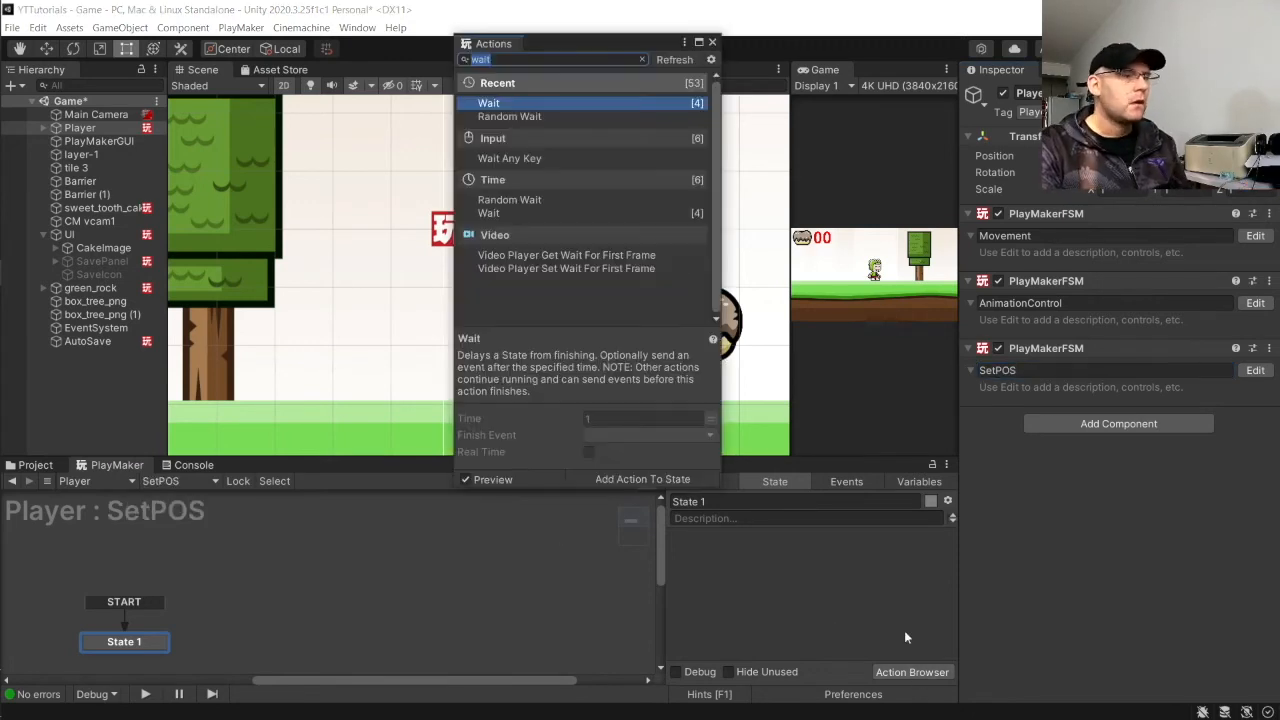
Step: Add a Set Position 2d action using the global PlayerPOS vector
text(set position)
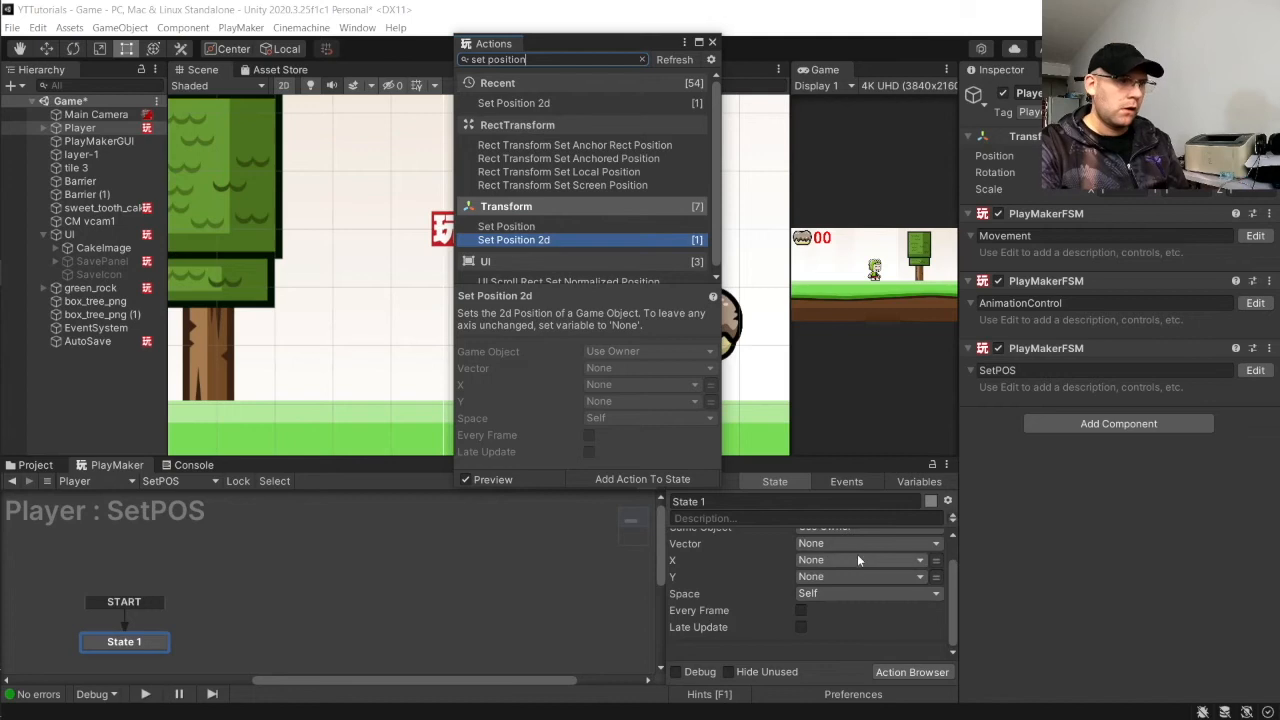
click(868, 543)
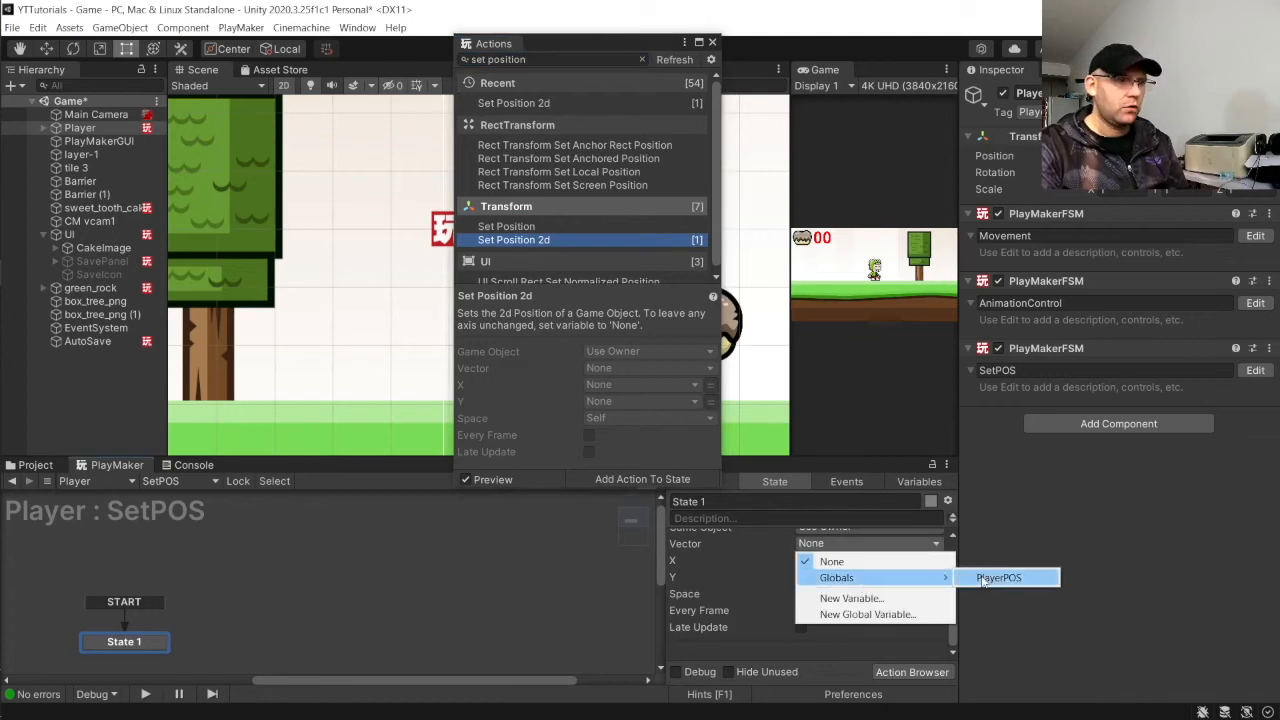
click(997, 577)
text(SetPosition)
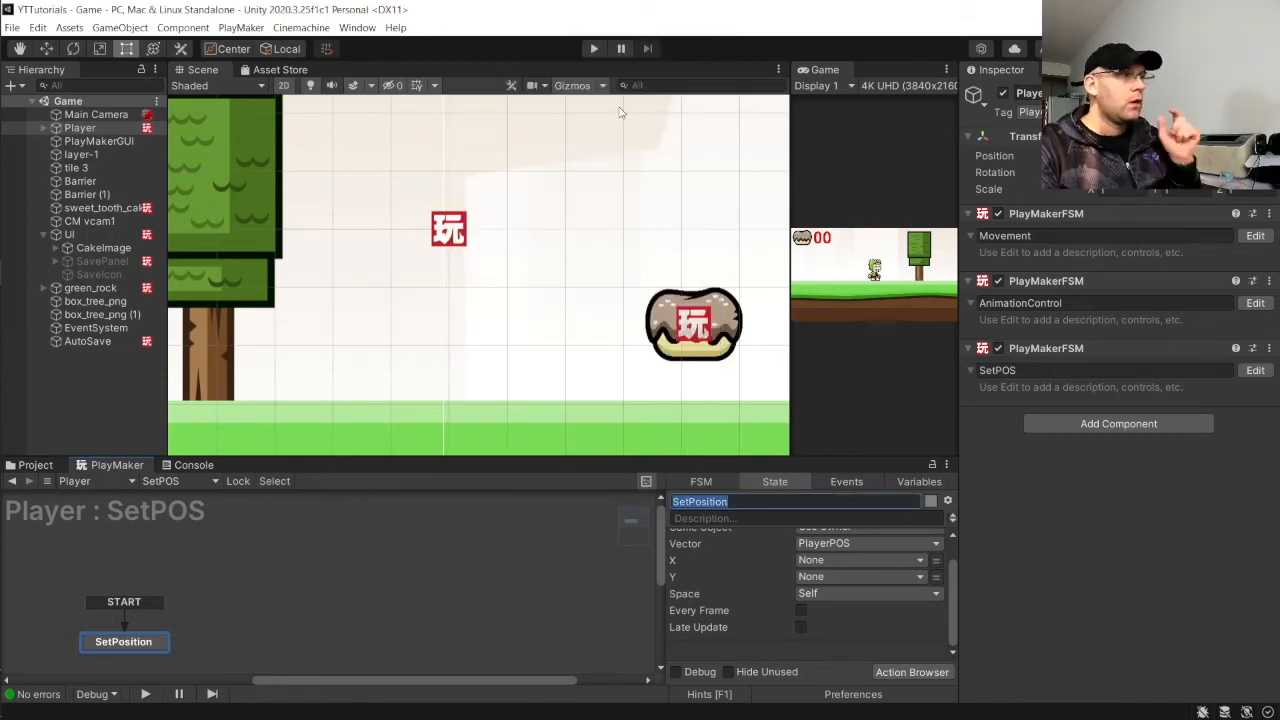
mouse_move(477, 203)
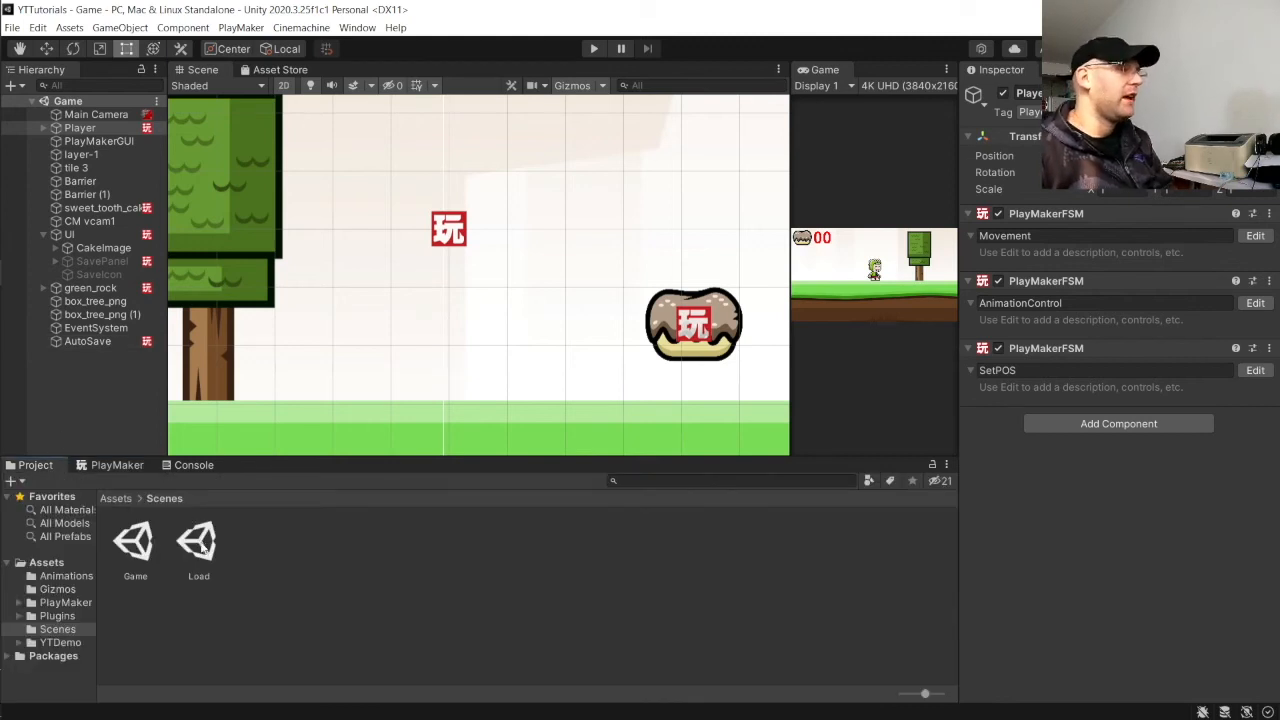
Step: Select AutoSave and view its Save state's Get Position 2d and PlayerPOS/Cakes saves
click(87, 341)
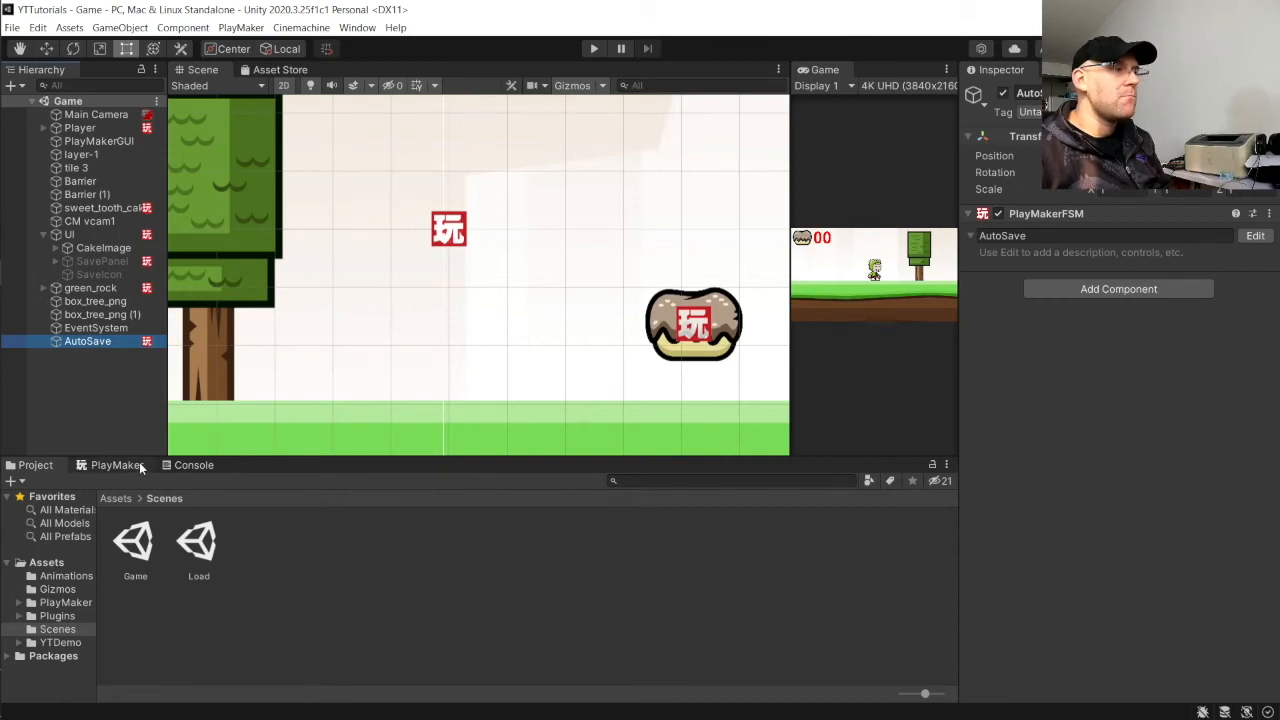
click(117, 464)
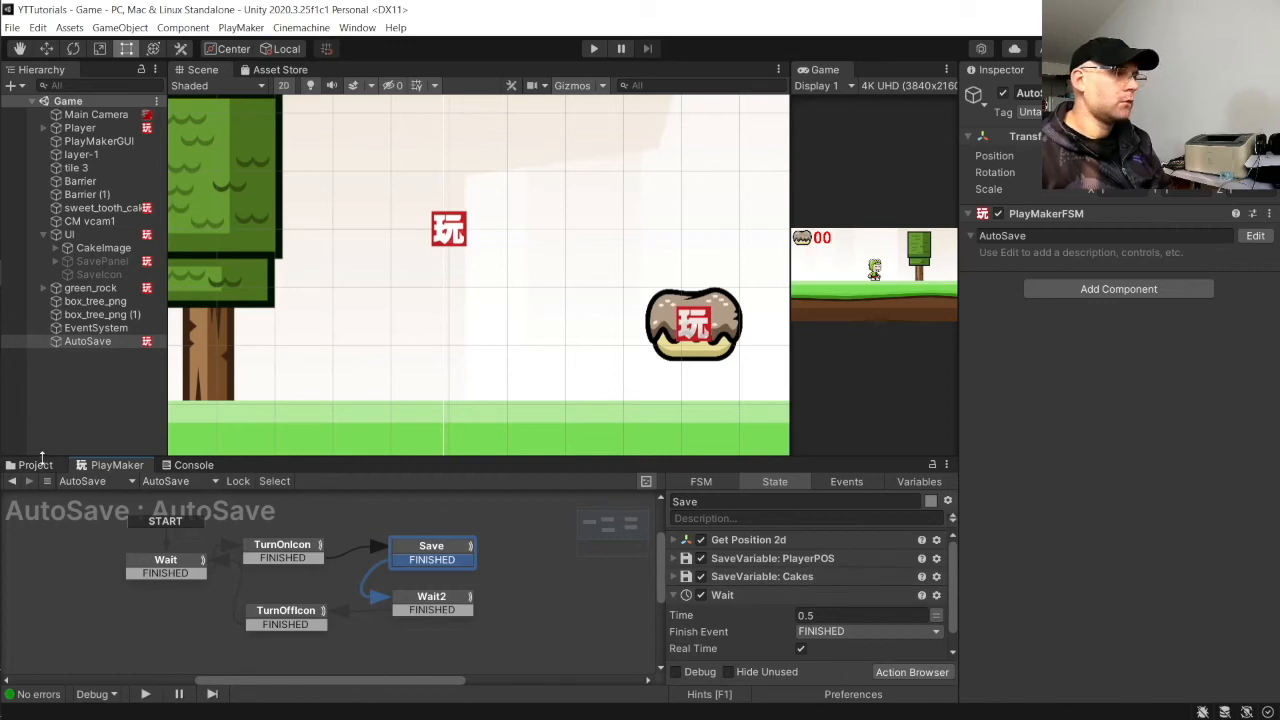
Step: Open the Load scene and add a PlayMaker FSM named Load to the Play button
double_click(198, 540)
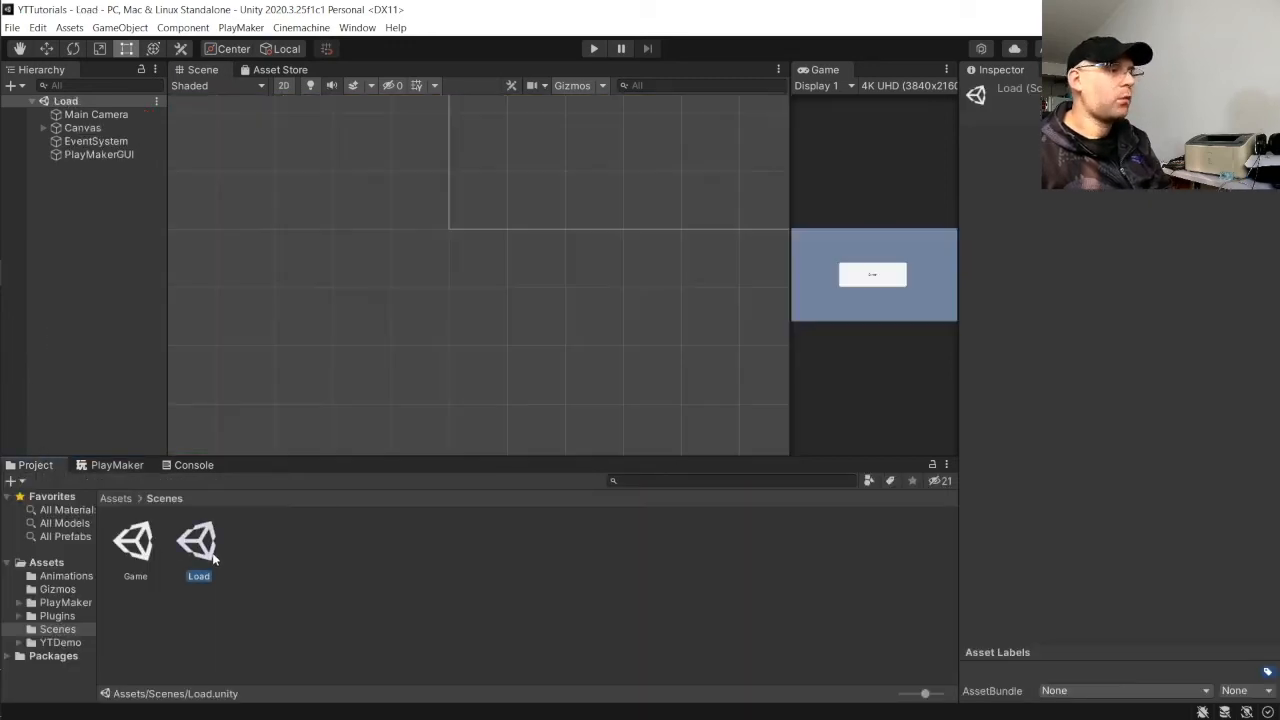
click(82, 127)
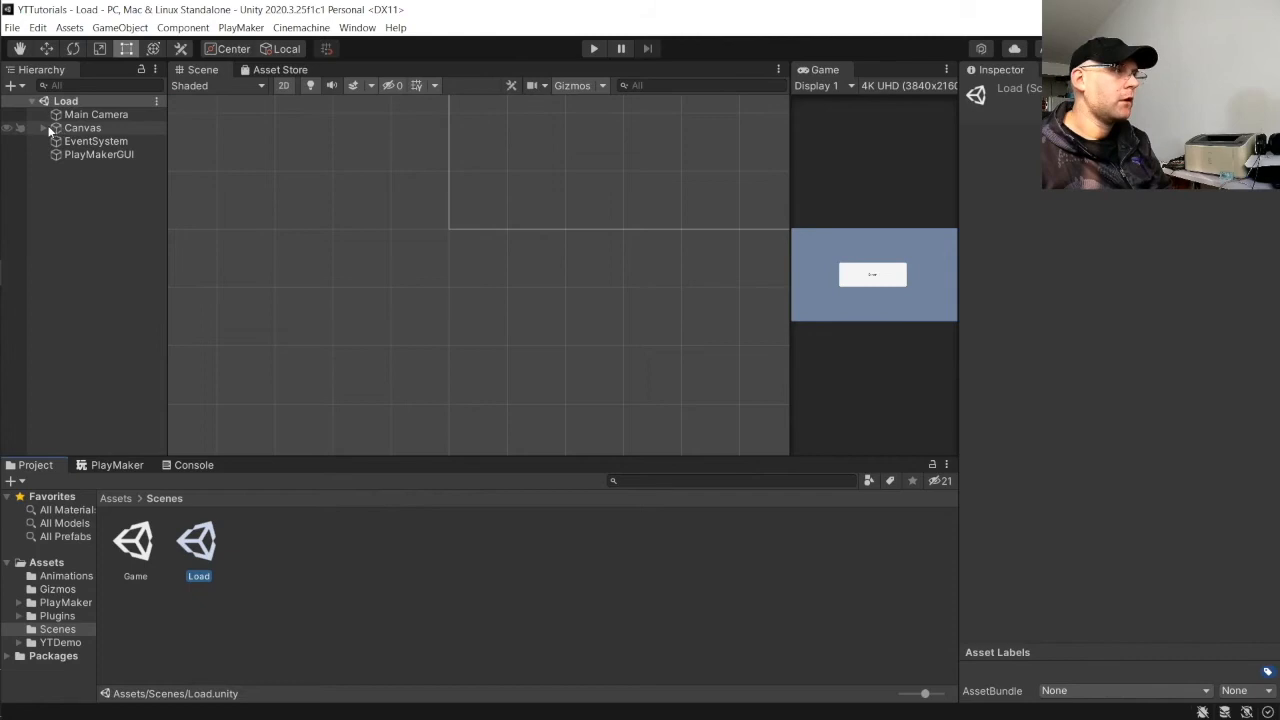
click(82, 127)
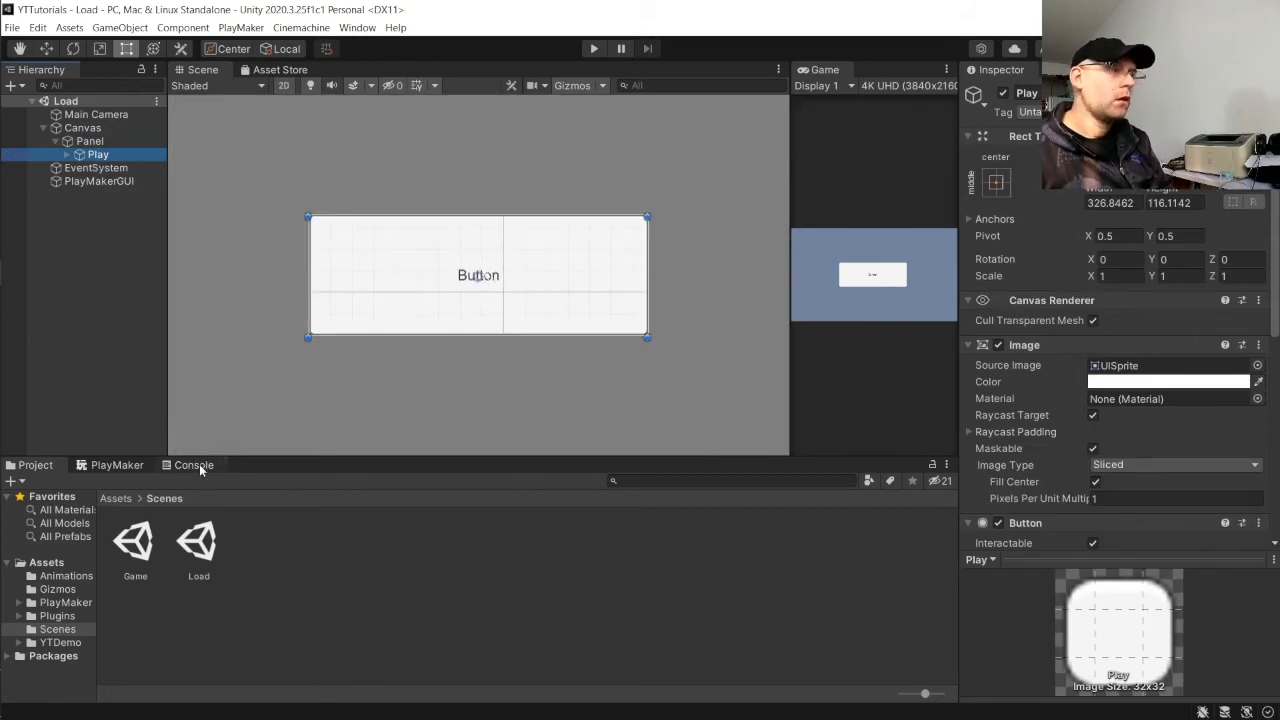
click(190, 465)
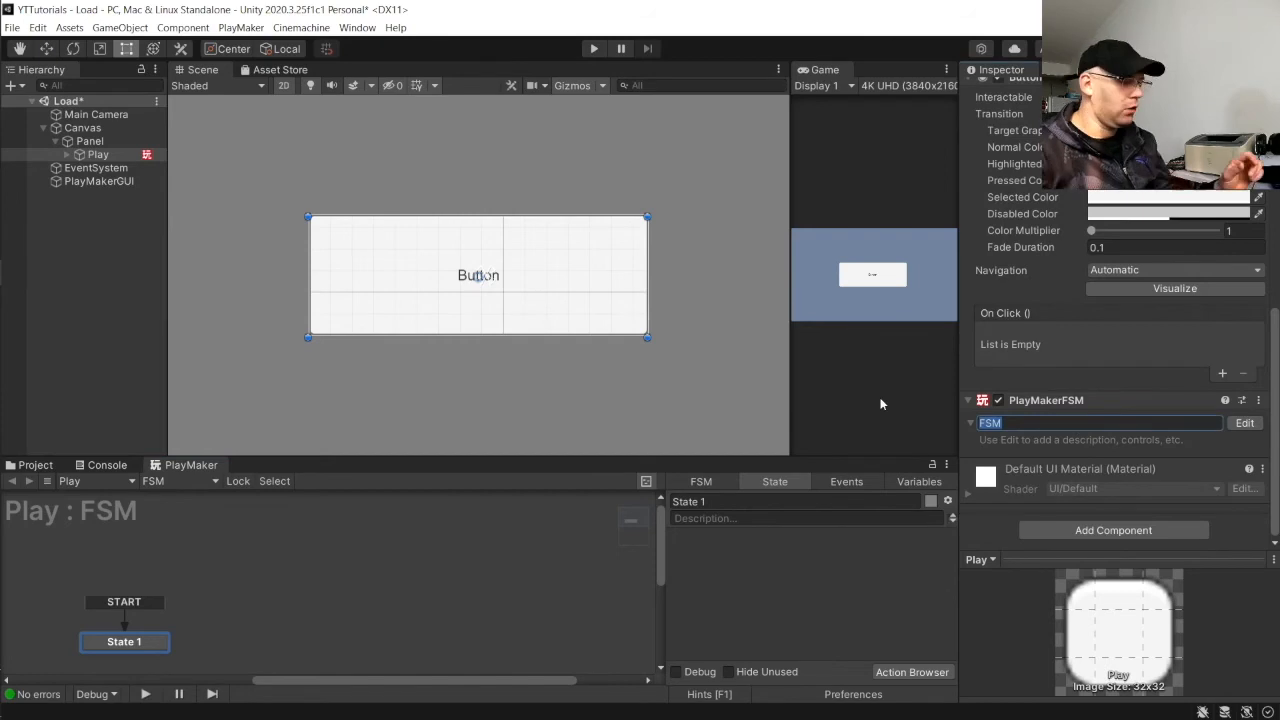
text(Load)
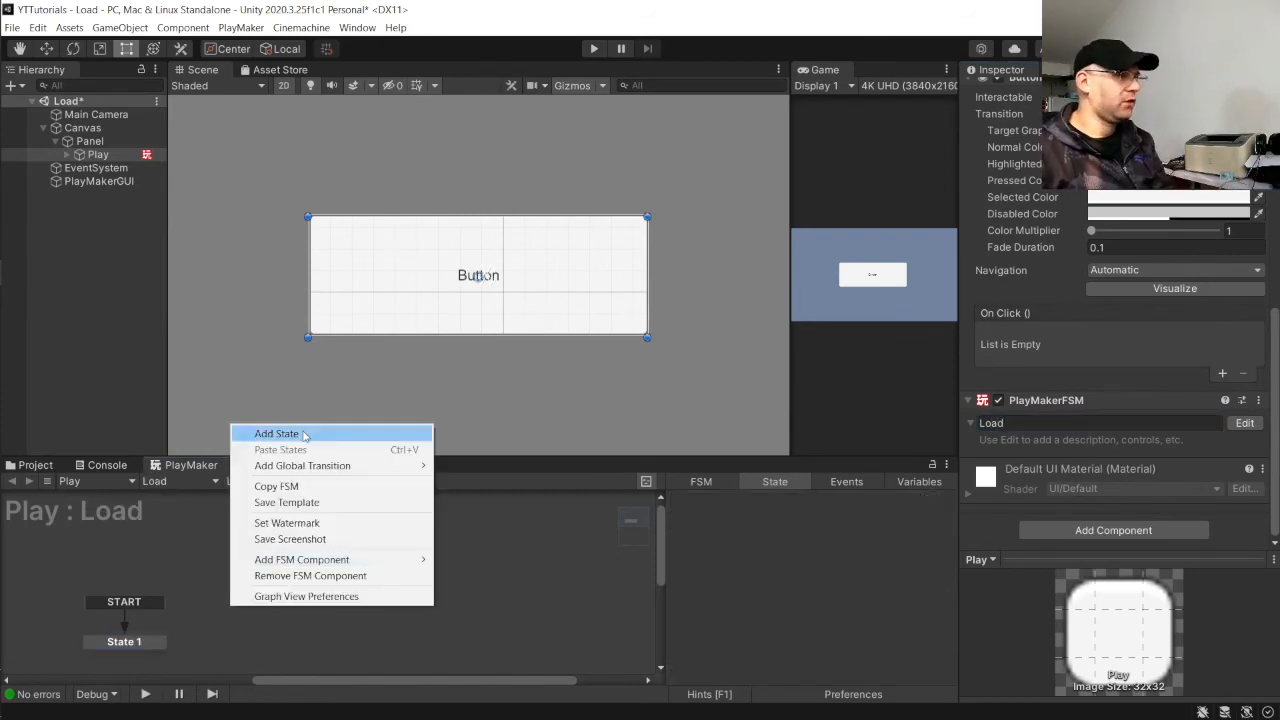
Step: Create an OnClick state linked by FINISHED to a Load state
right_click(124, 641)
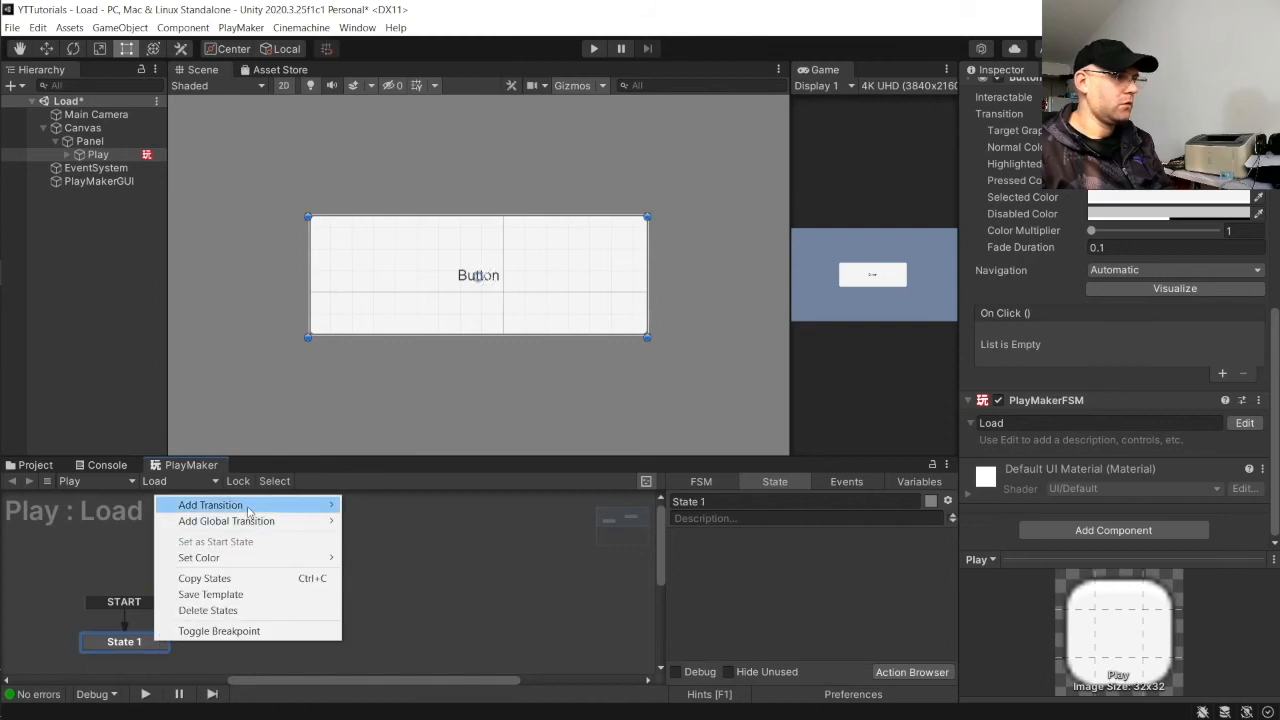
click(210, 504)
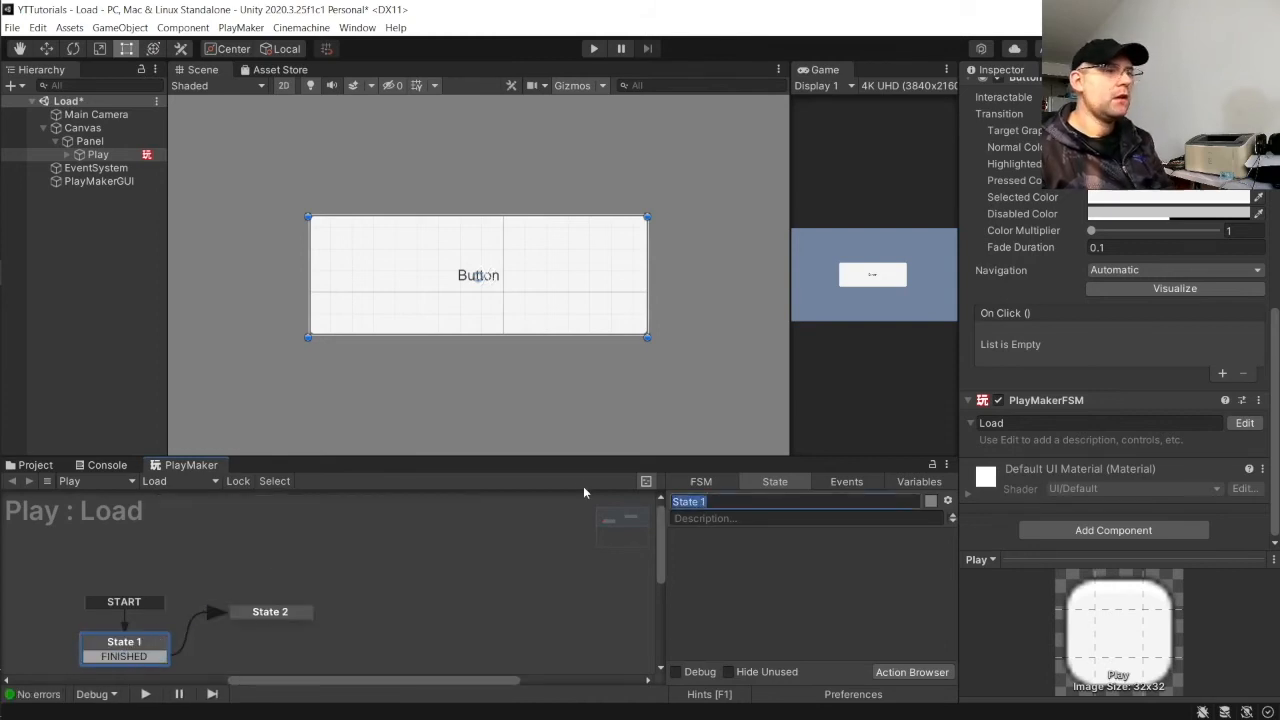
text(OnClick)
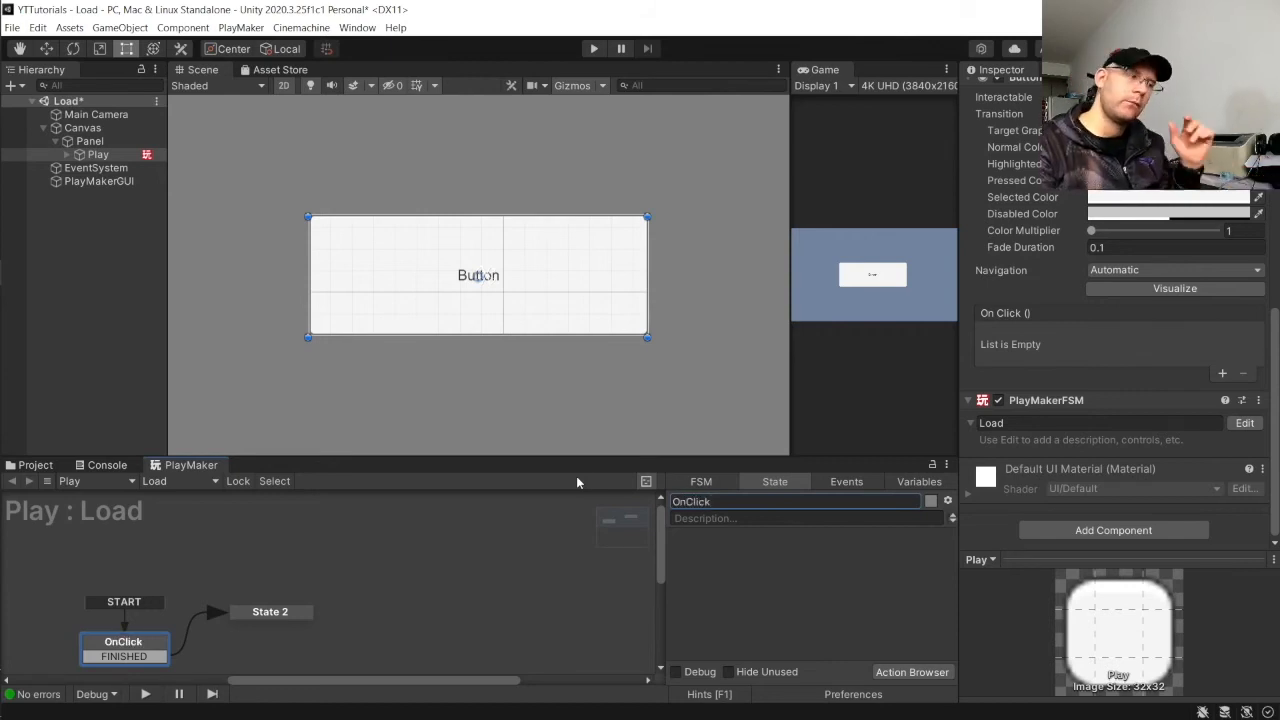
click(270, 611)
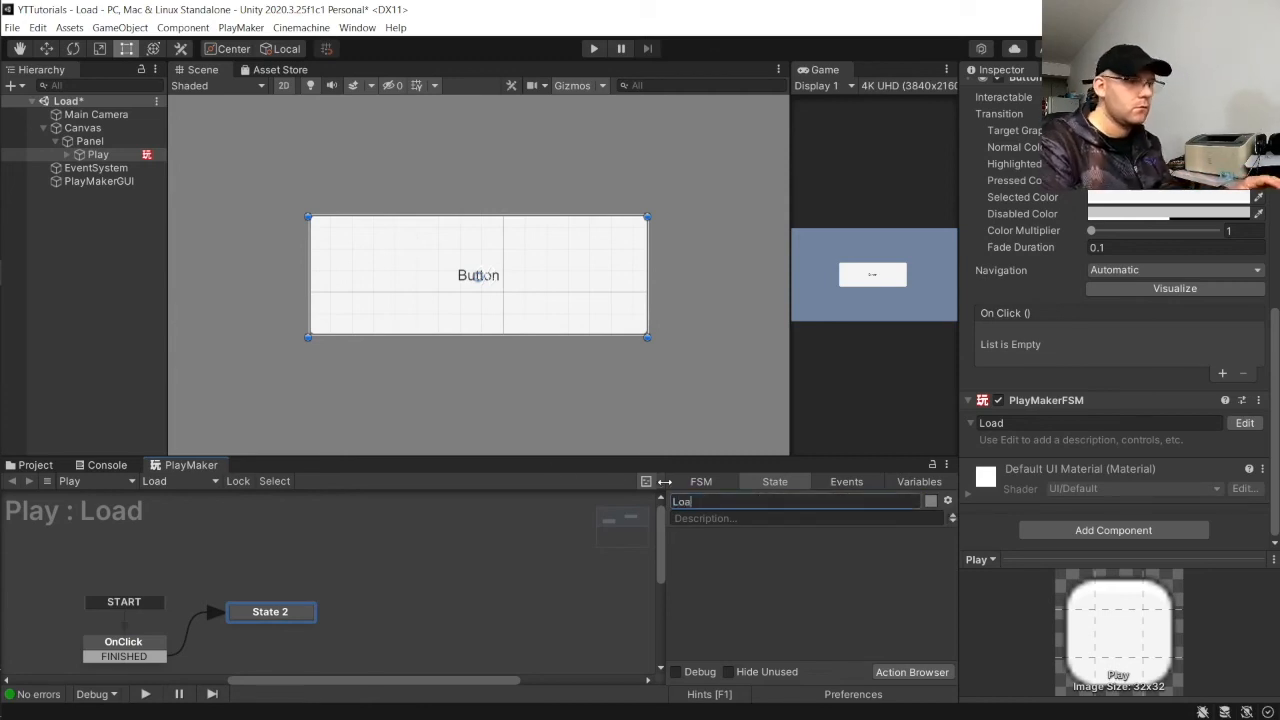
text(Load)
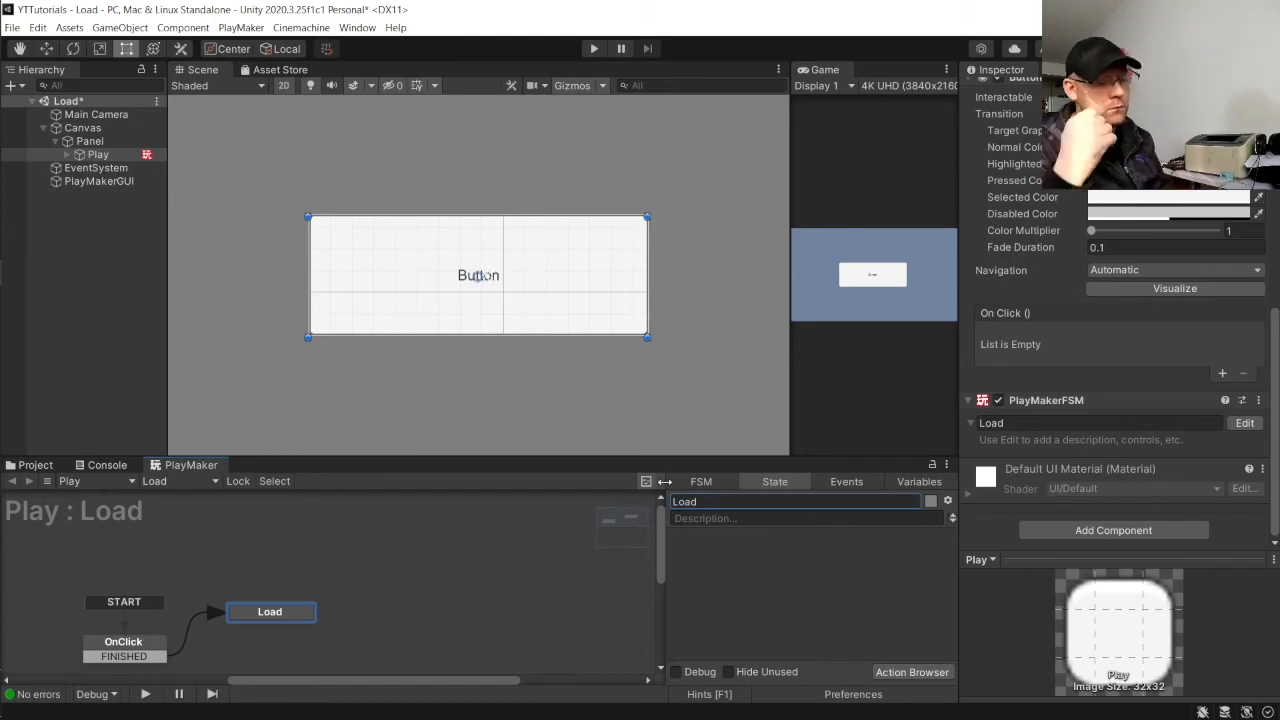
click(123, 632)
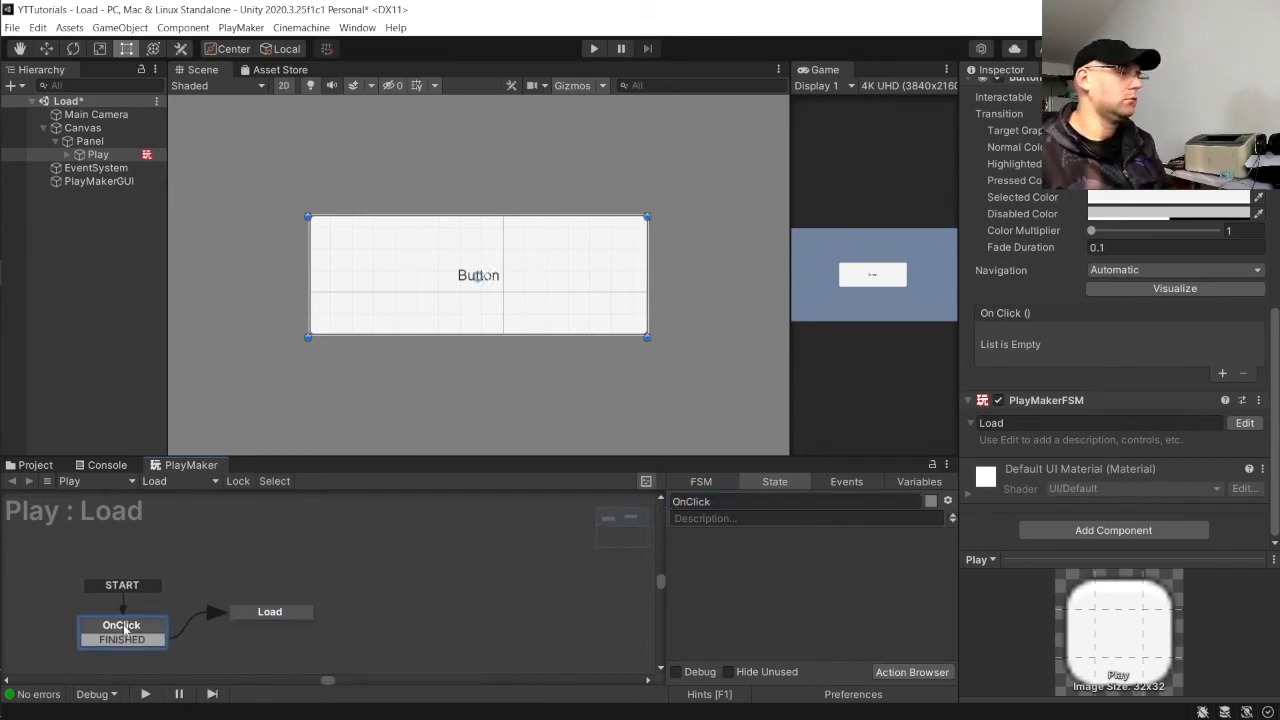
Step: Add UI On Pointer Click Event to OnClick and find PlayerPrefs load actions
click(911, 671)
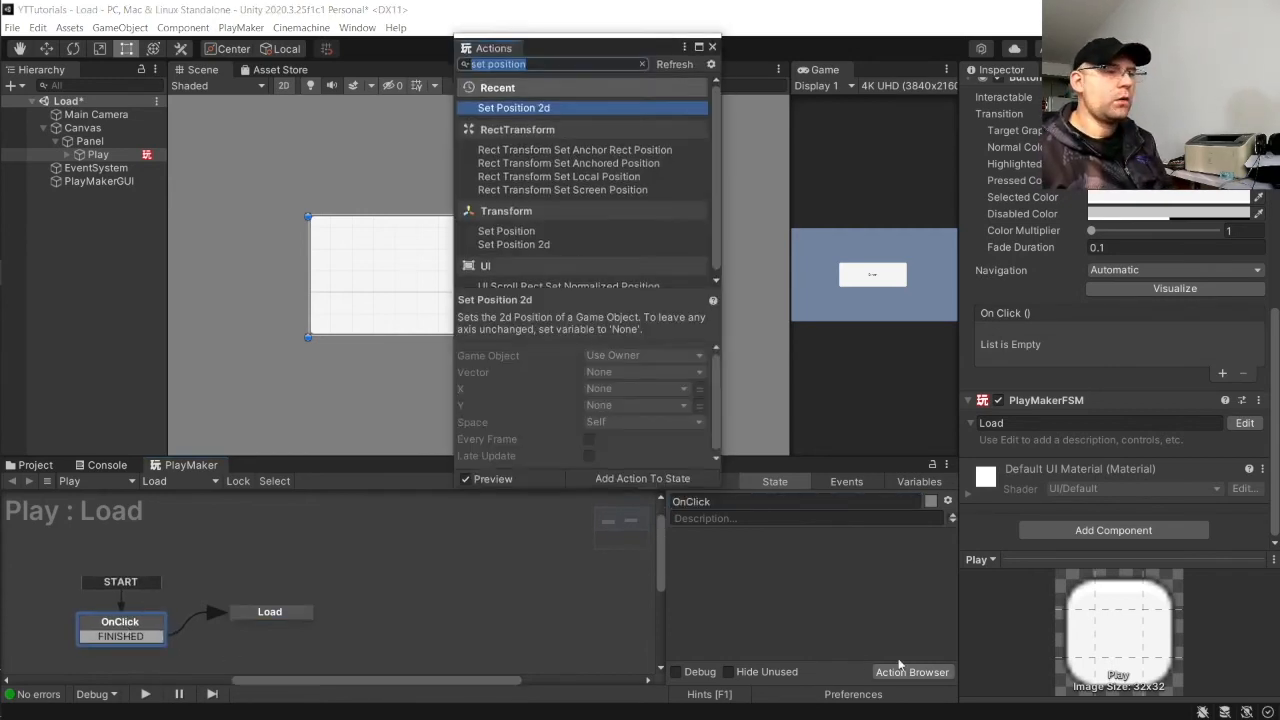
text(ui on)
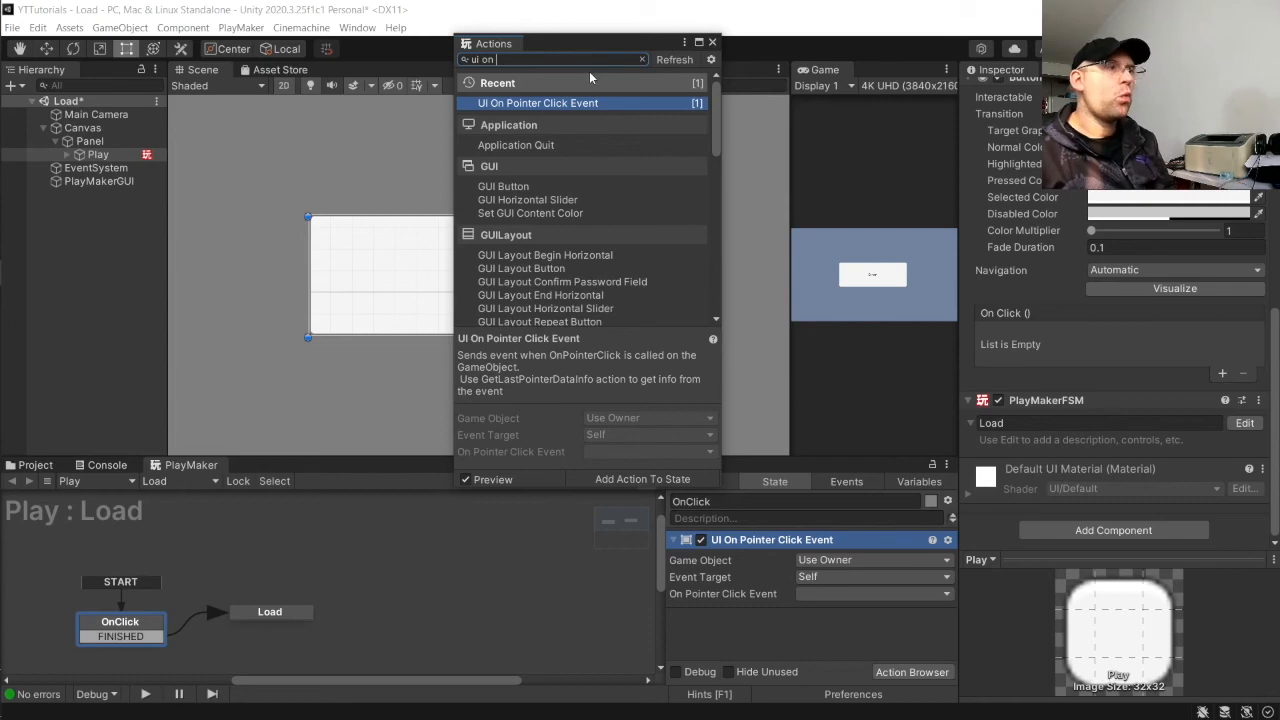
mouse_move(595, 218)
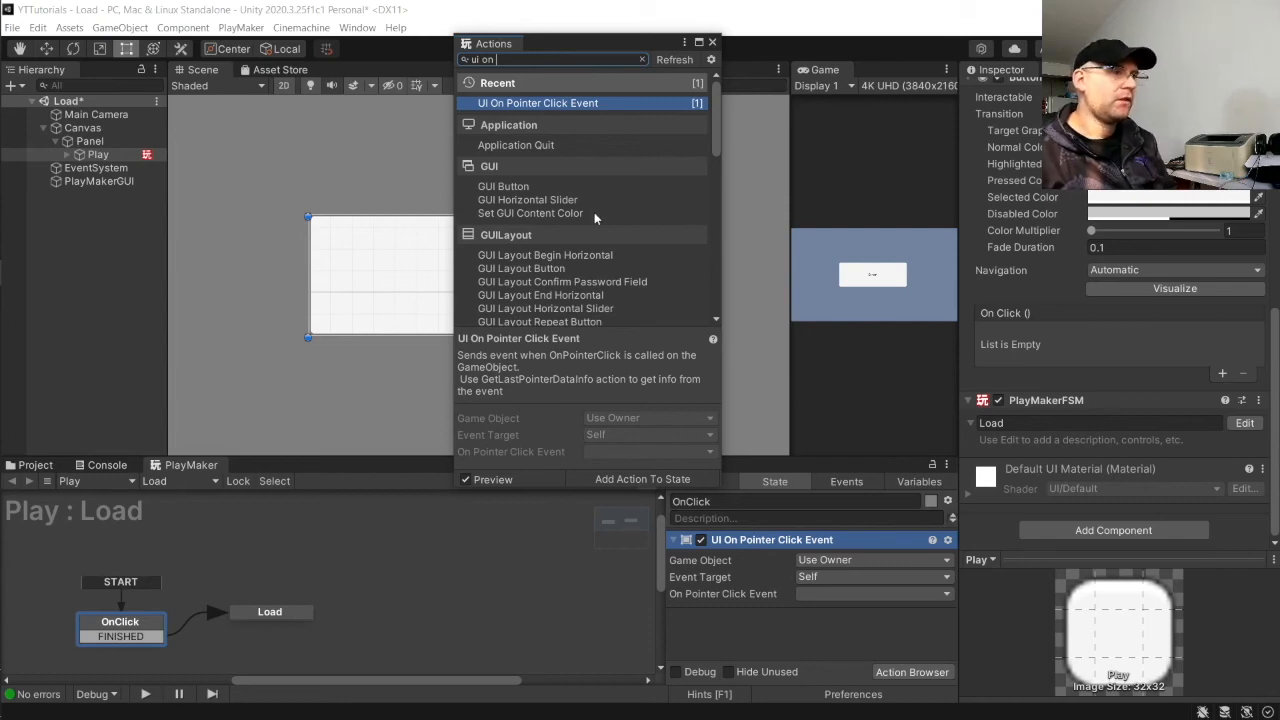
mouse_move(718, 121)
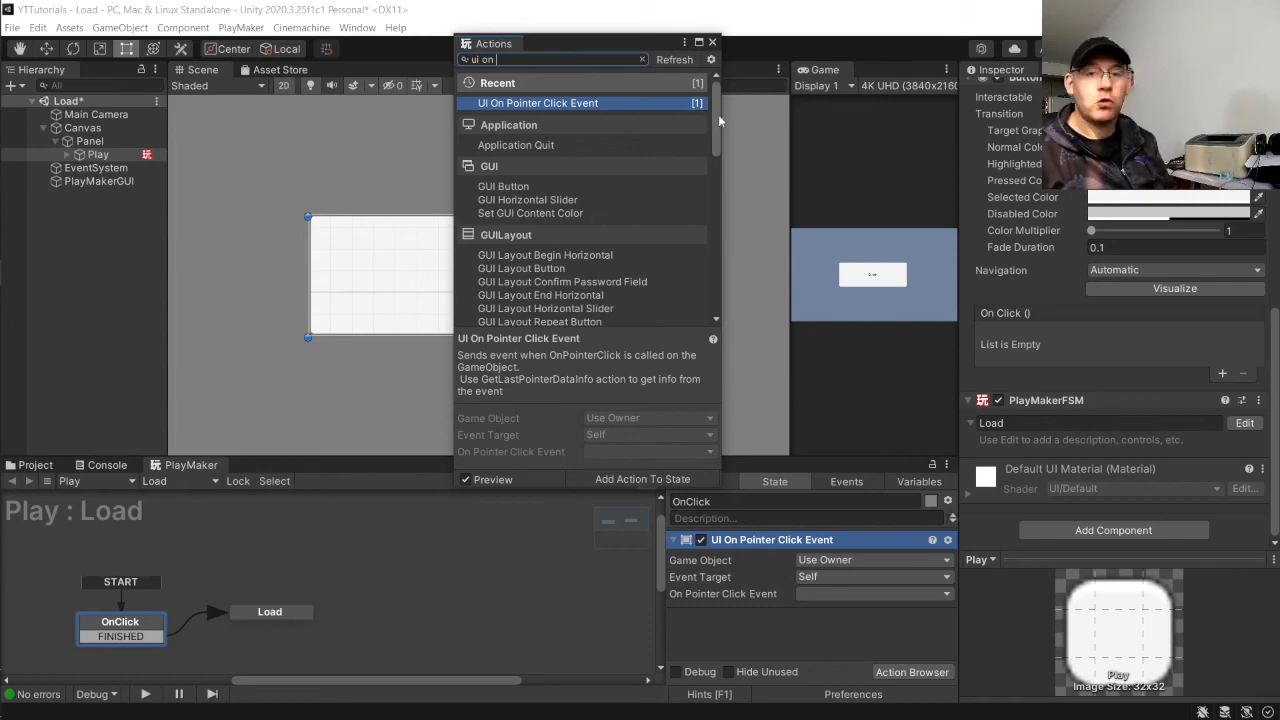
scroll(down, 3)
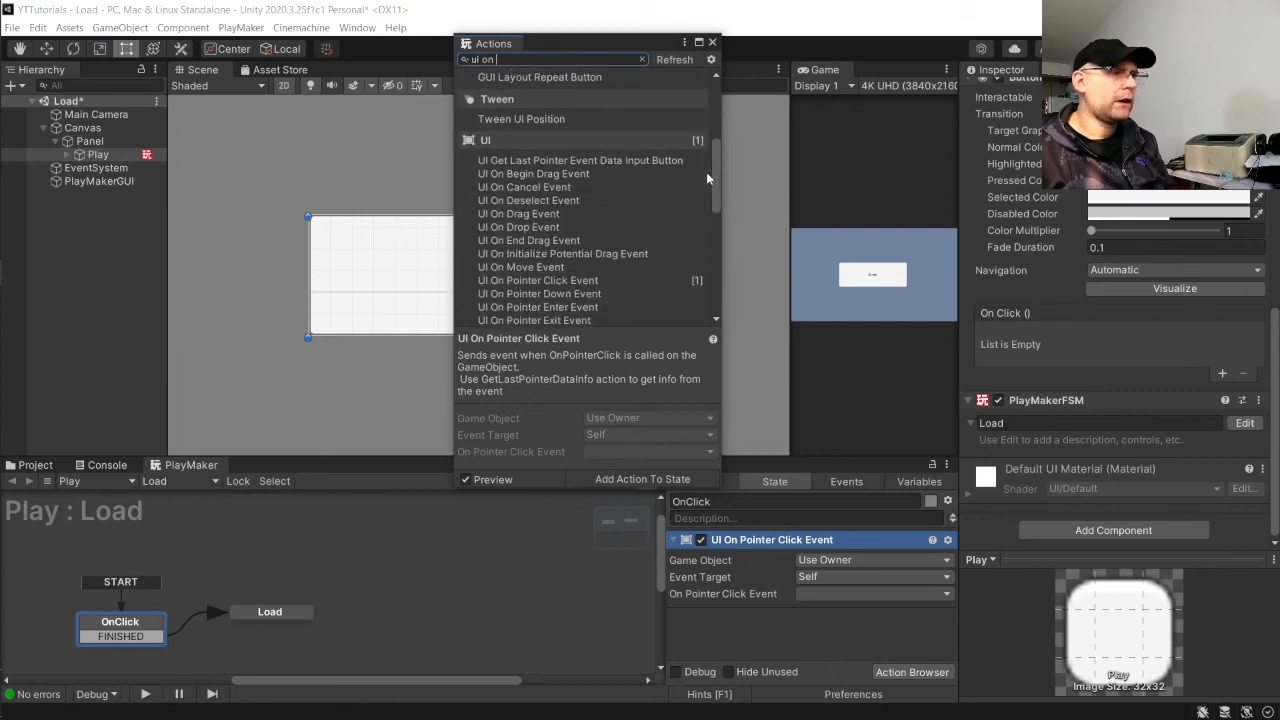
scroll(down, 3)
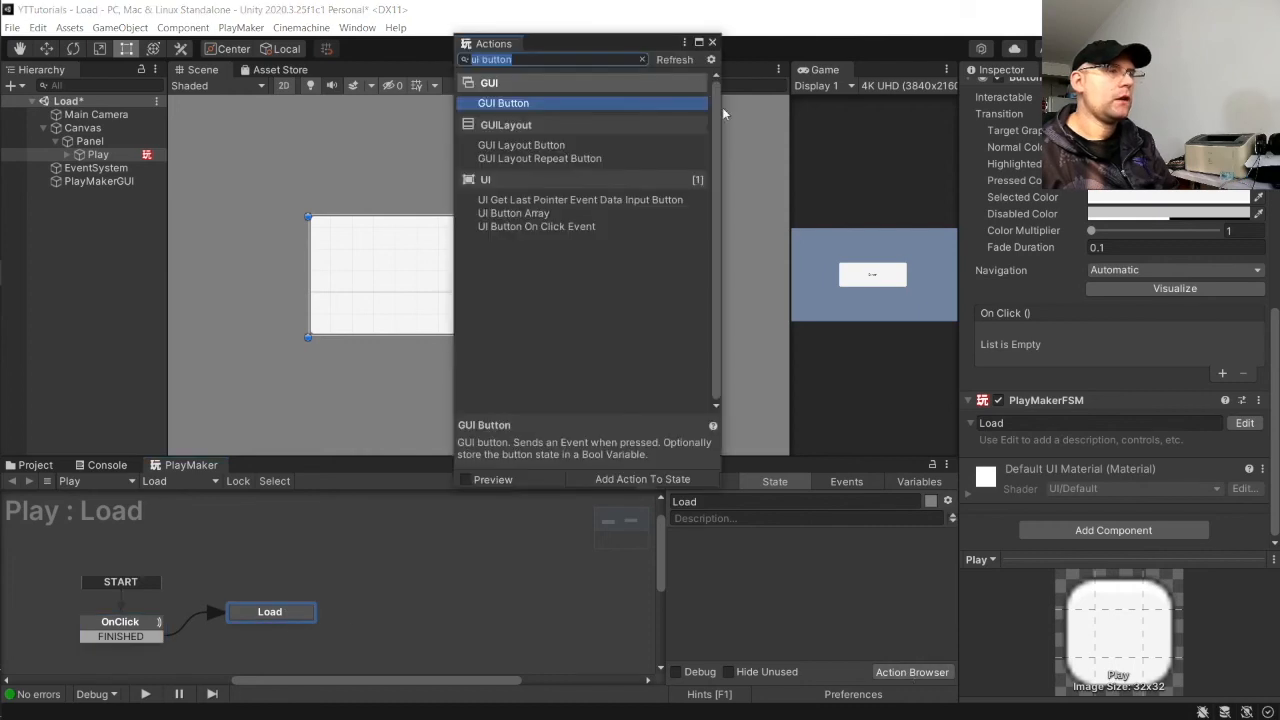
mouse_move(588, 76)
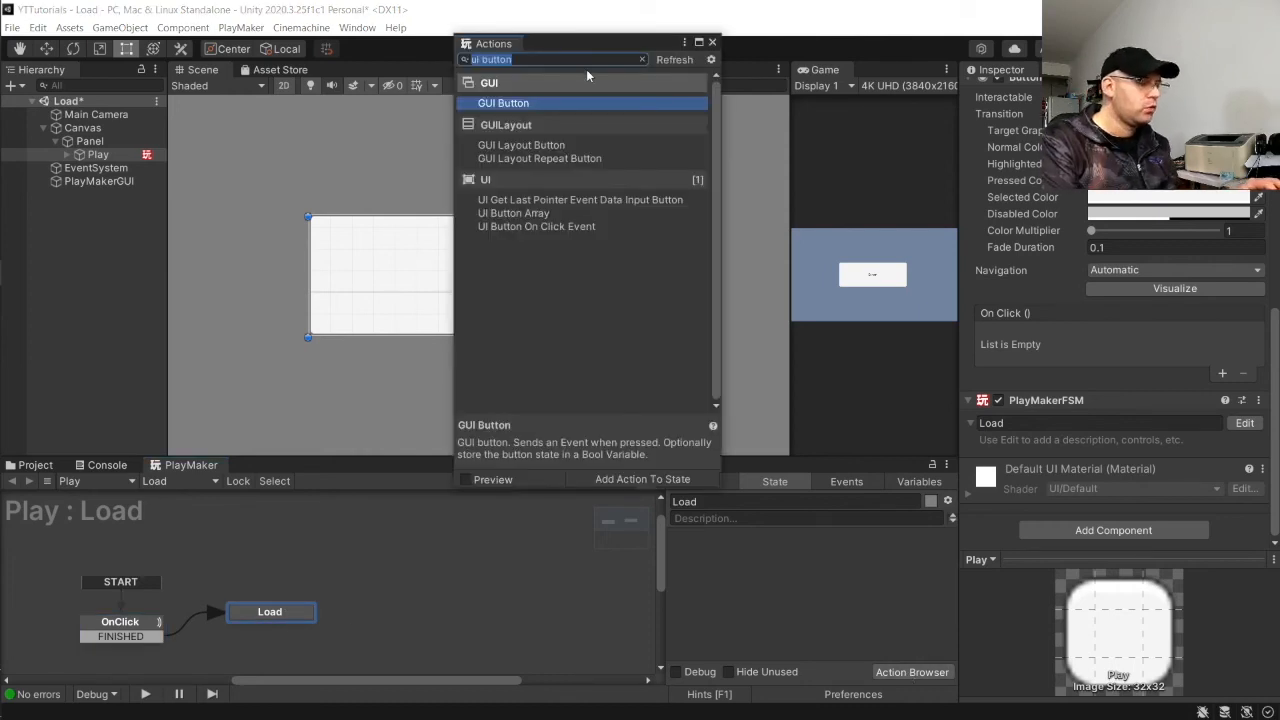
text(players)
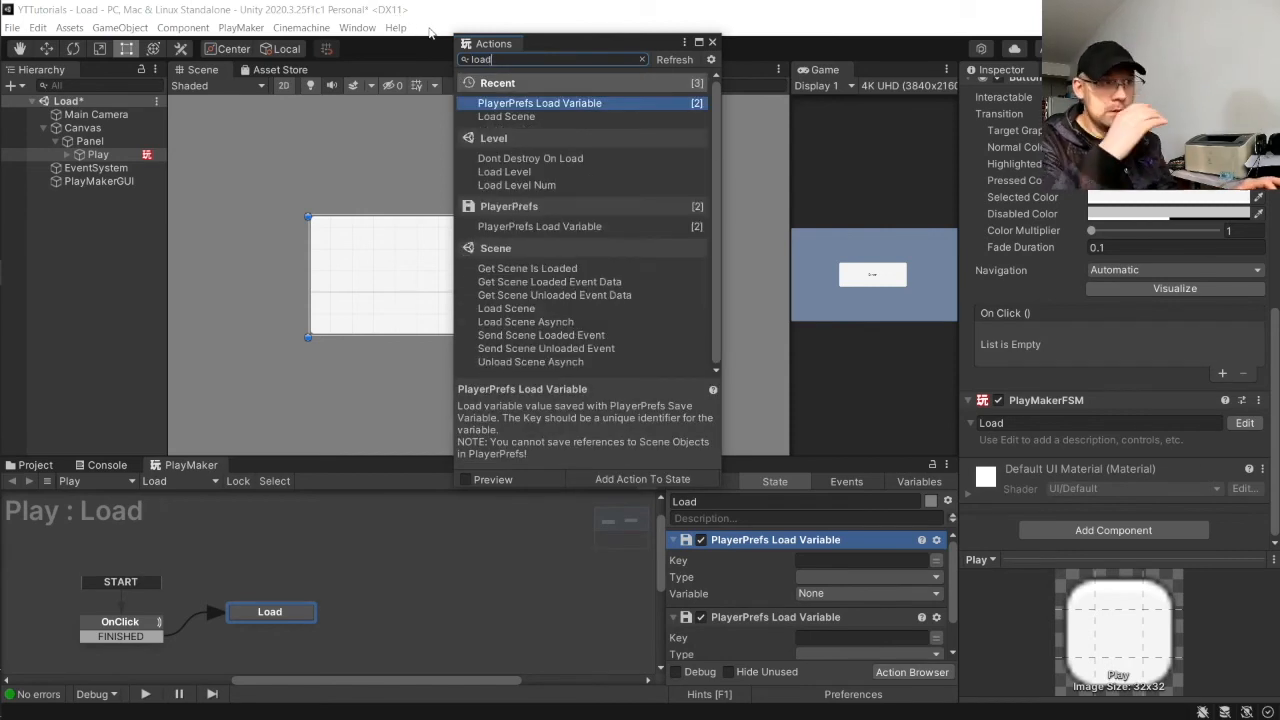
Step: Add a Load Scene action that loads the scene named Game by name
click(506, 115)
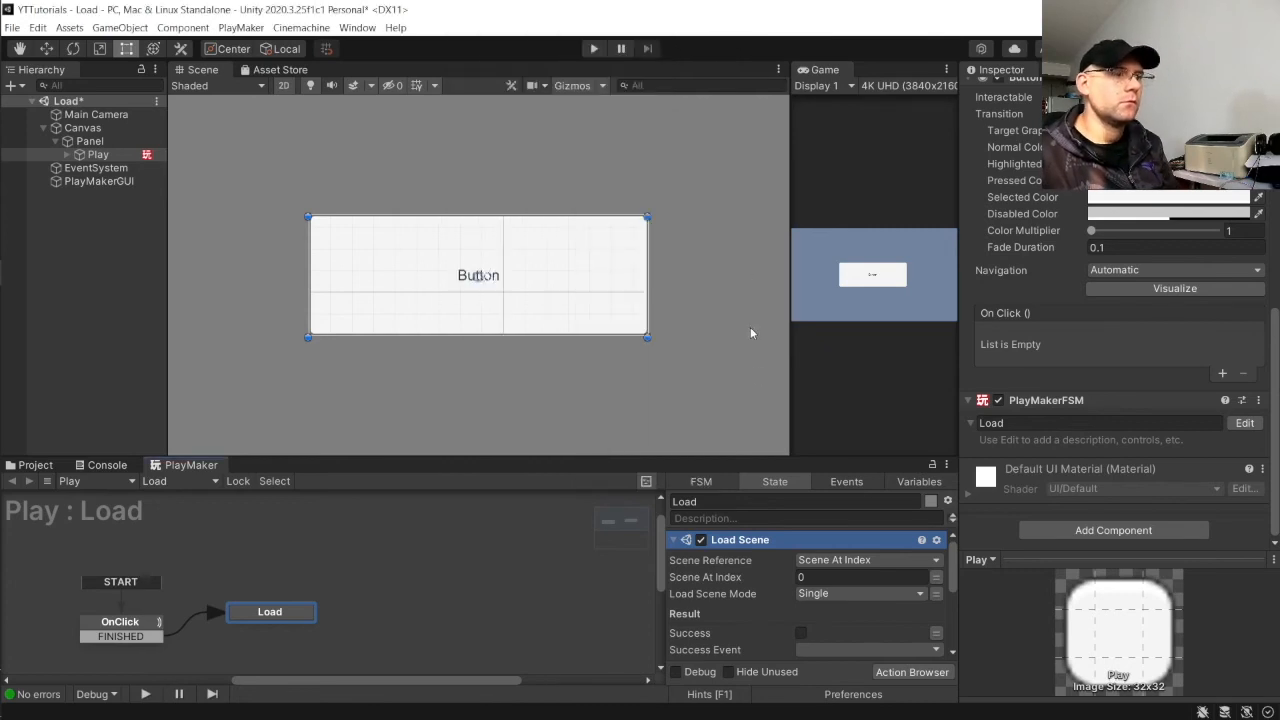
click(865, 559)
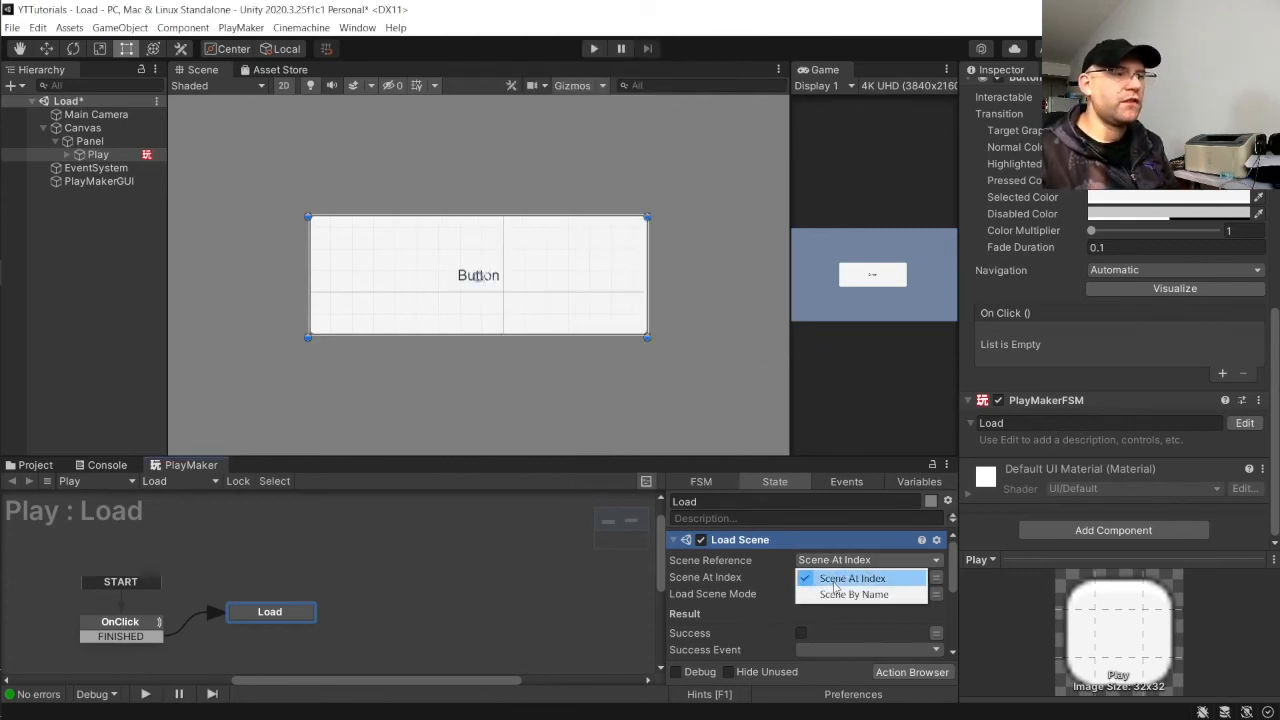
click(854, 594)
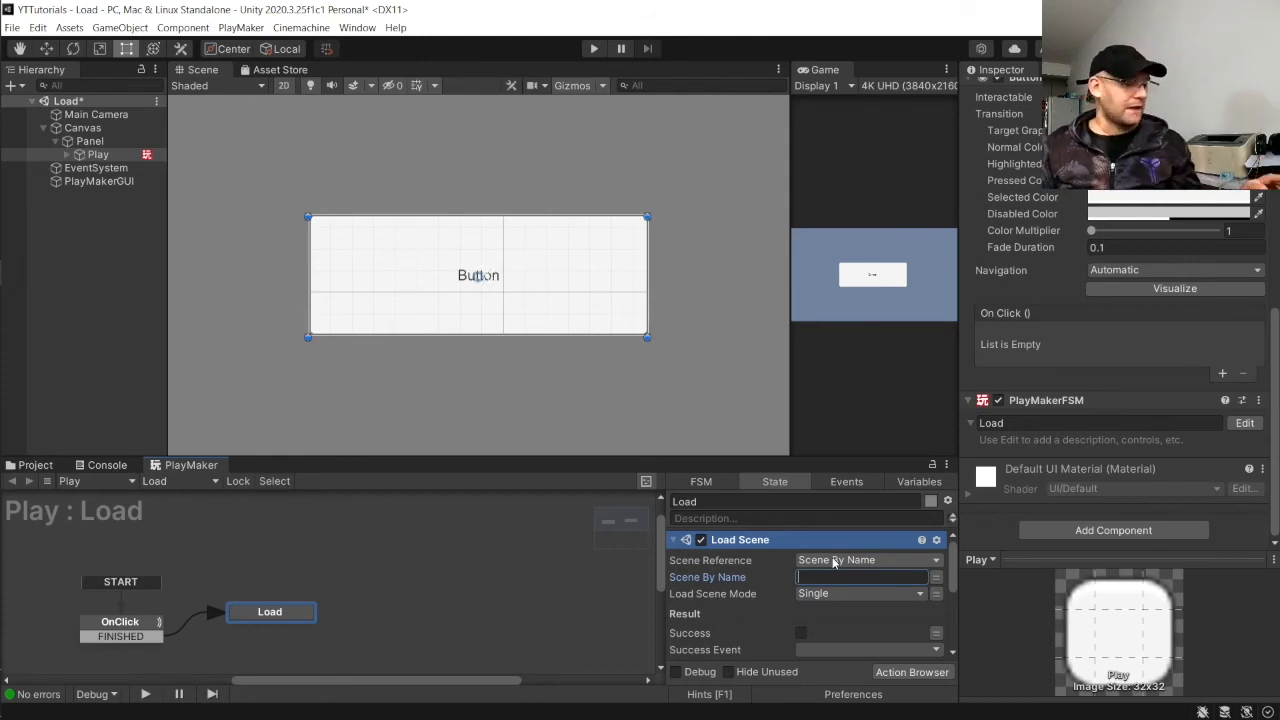
text(Game)
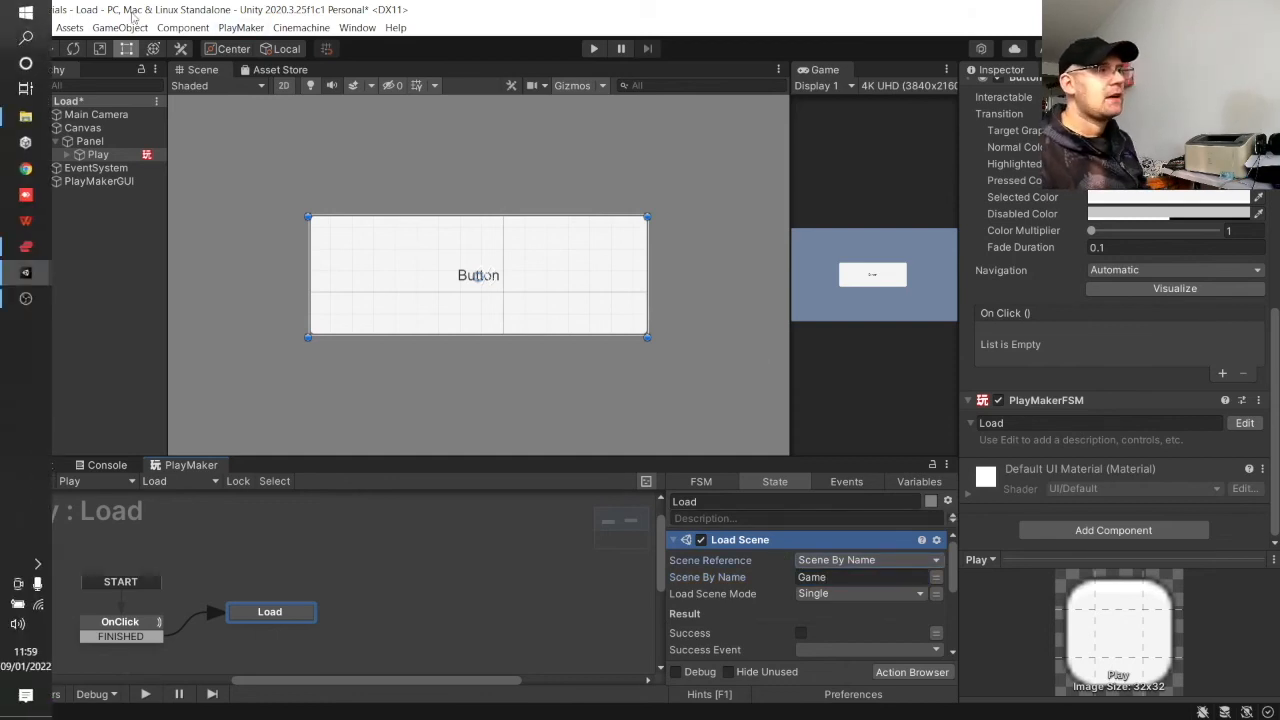
click(14, 27)
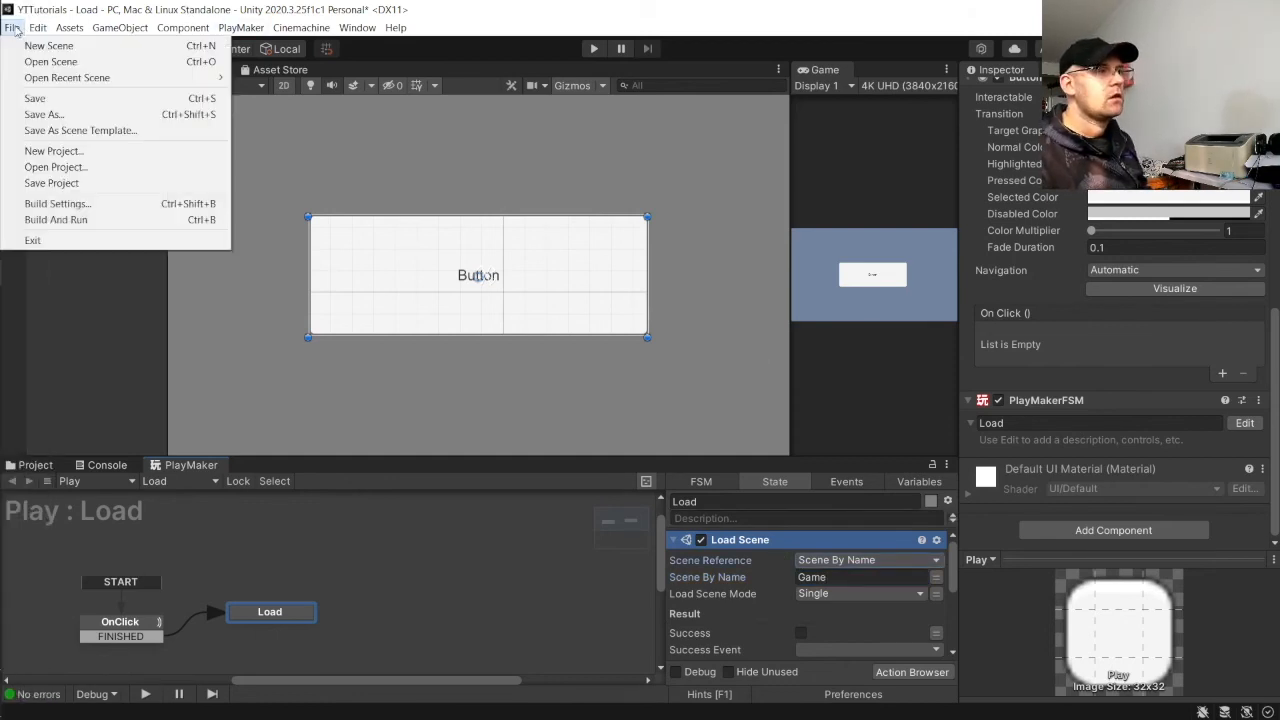
Step: Confirm Build Settings lists Scenes/Load and Scenes/Game, then close it
click(57, 203)
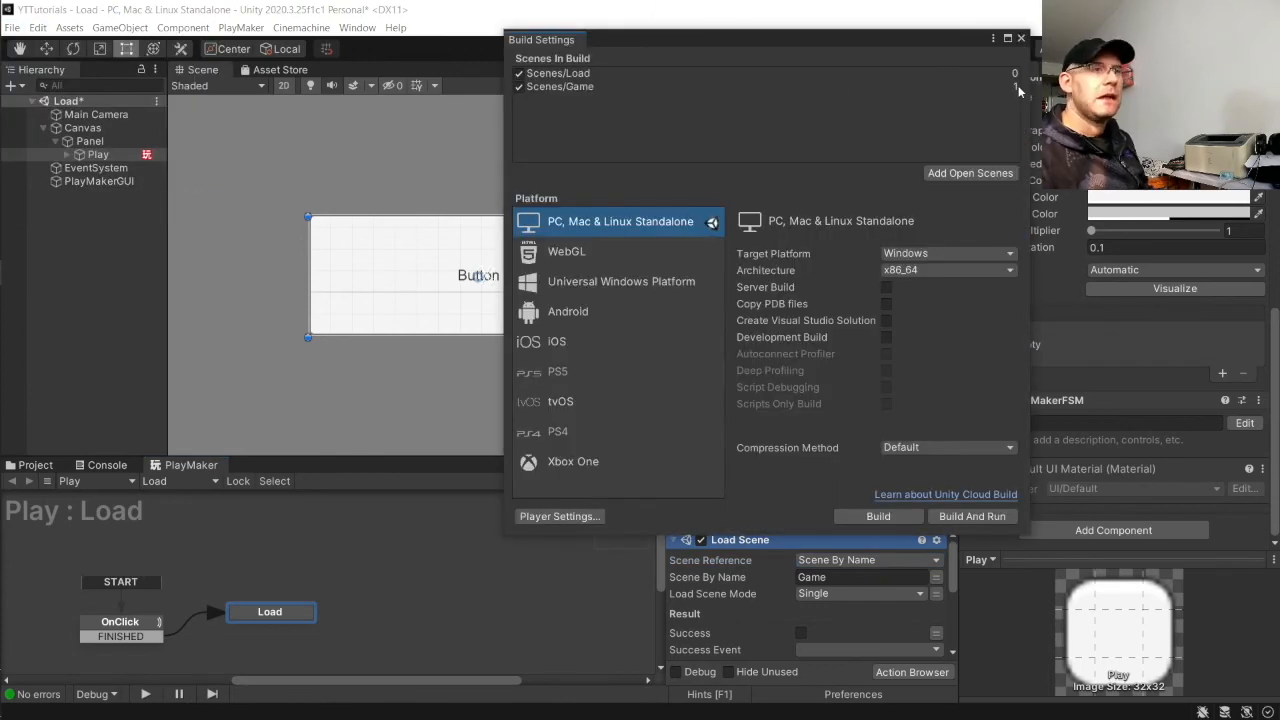
click(560, 86)
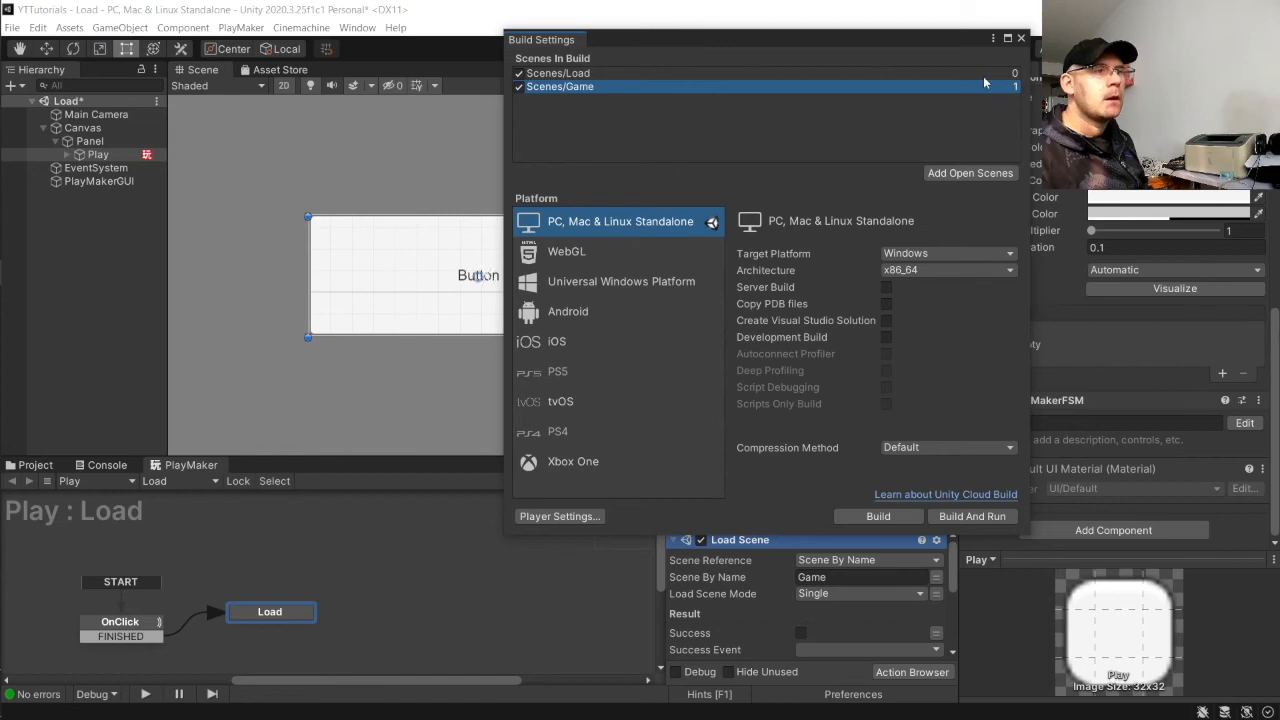
mouse_move(575, 93)
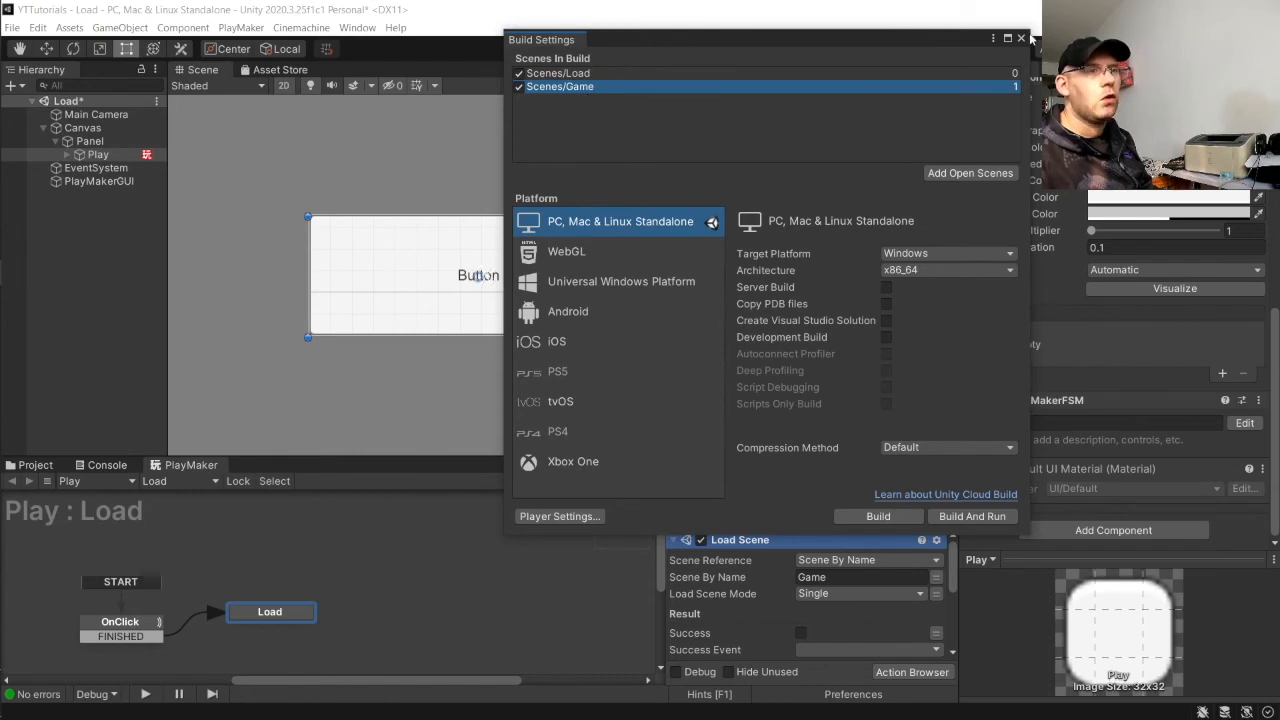
click(1020, 38)
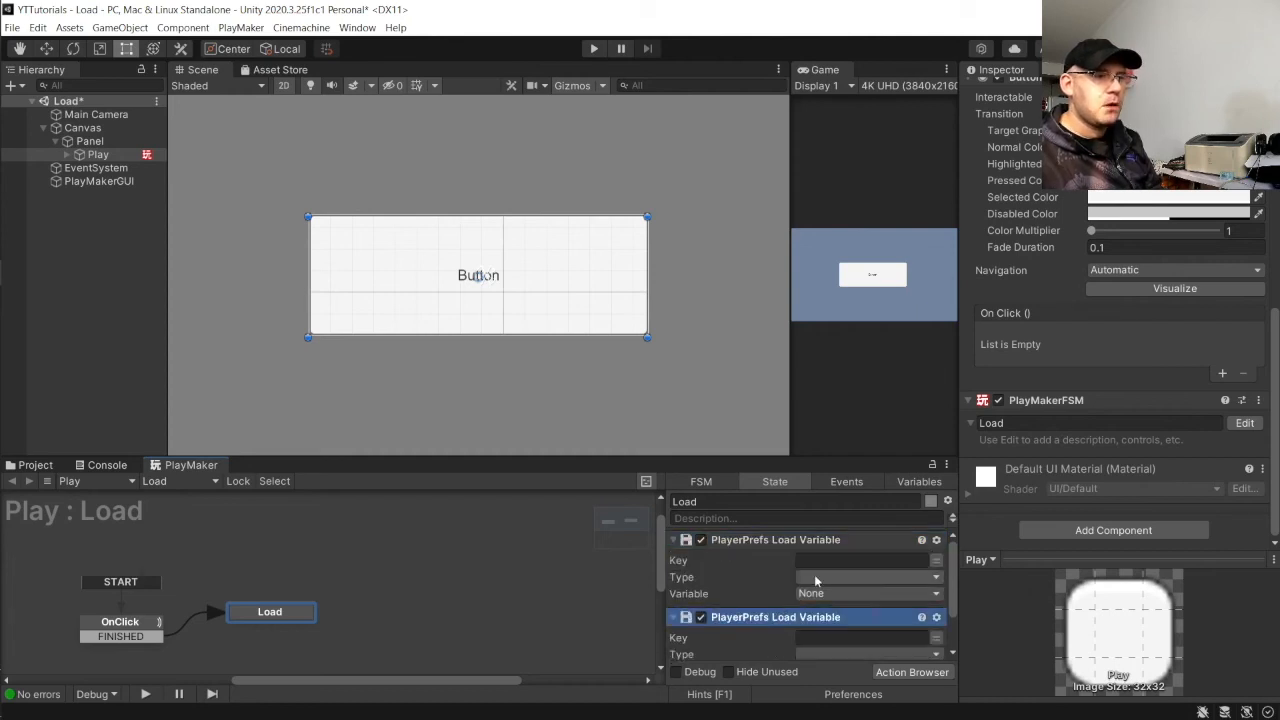
Step: Set loads: key 123456 as Vector 2 into PlayerPOS, key 1234567 as global Float
text(123456)
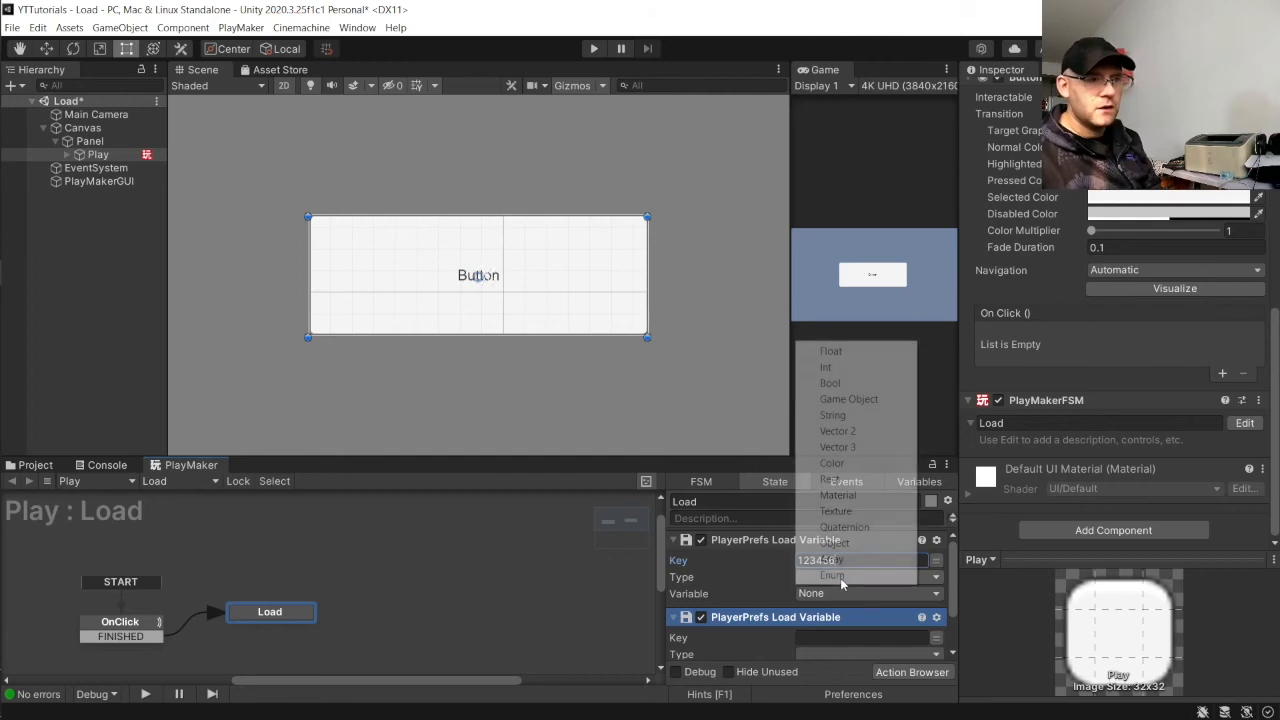
click(837, 431)
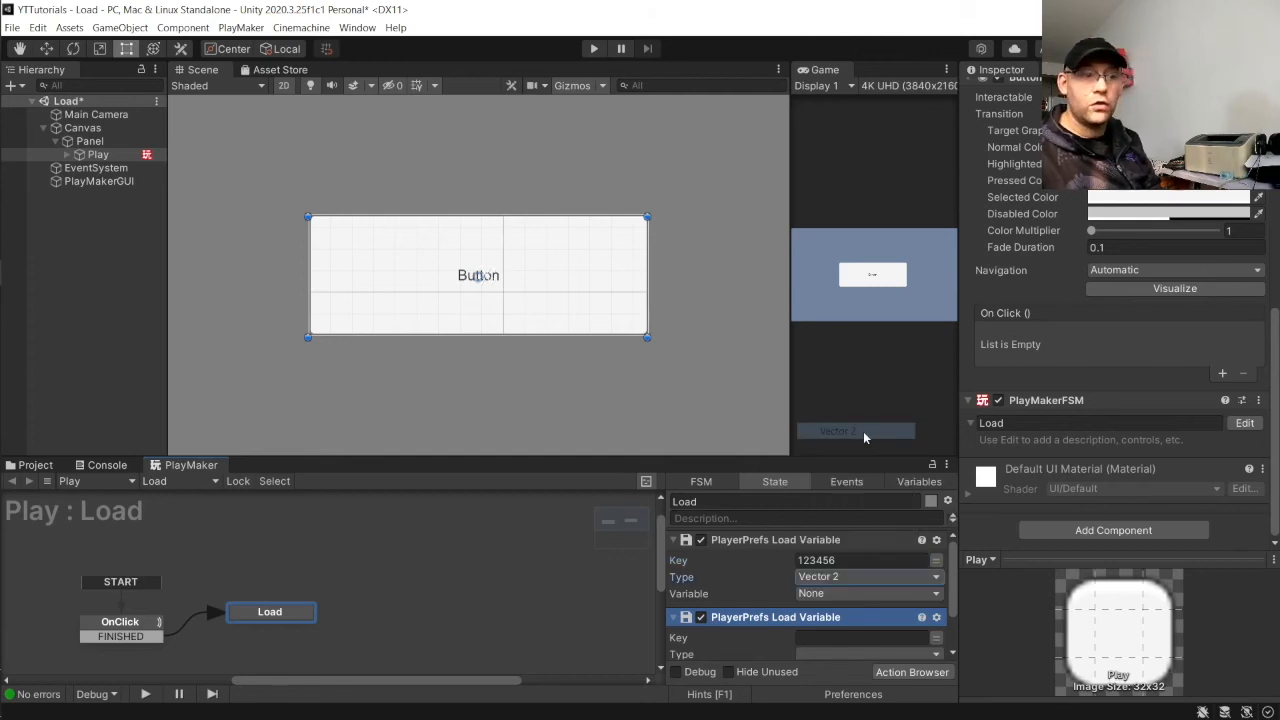
click(866, 593)
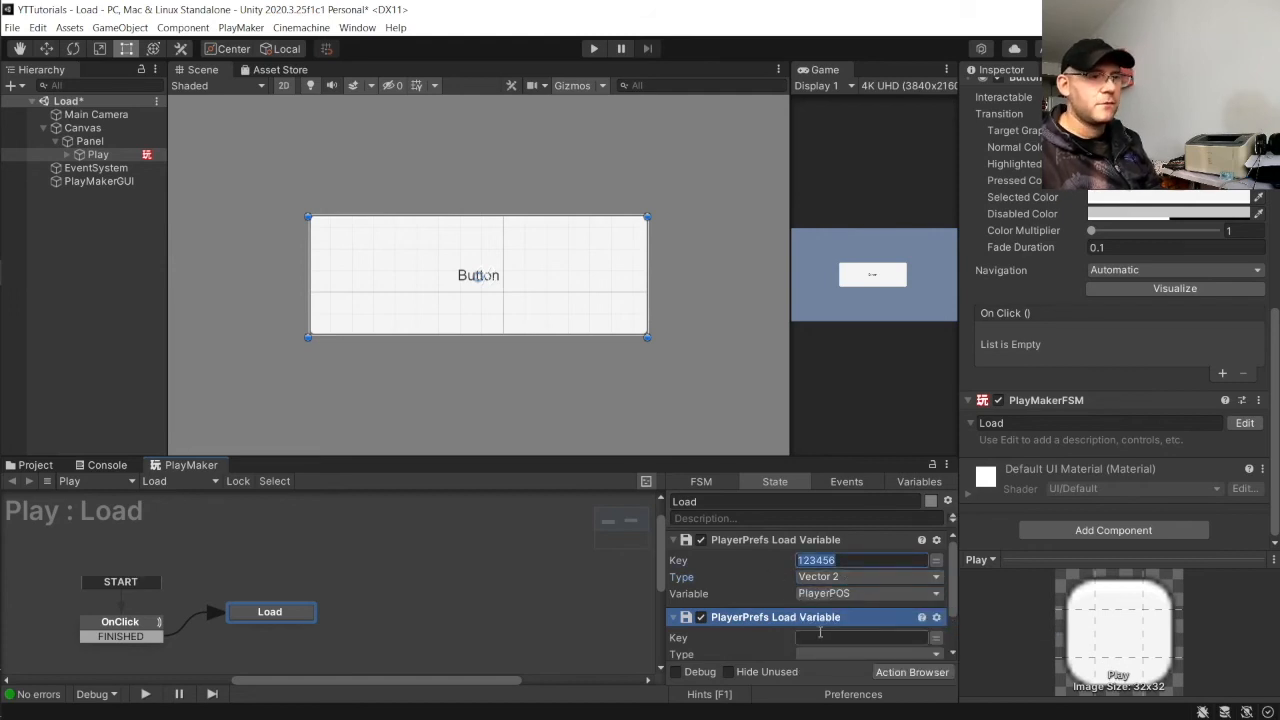
click(860, 637)
text(1234567)
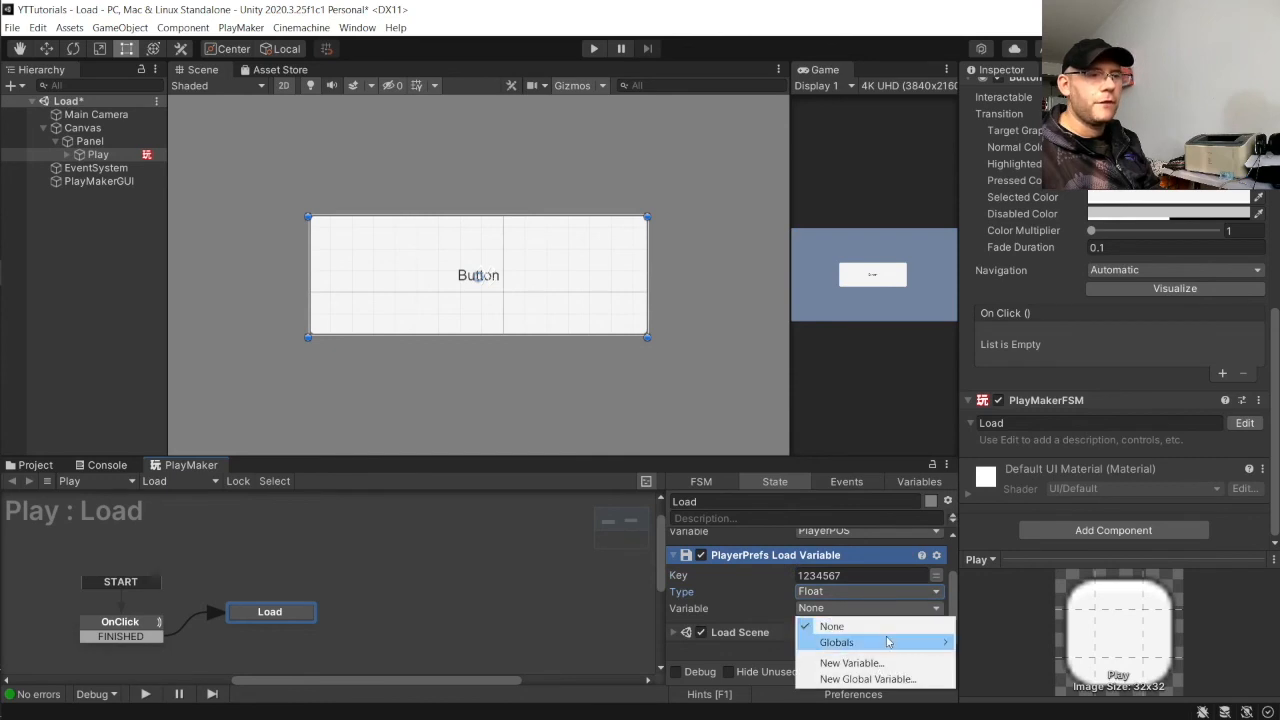
click(835, 642)
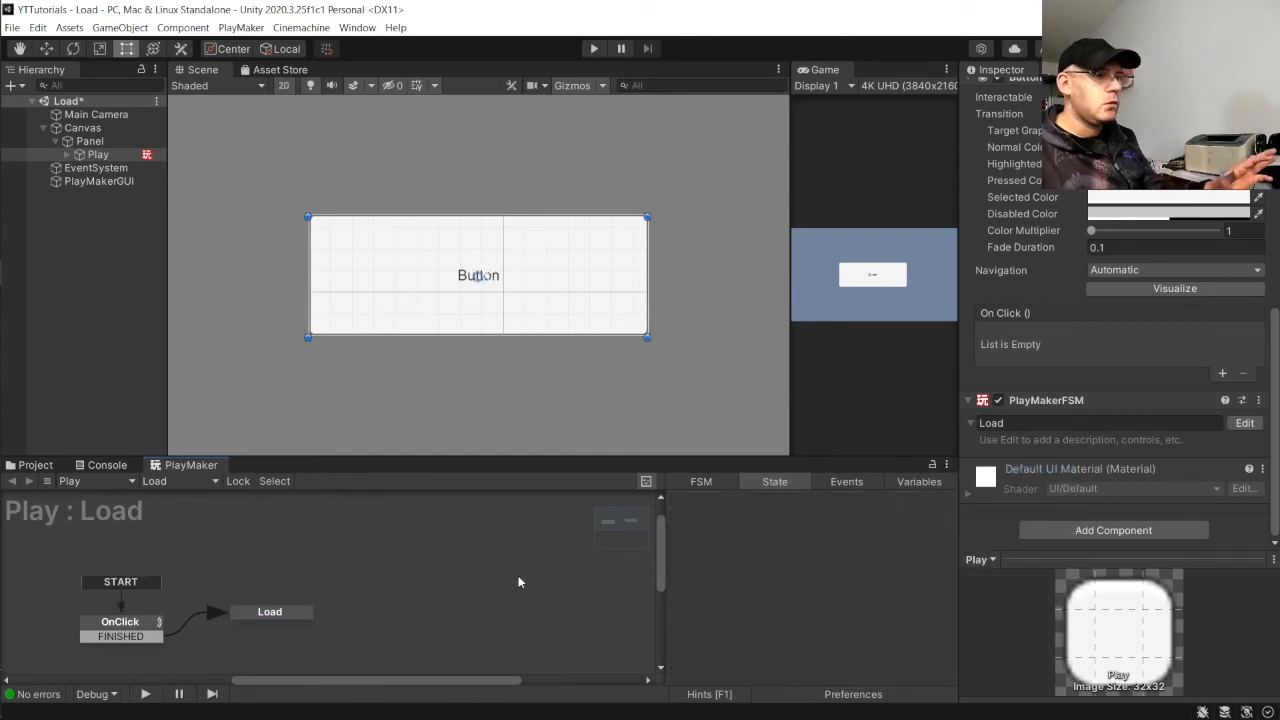
click(35, 464)
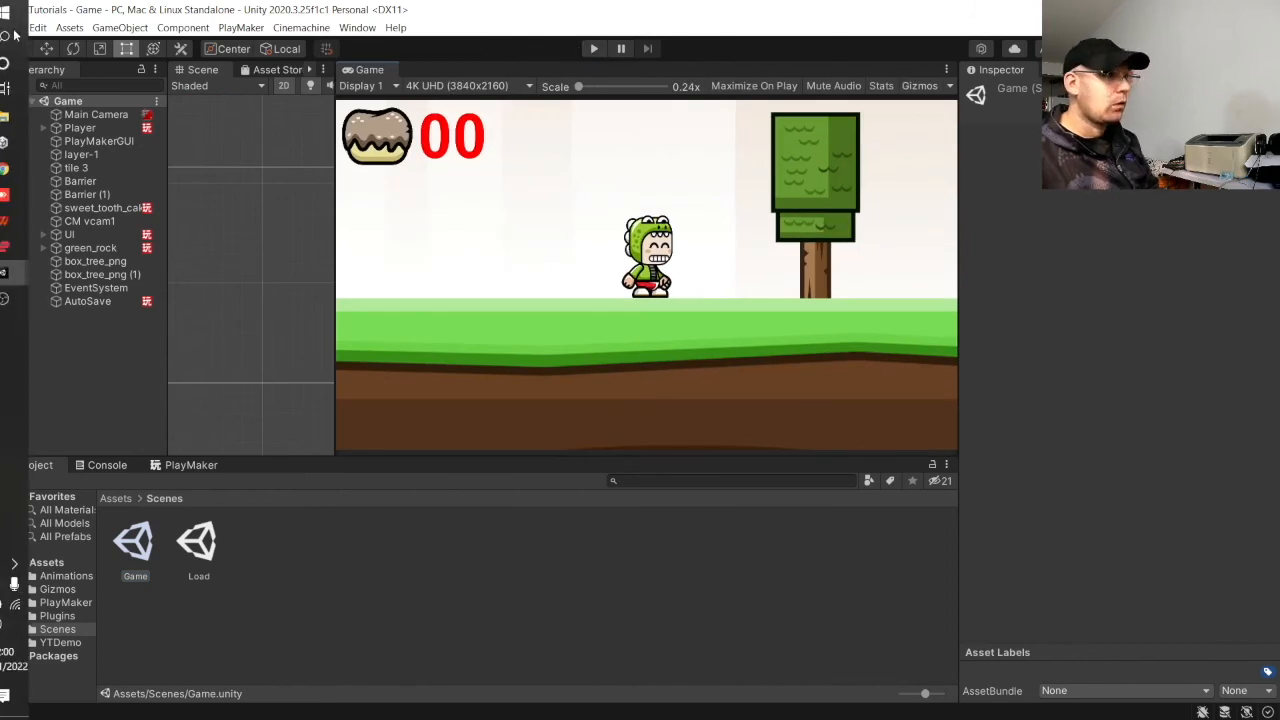
Step: Clear all PlayerPrefs from the Edit menu and confirm with Yes
click(37, 27)
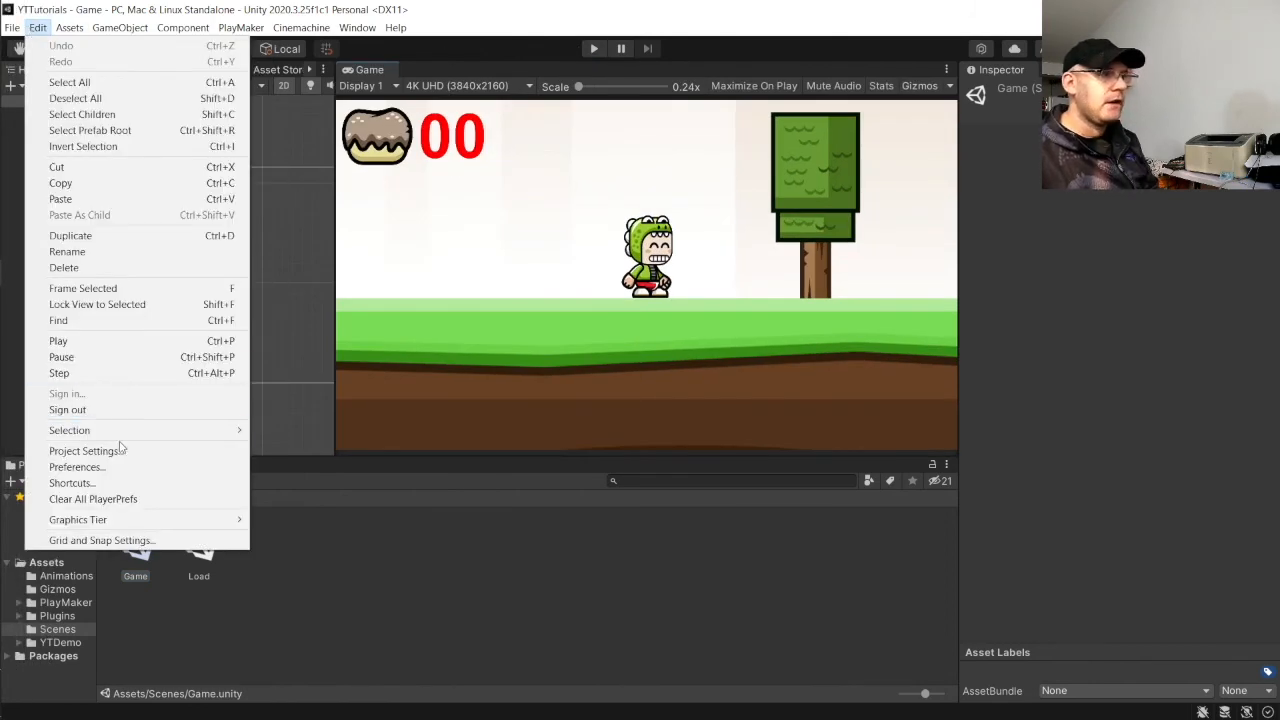
click(93, 498)
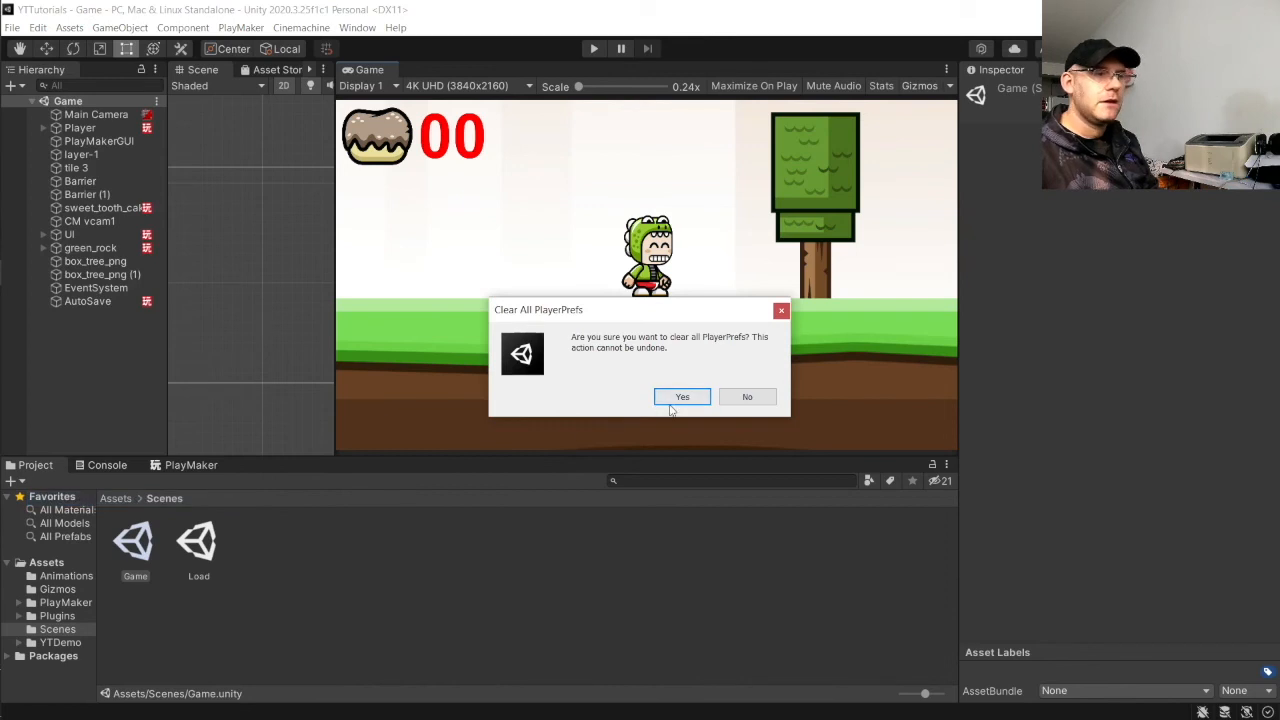
click(682, 396)
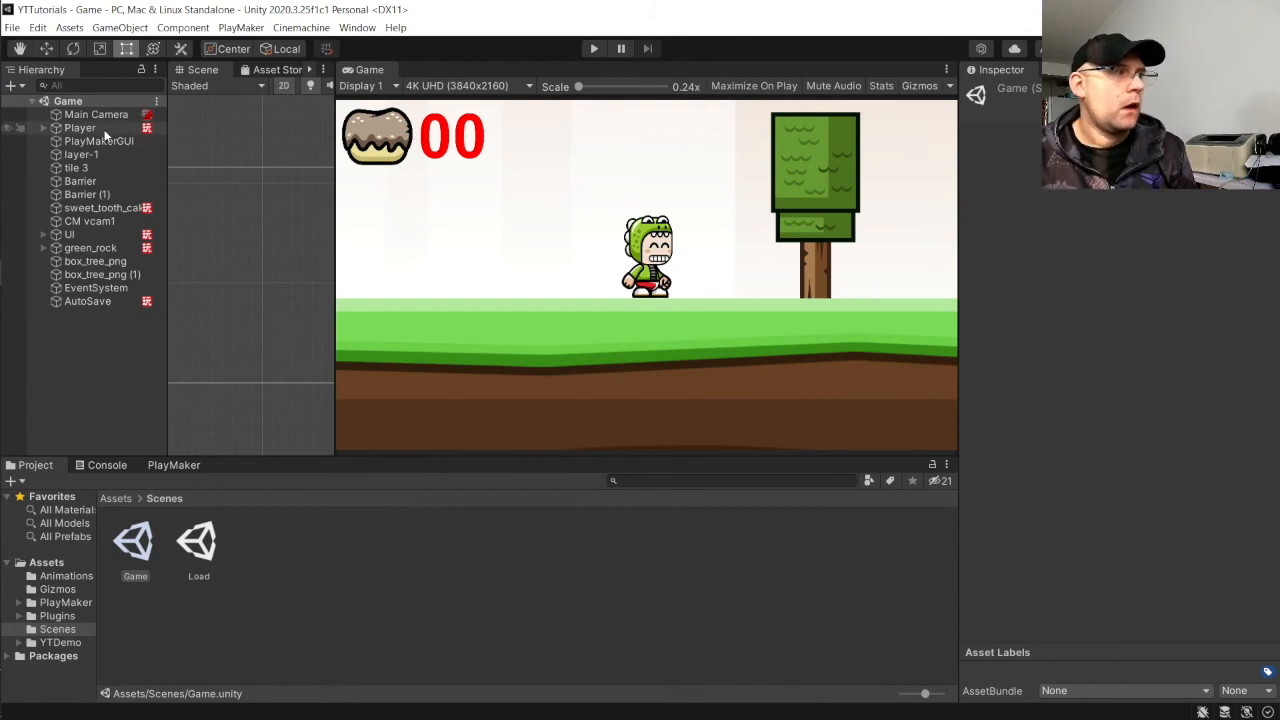
Step: Open the Global Variables list from the Player's PlayMaker Variables tab
click(80, 127)
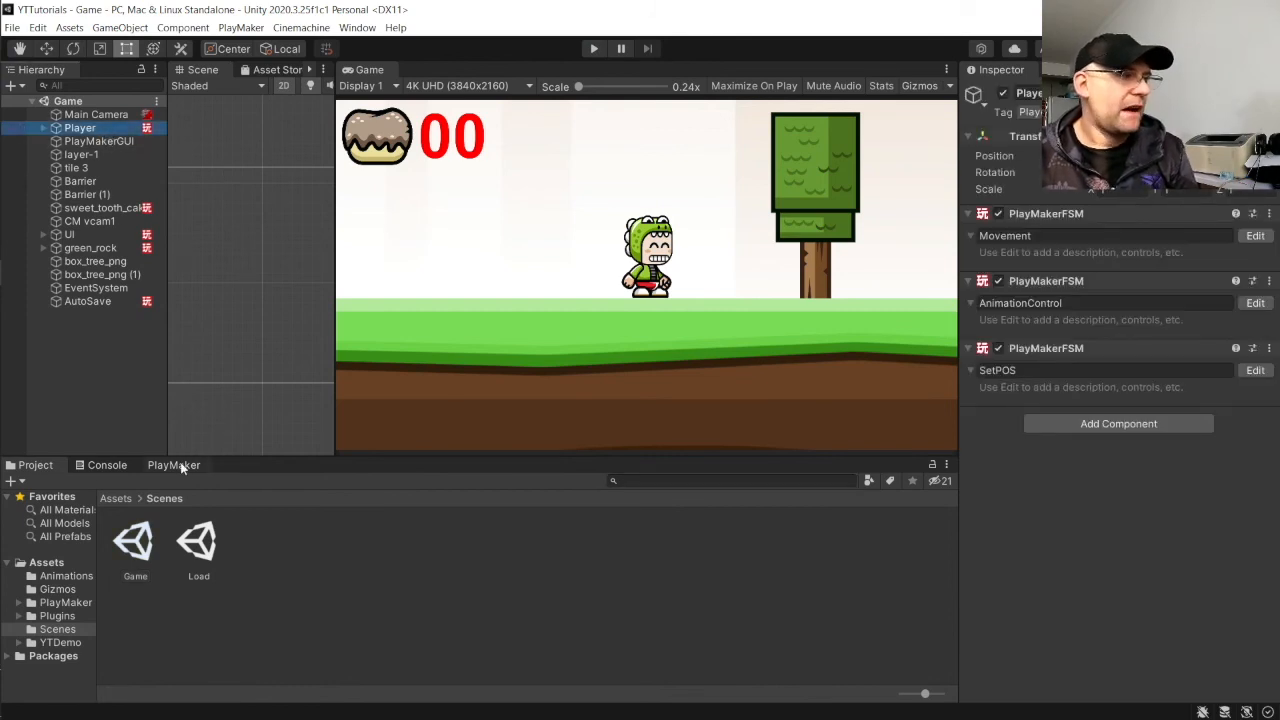
click(173, 465)
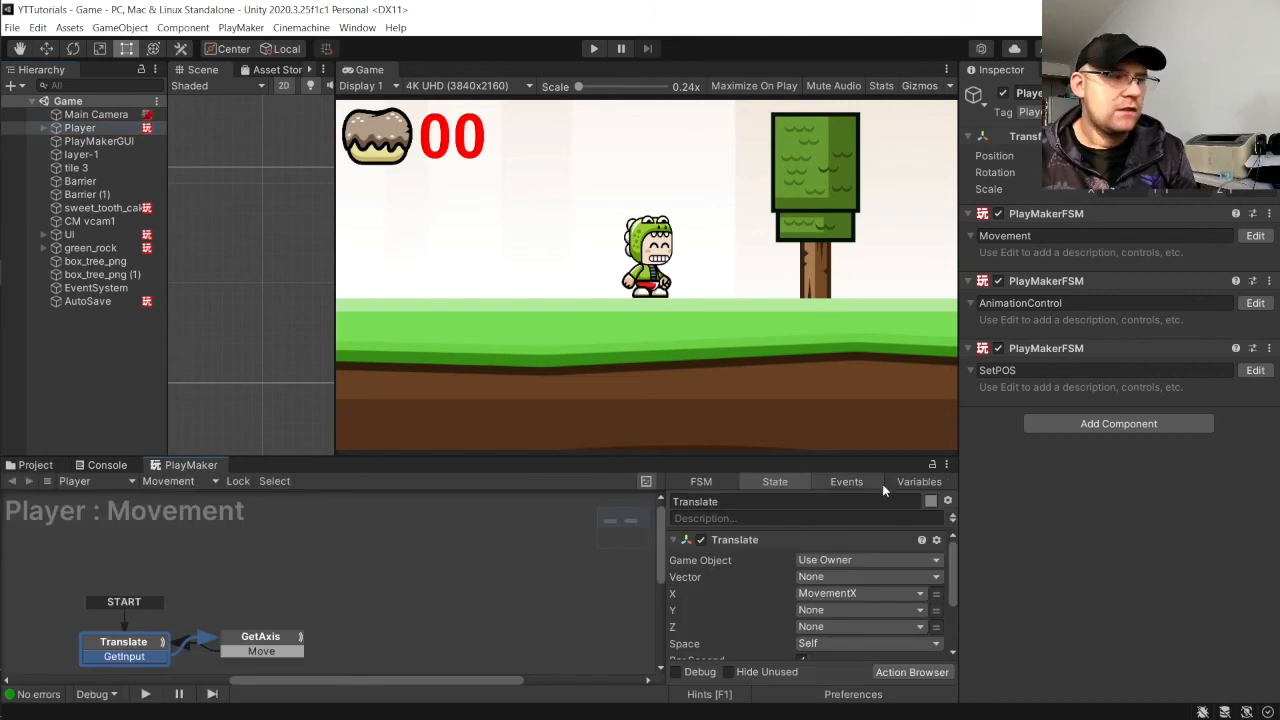
click(918, 481)
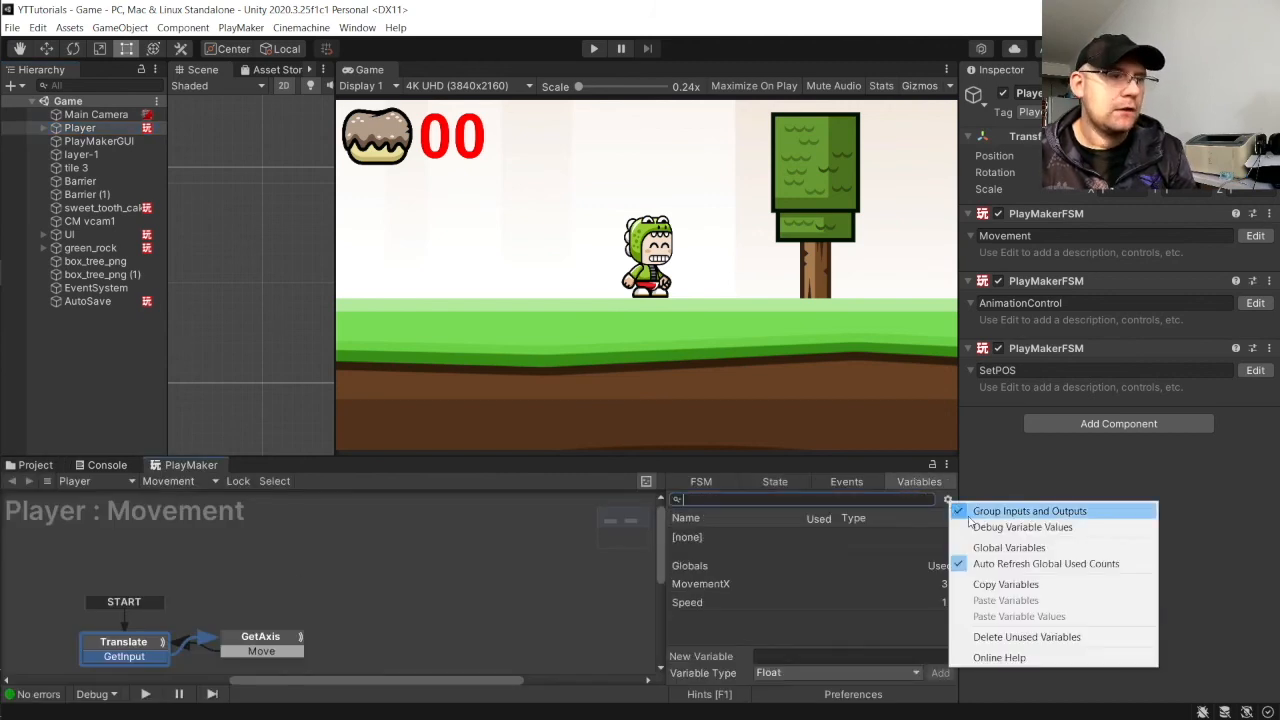
click(1008, 547)
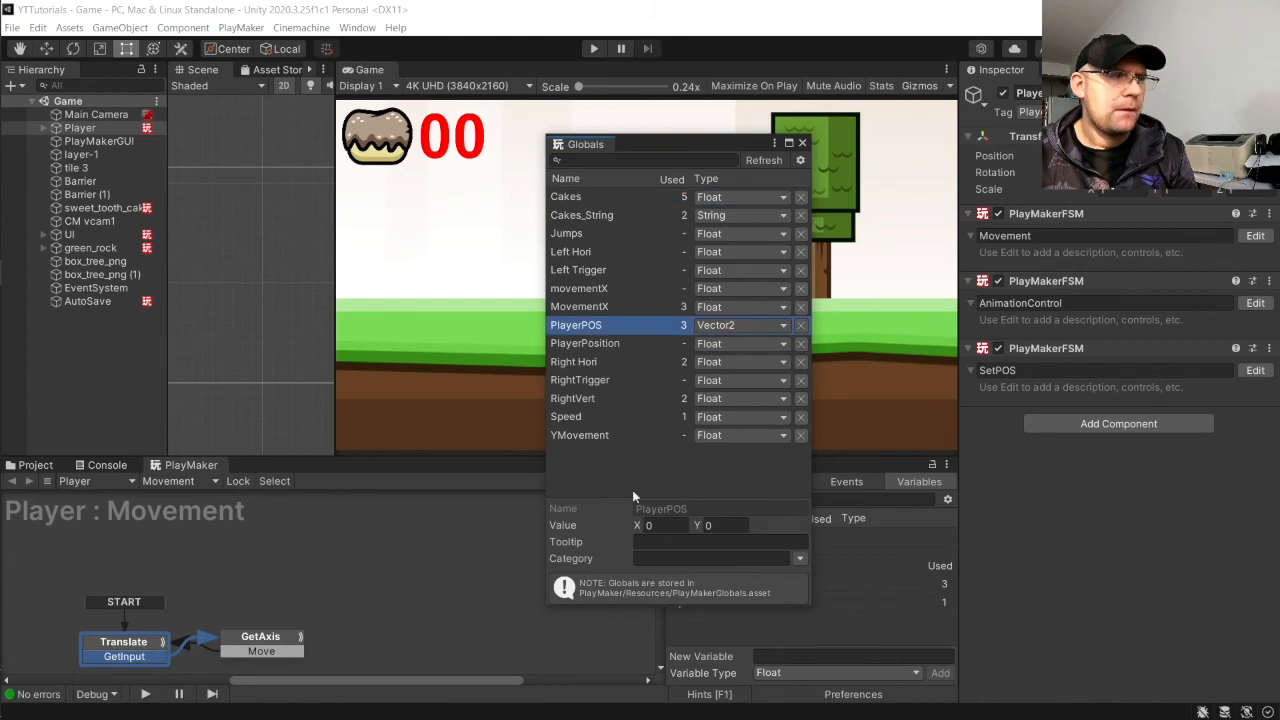
Step: Set the PlayerPOS X value to -8.98 and edit its Y value
click(663, 525)
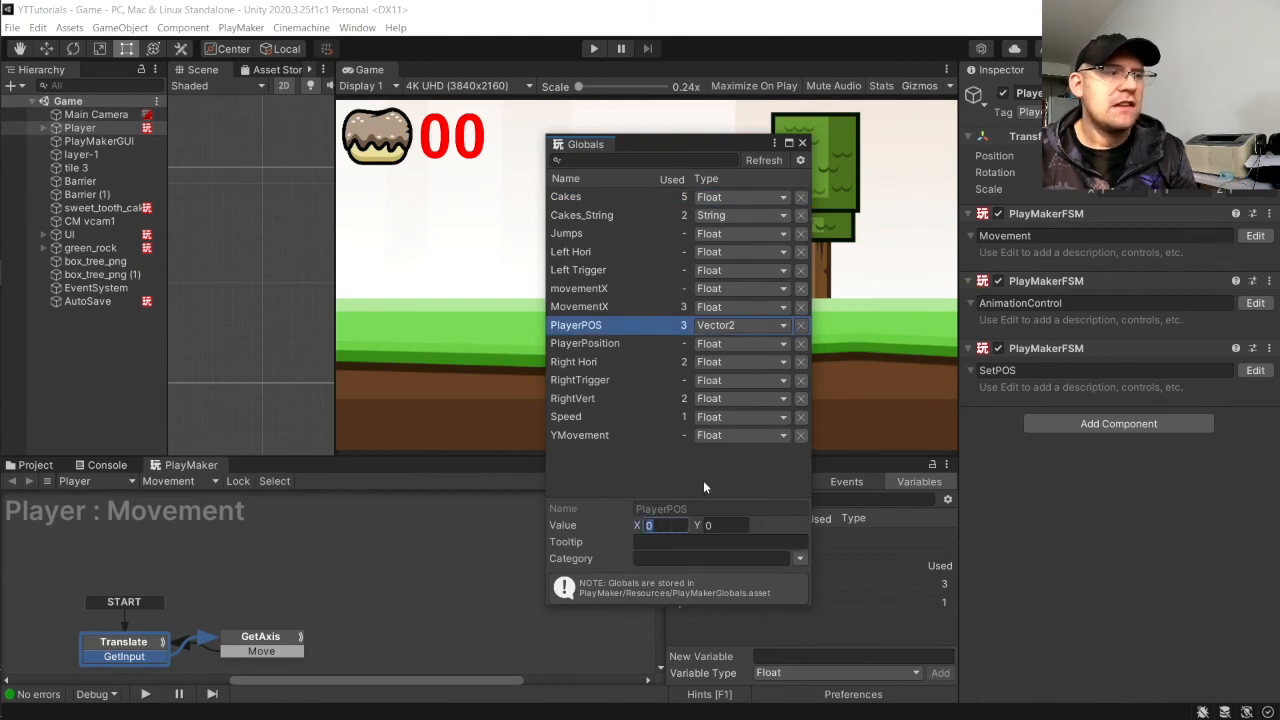
text(-8.98)
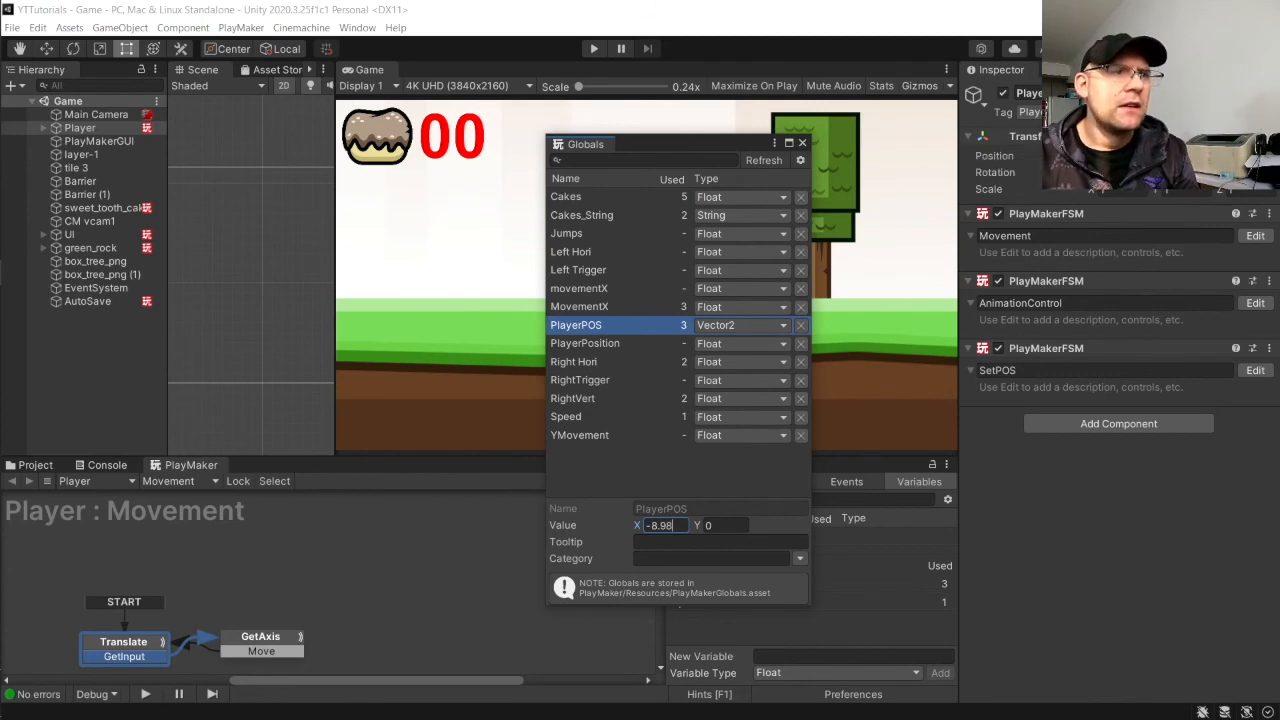
click(720, 525)
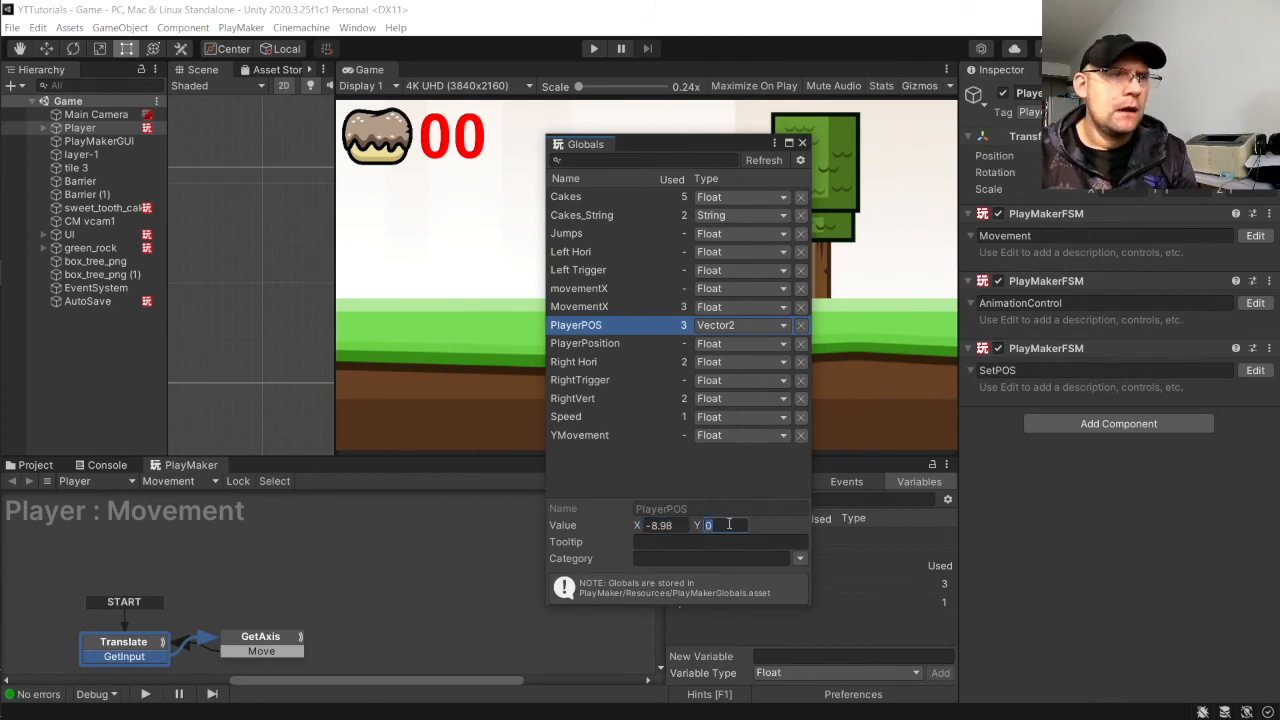
text(-2)
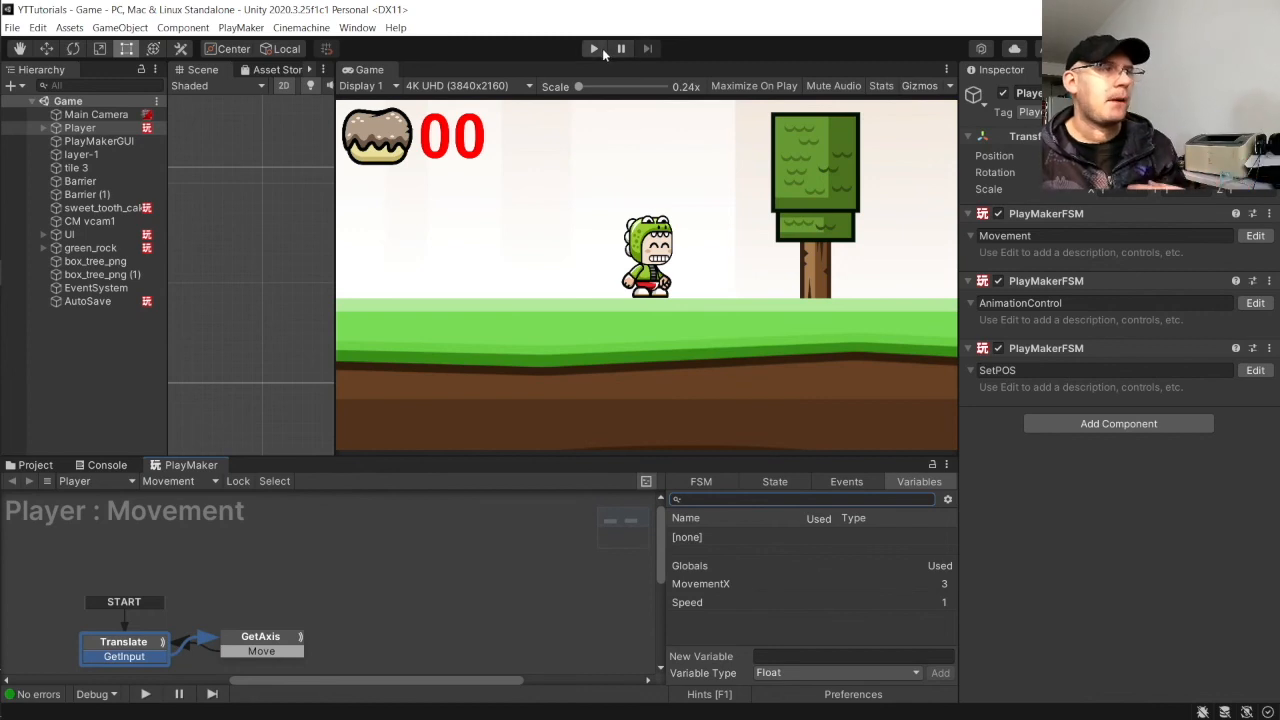
Step: Play-test loading through the Load scene's Button, stop, then select AutoSave
click(593, 48)
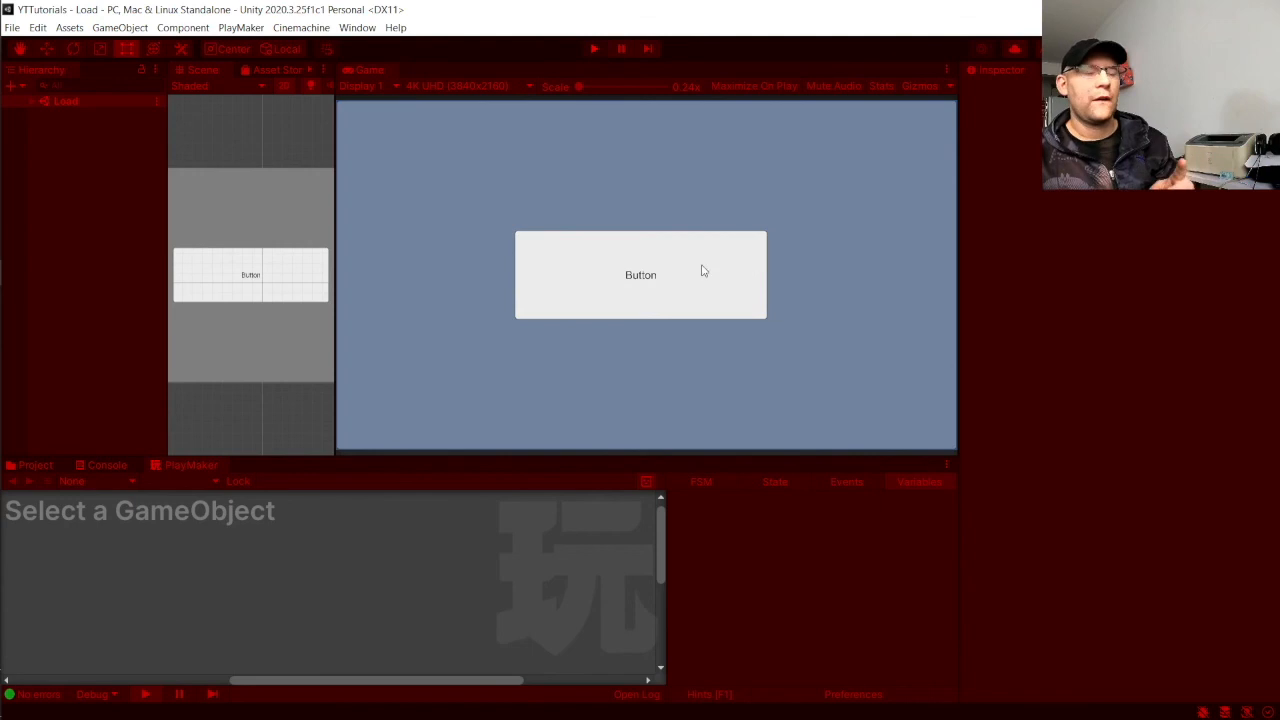
click(594, 48)
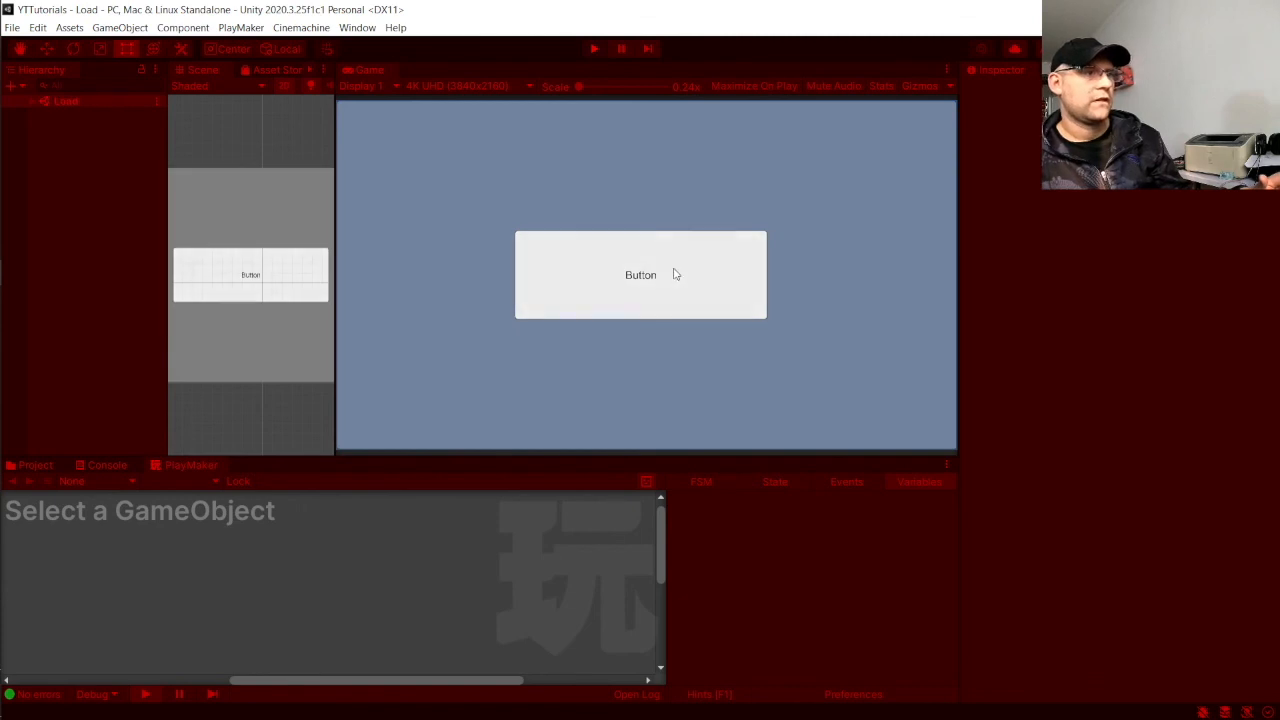
click(594, 48)
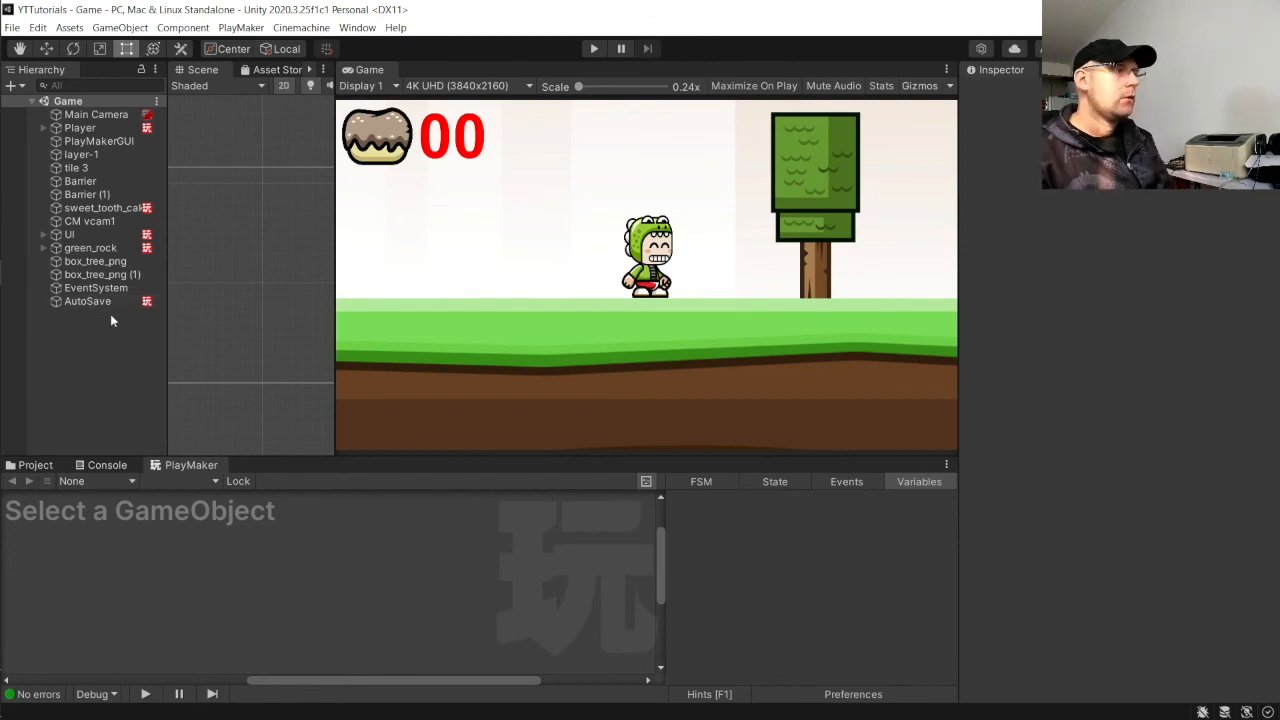
click(87, 301)
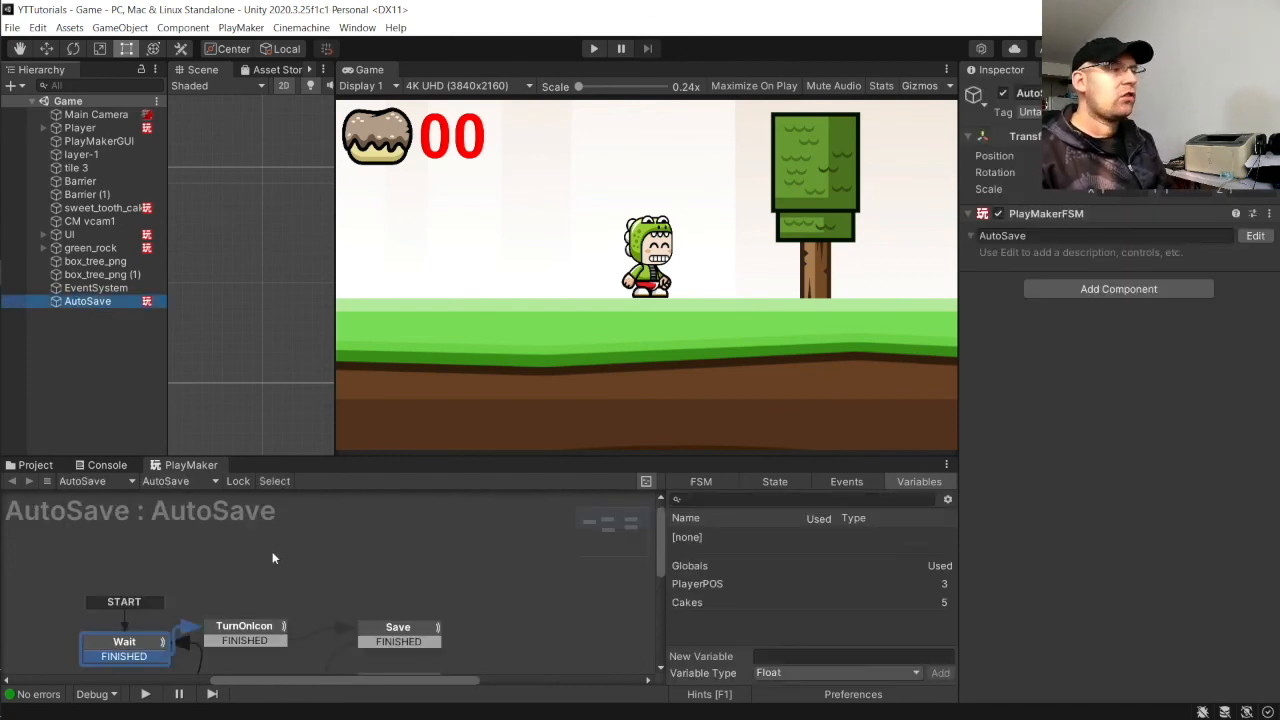